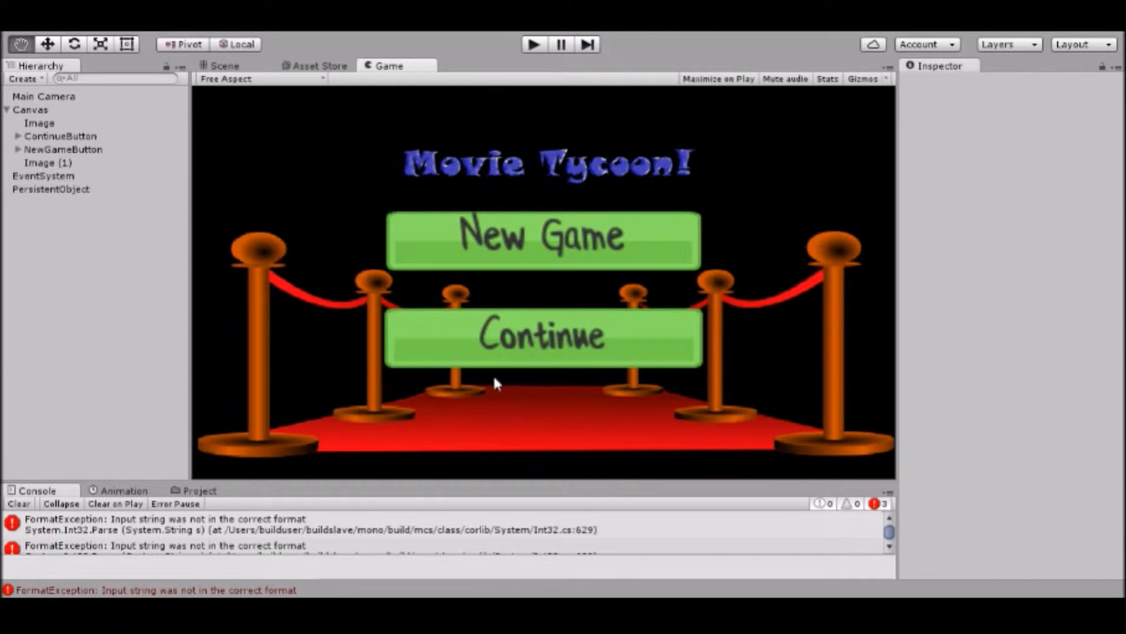
mouse_move(639, 295)
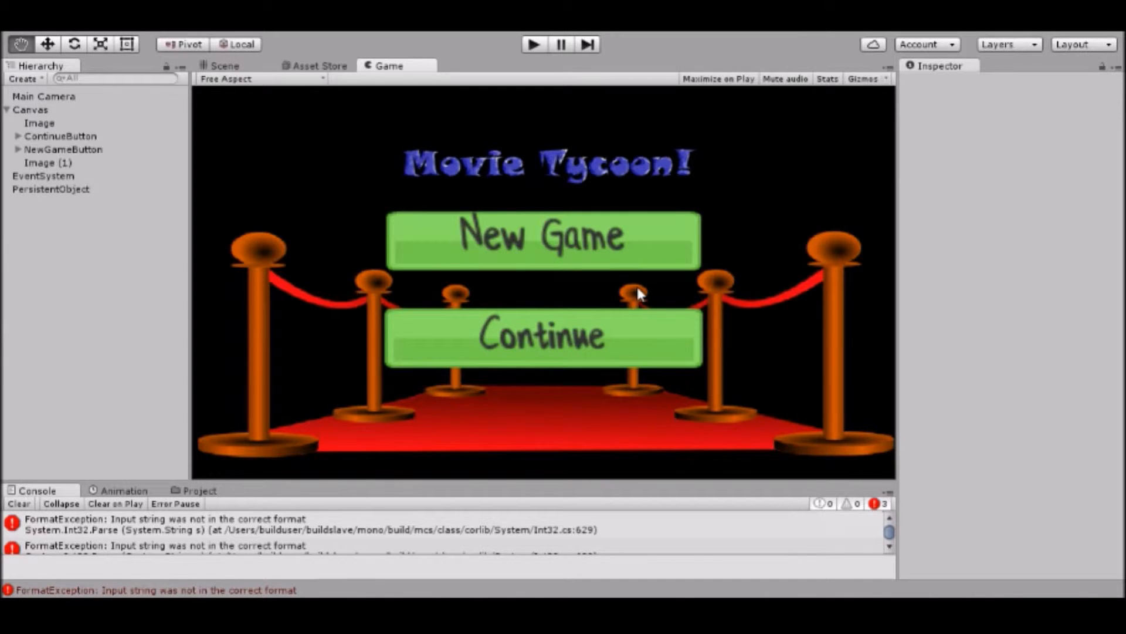
mouse_move(624, 268)
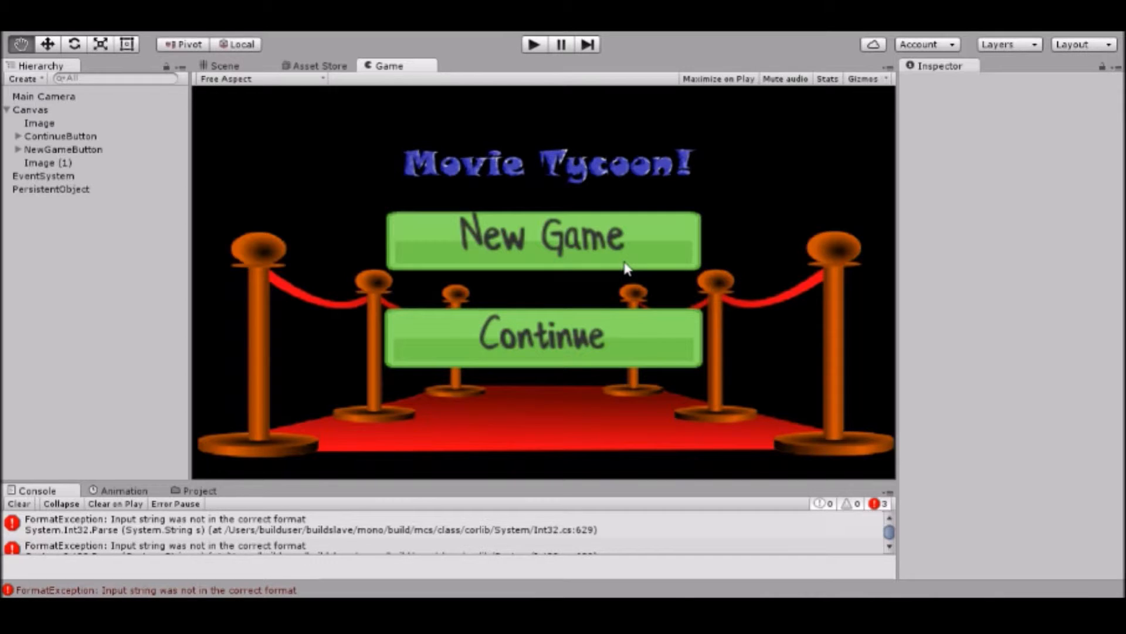
mouse_move(522, 219)
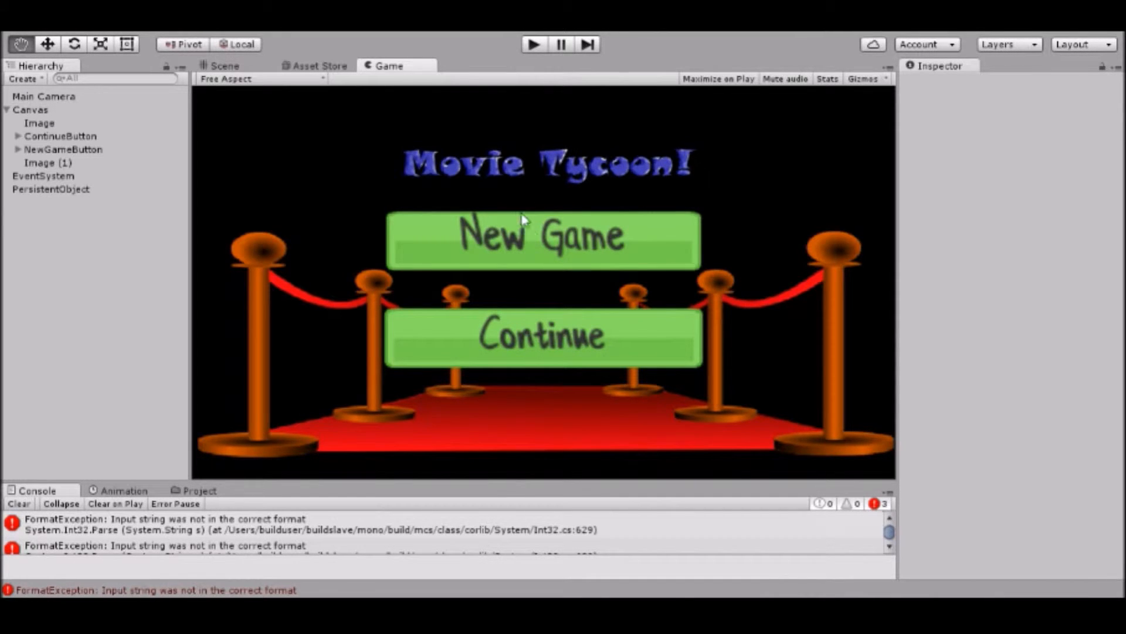
mouse_move(512, 132)
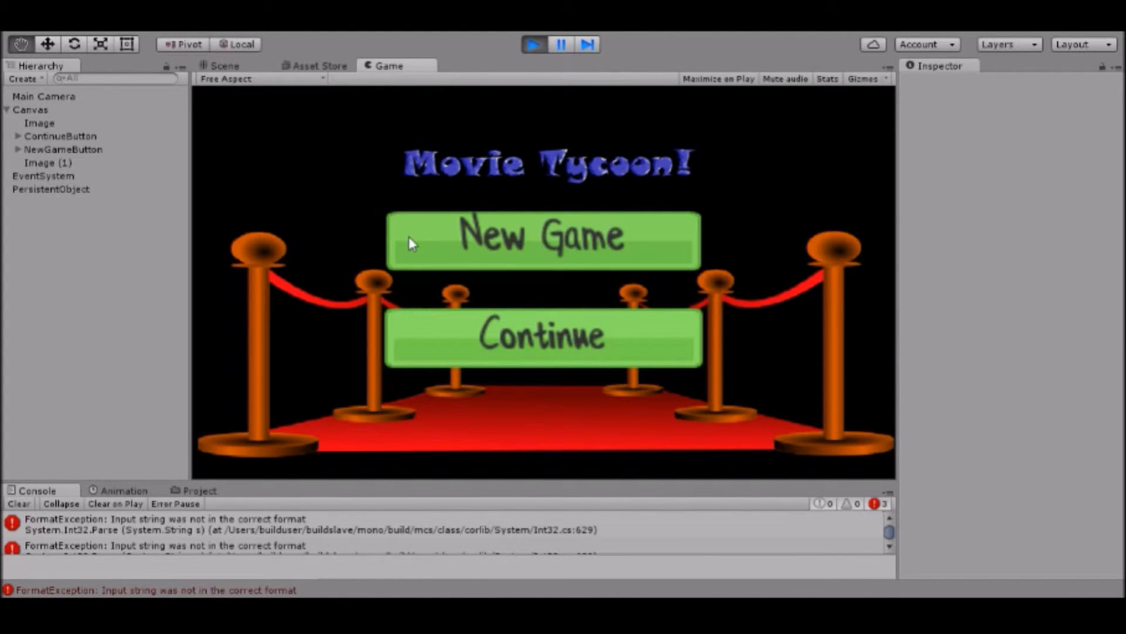
mouse_move(426, 250)
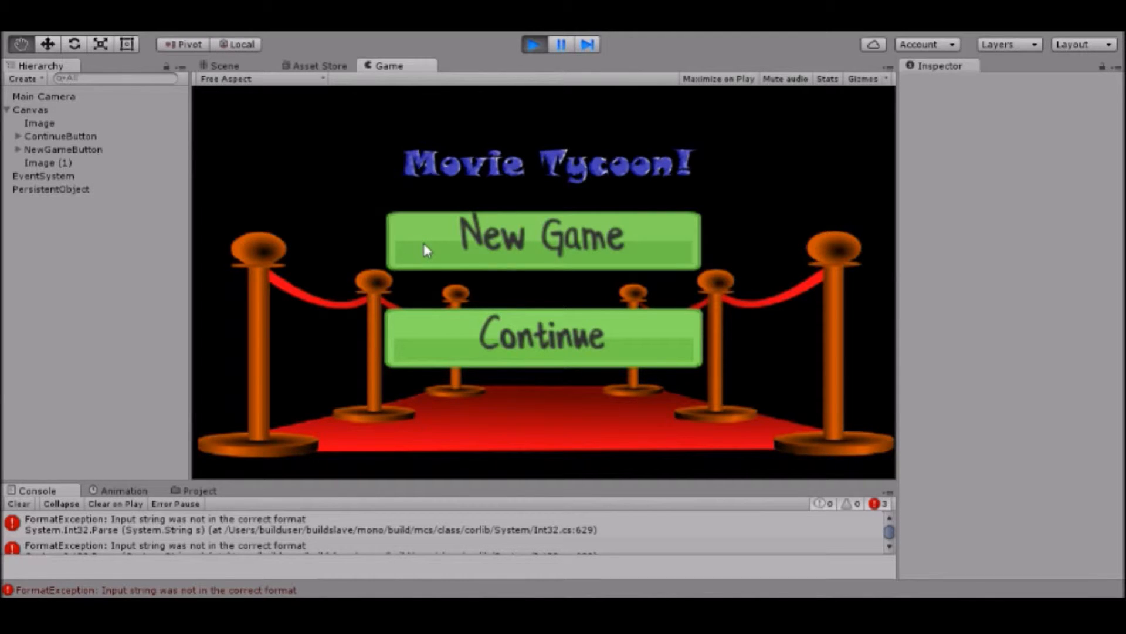
Start a new game and bring up the Finance/HR panel showing 5500000 money and no crew.
left_click(543, 240)
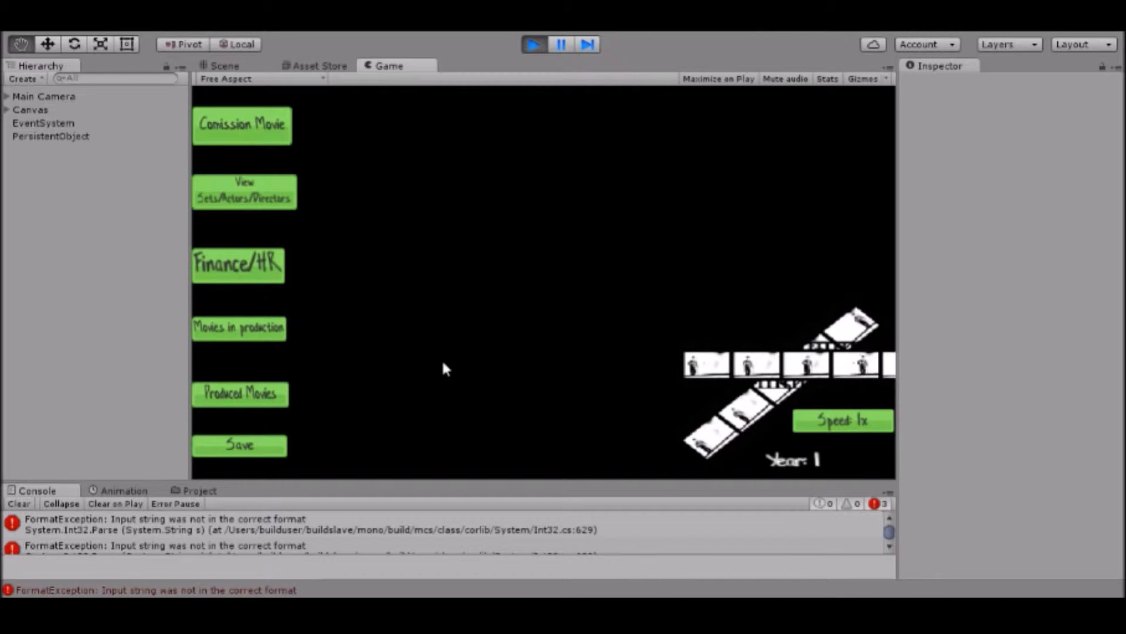
mouse_move(52, 517)
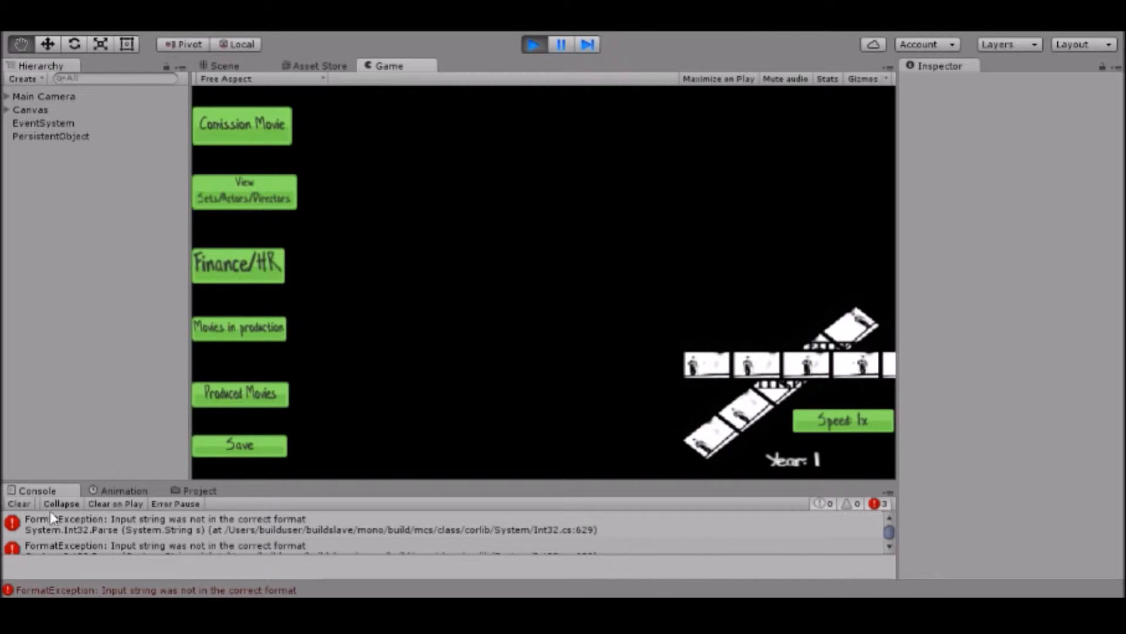
mouse_move(170, 462)
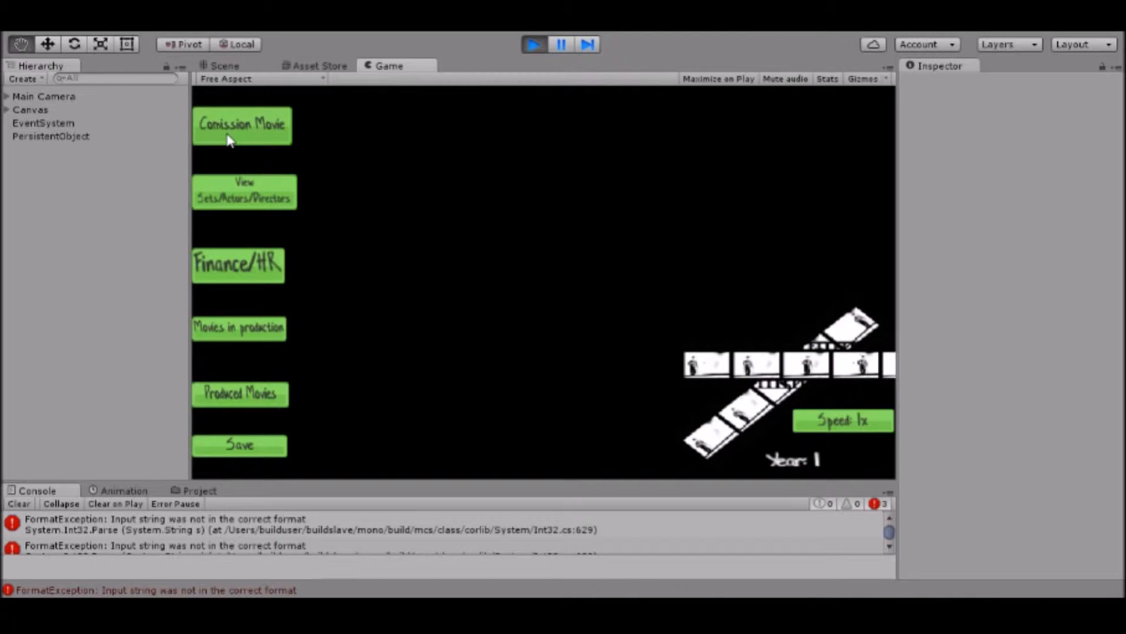
left_click(241, 124)
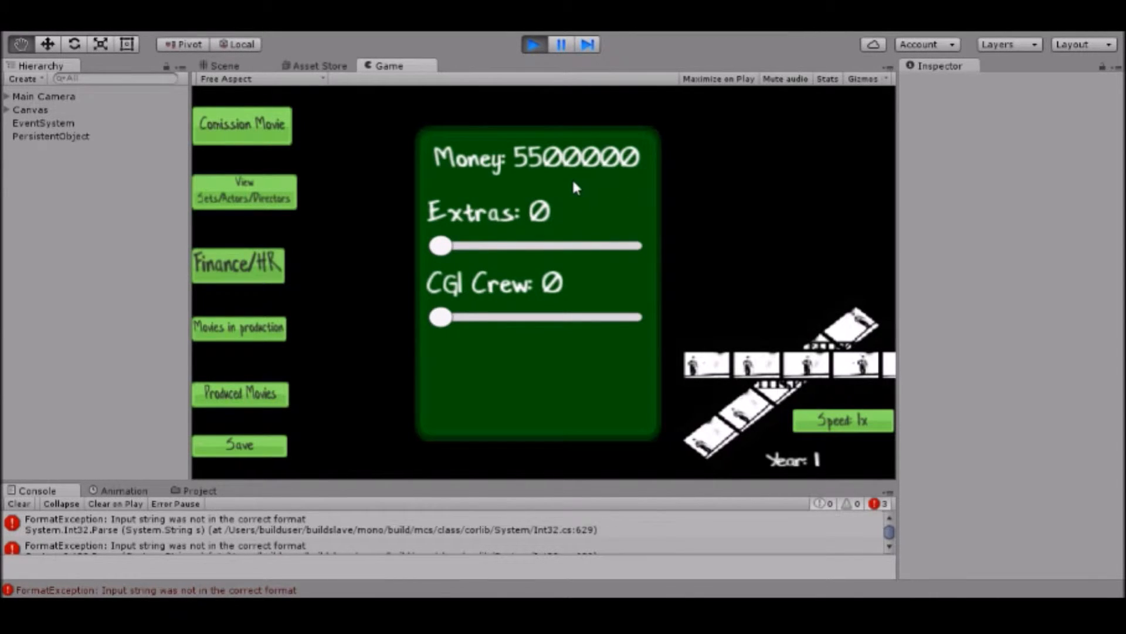
mouse_move(567, 192)
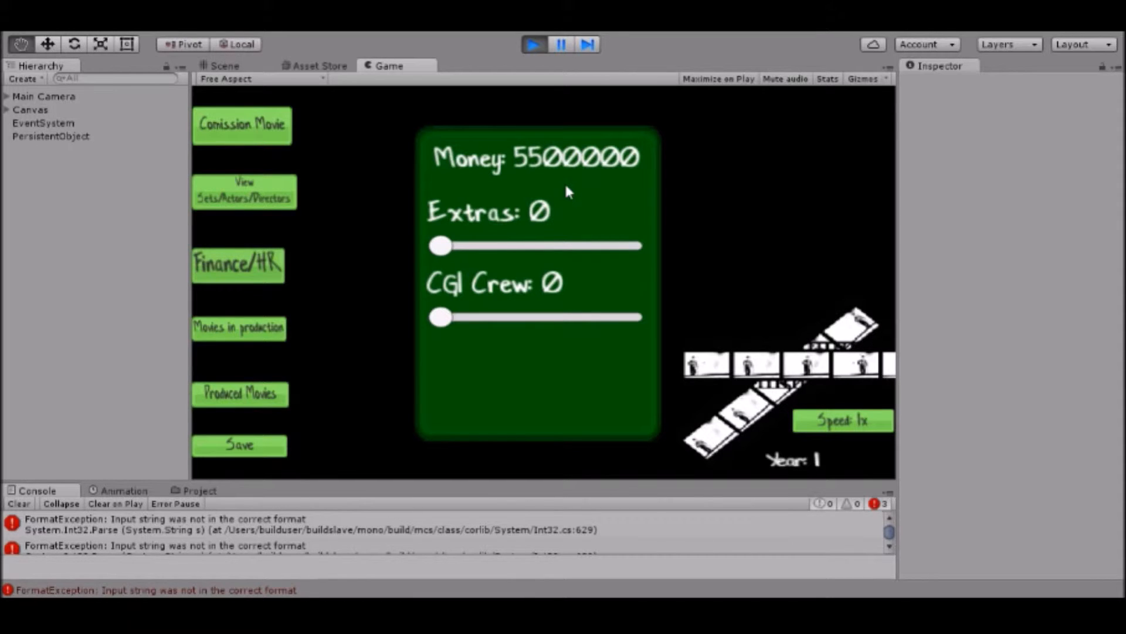
mouse_move(538, 186)
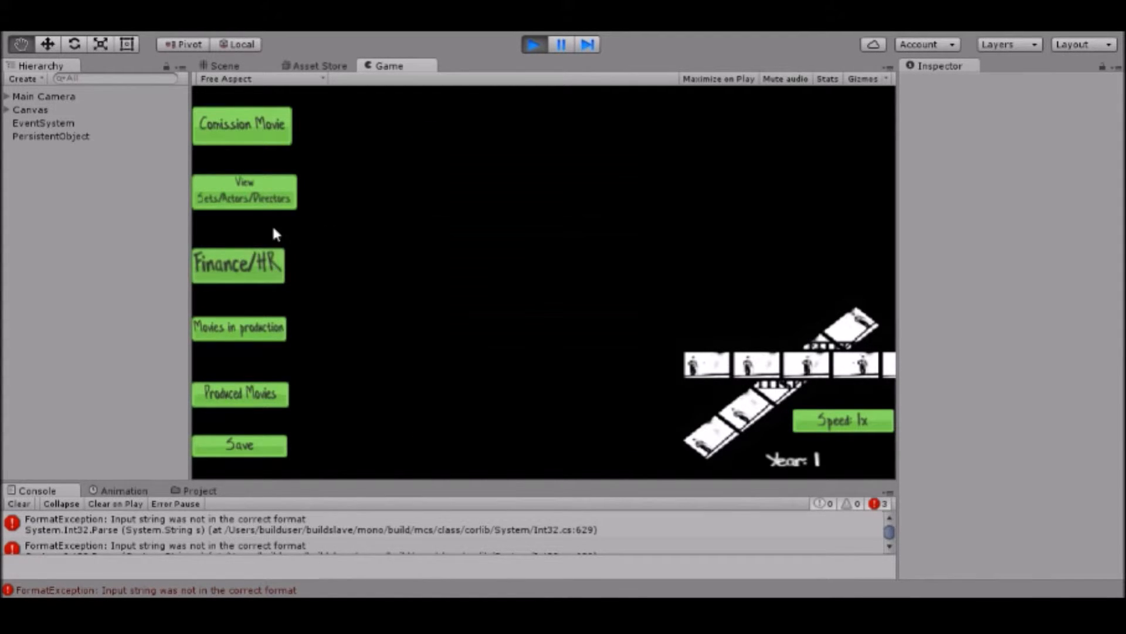
left_click(243, 192)
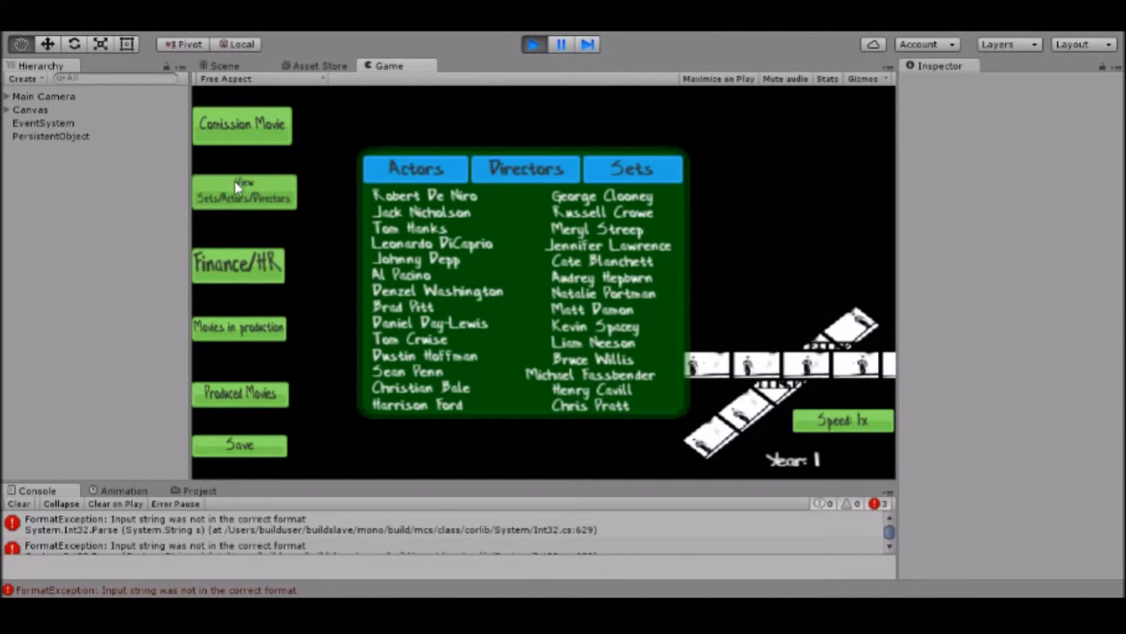
left_click(244, 191)
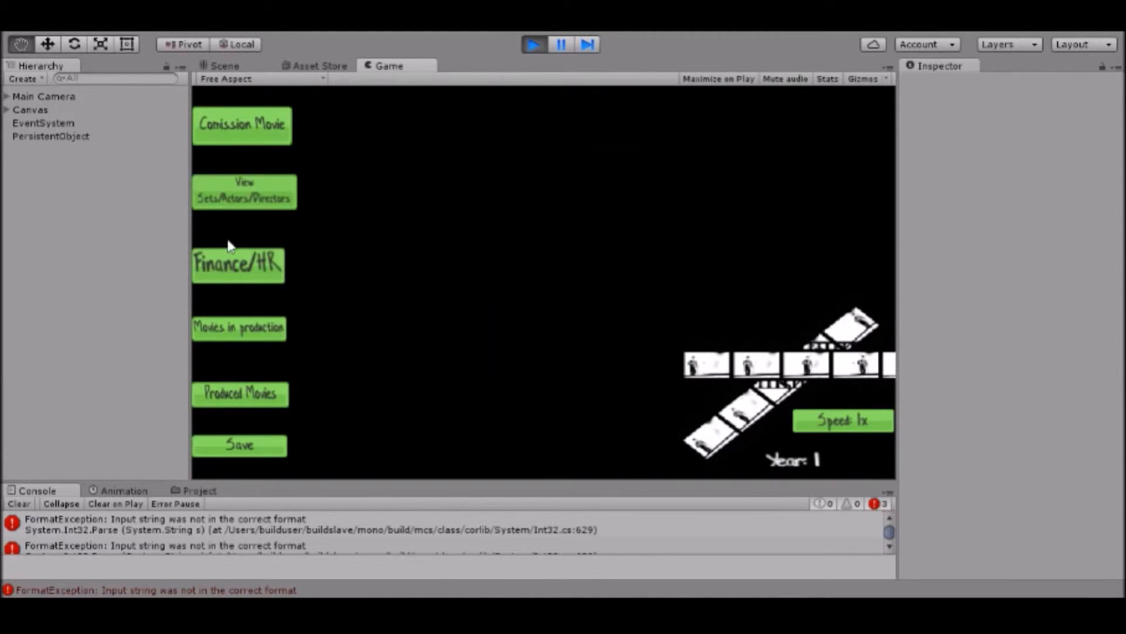
mouse_move(224, 269)
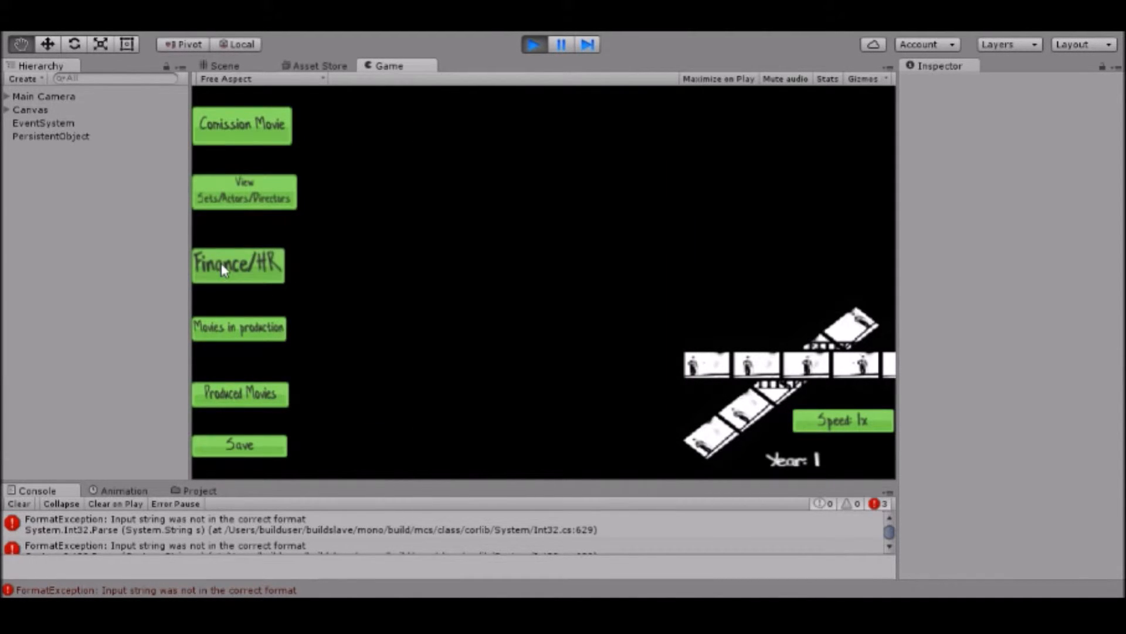
left_click(244, 192)
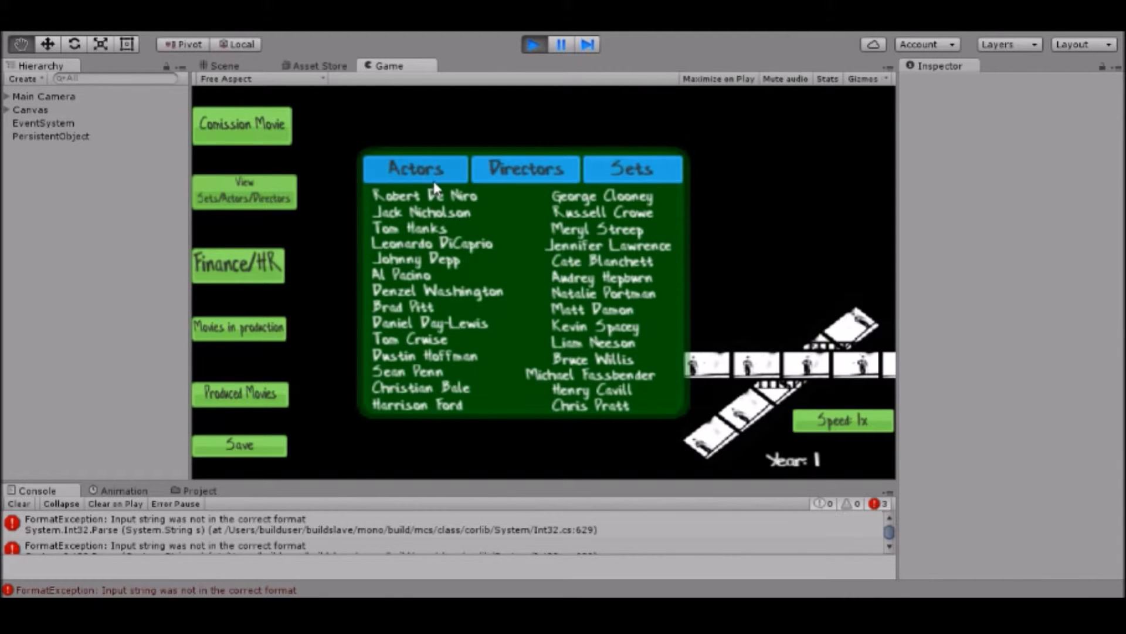
left_click(631, 169)
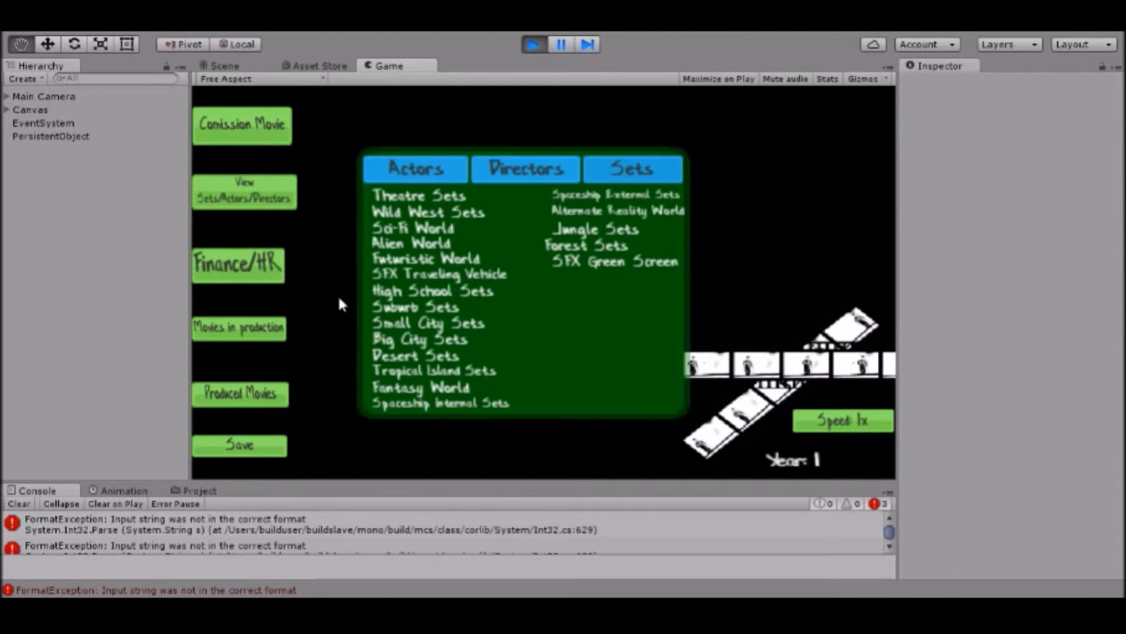
left_click(413, 169)
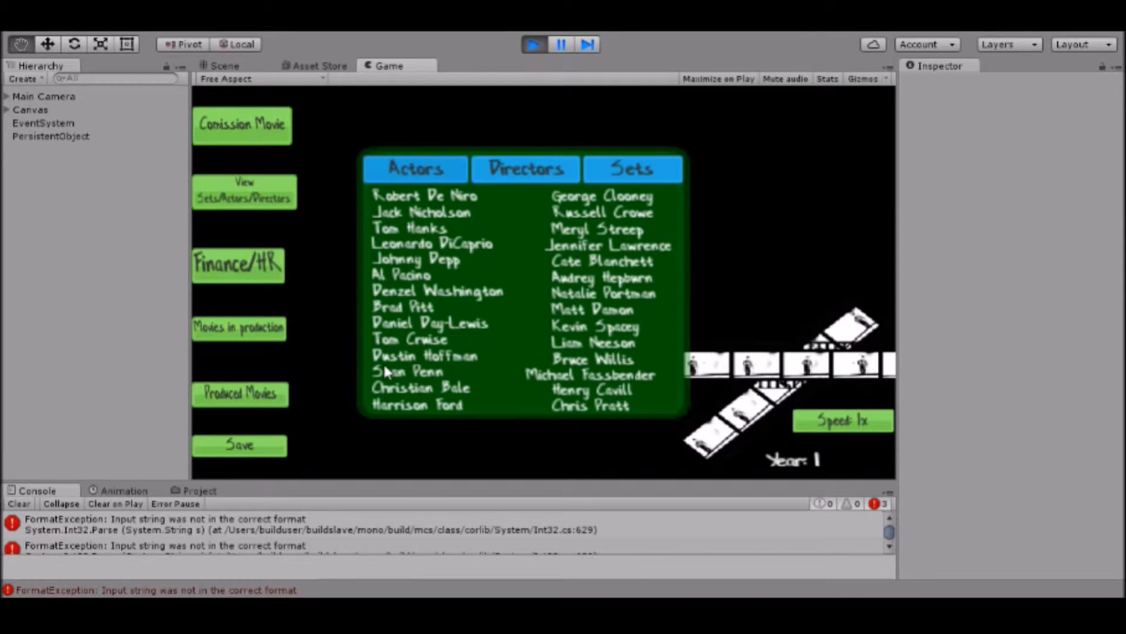
left_click(631, 168)
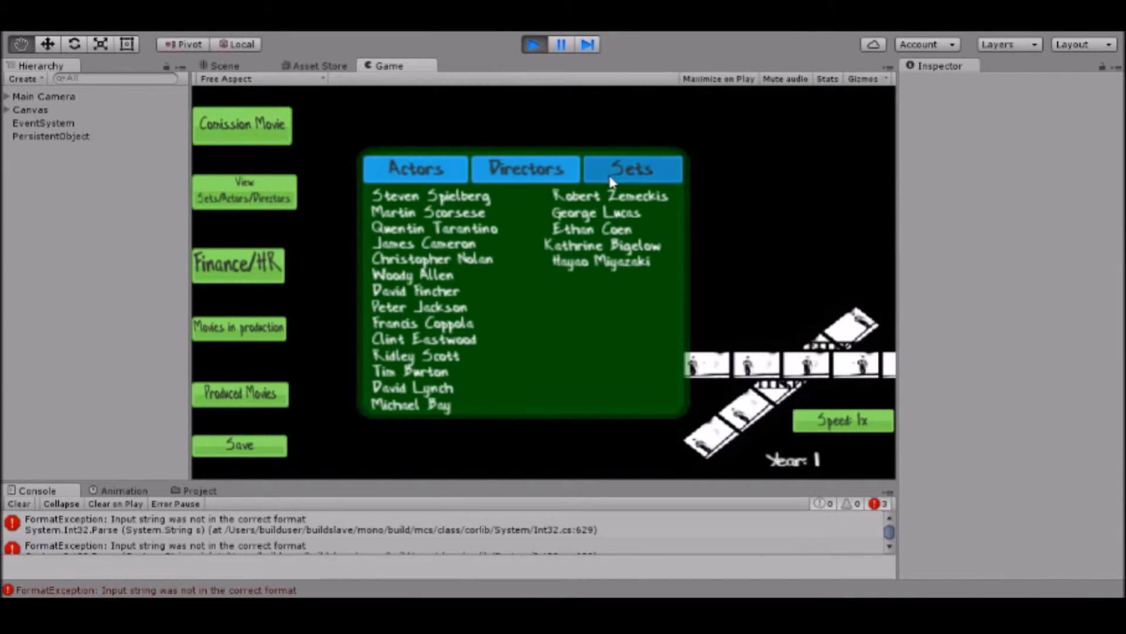
left_click(631, 169)
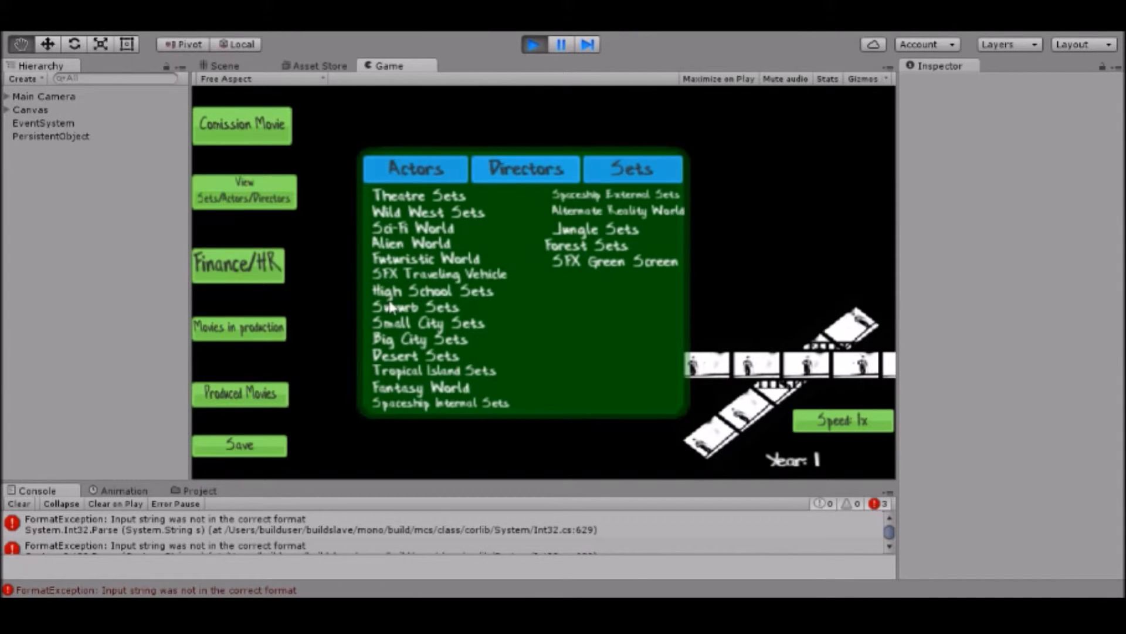
mouse_move(383, 297)
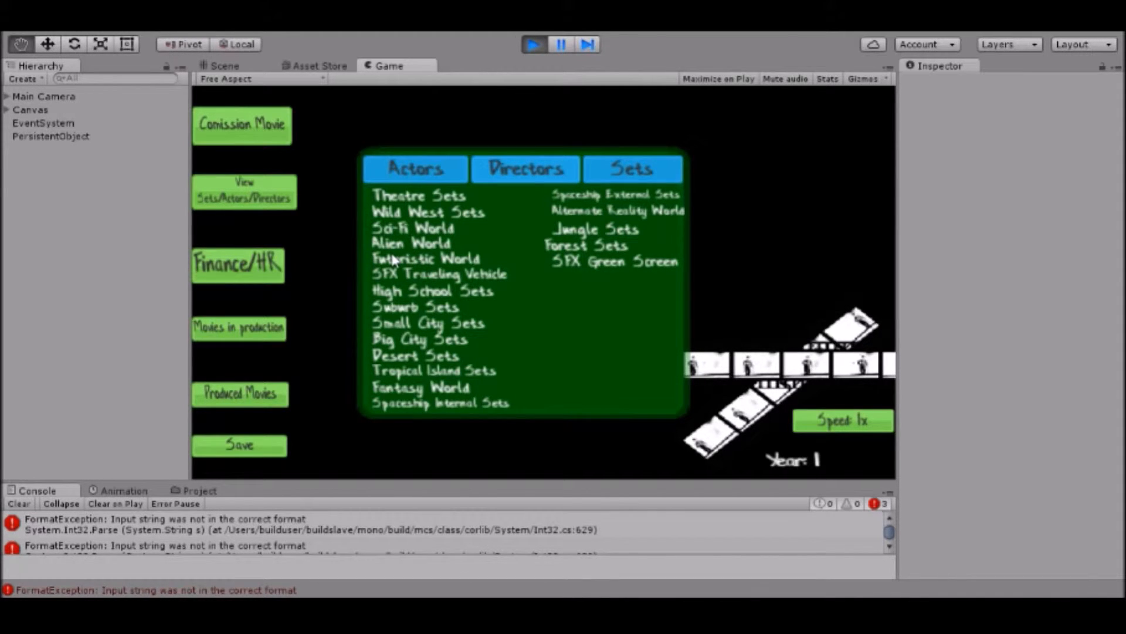
mouse_move(409, 253)
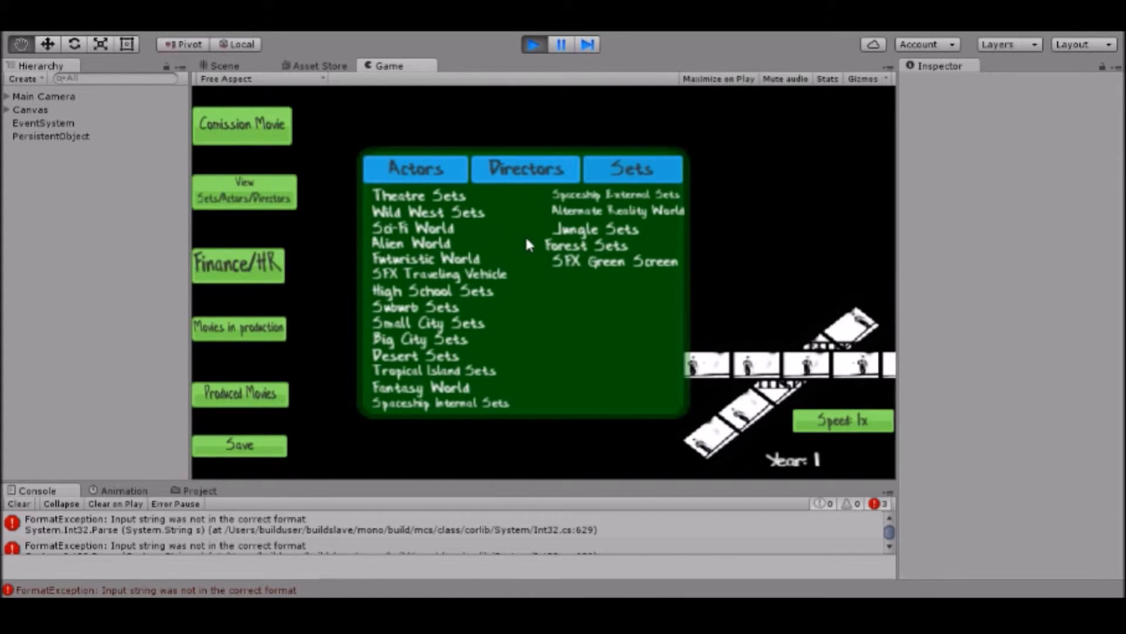
mouse_move(445, 207)
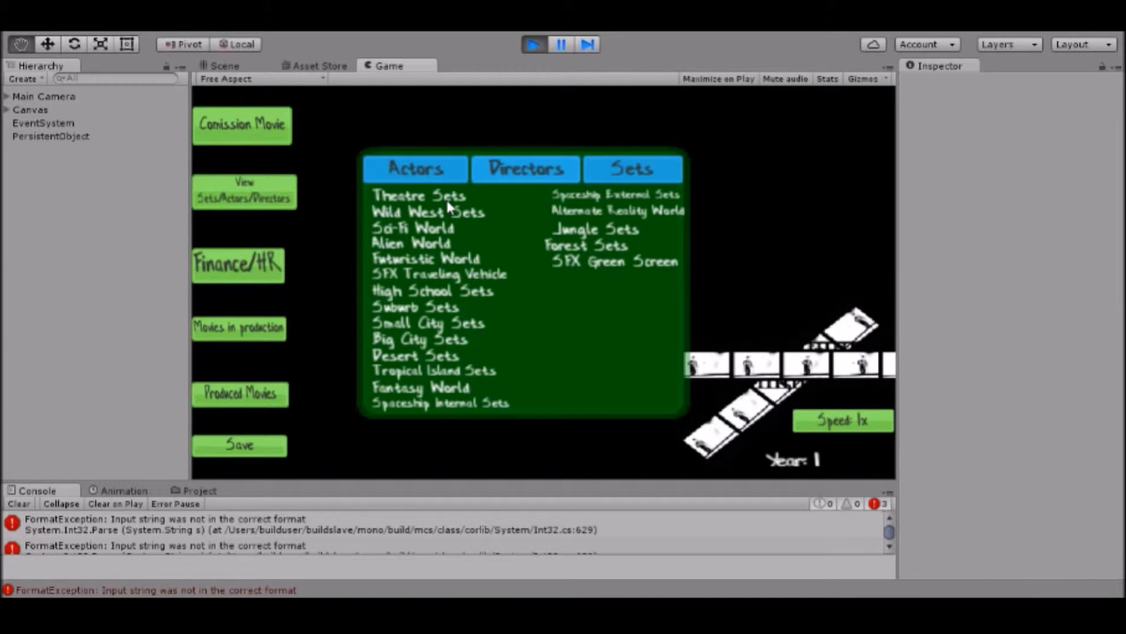
mouse_move(445, 208)
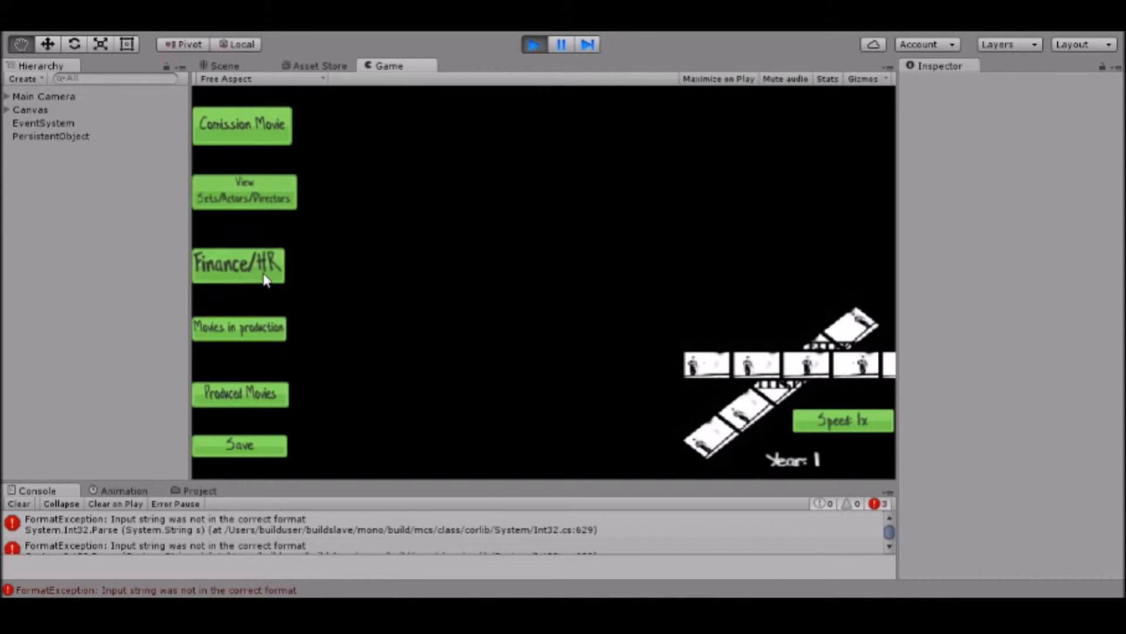
Adjust the Extras slider in Finance/HR, then commission a movie past actor selection to the budget page.
left_click(237, 265)
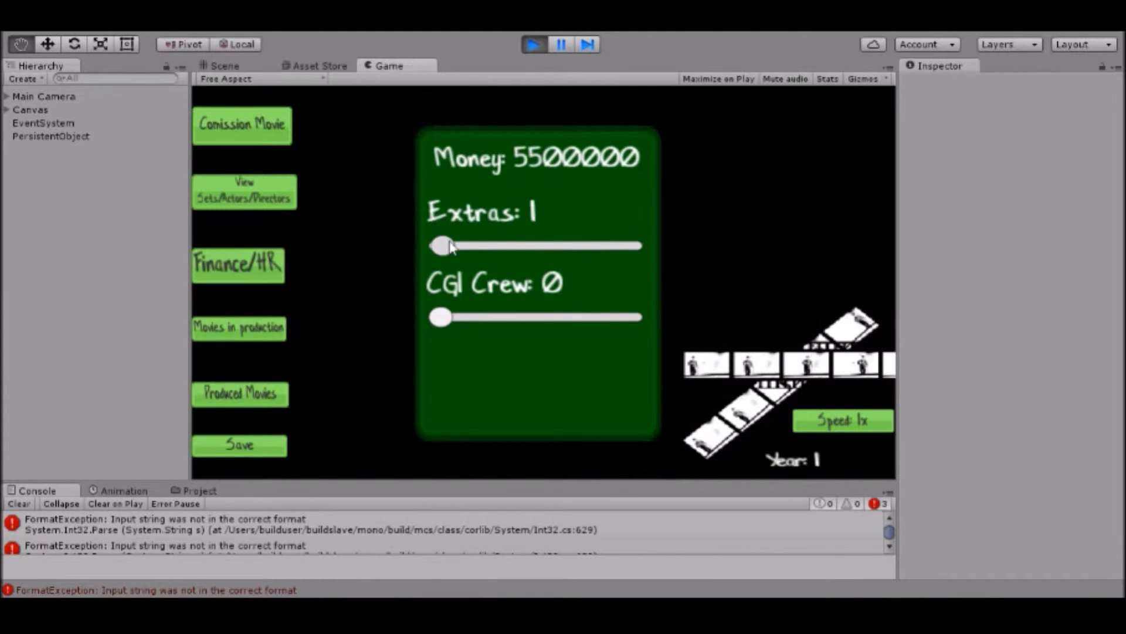
left_click_drag(445, 246, 438, 246)
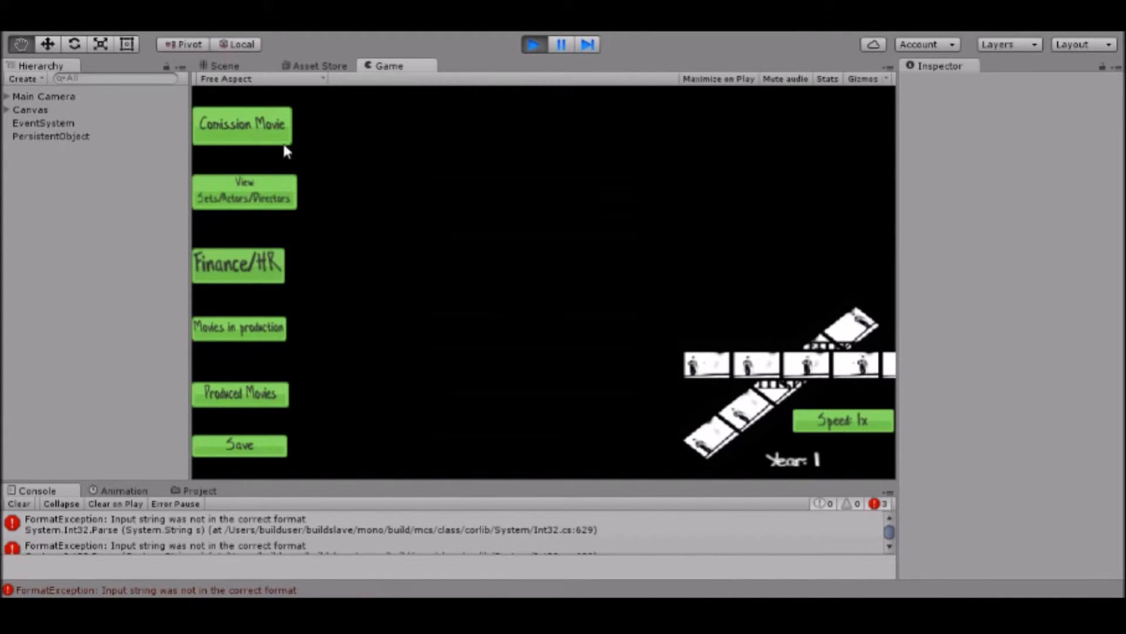
left_click(241, 125)
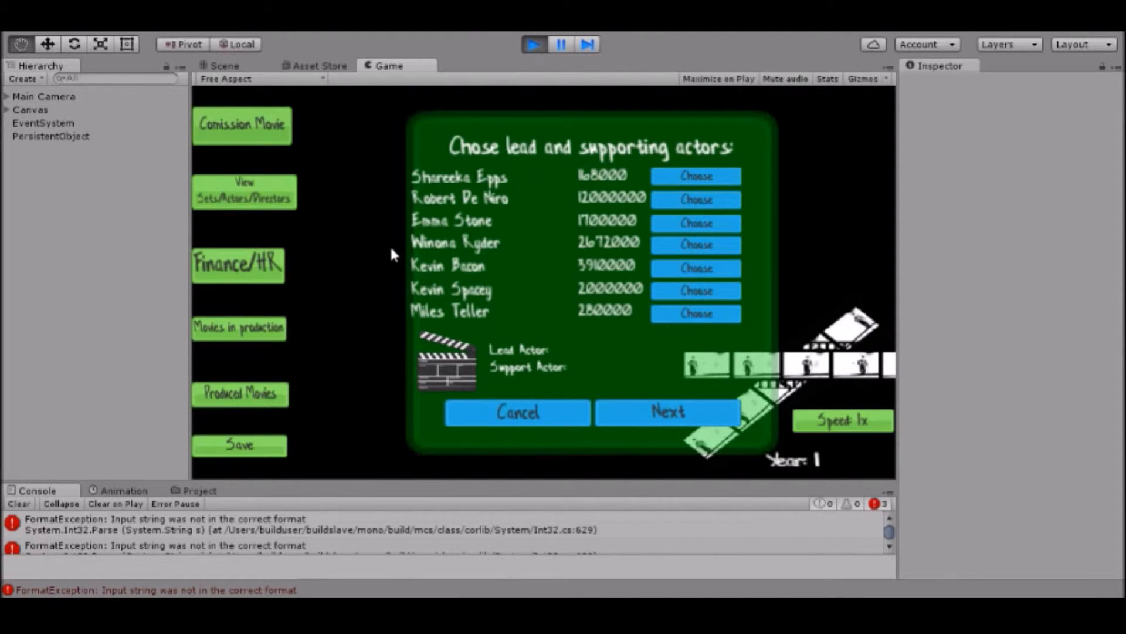
mouse_move(374, 247)
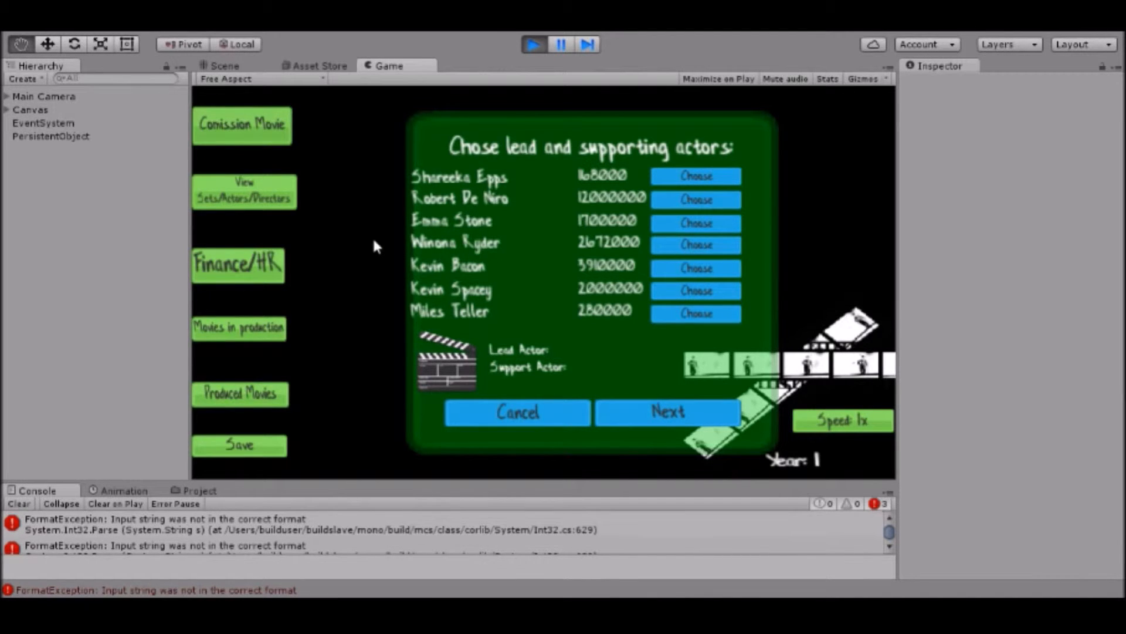
left_click(694, 314)
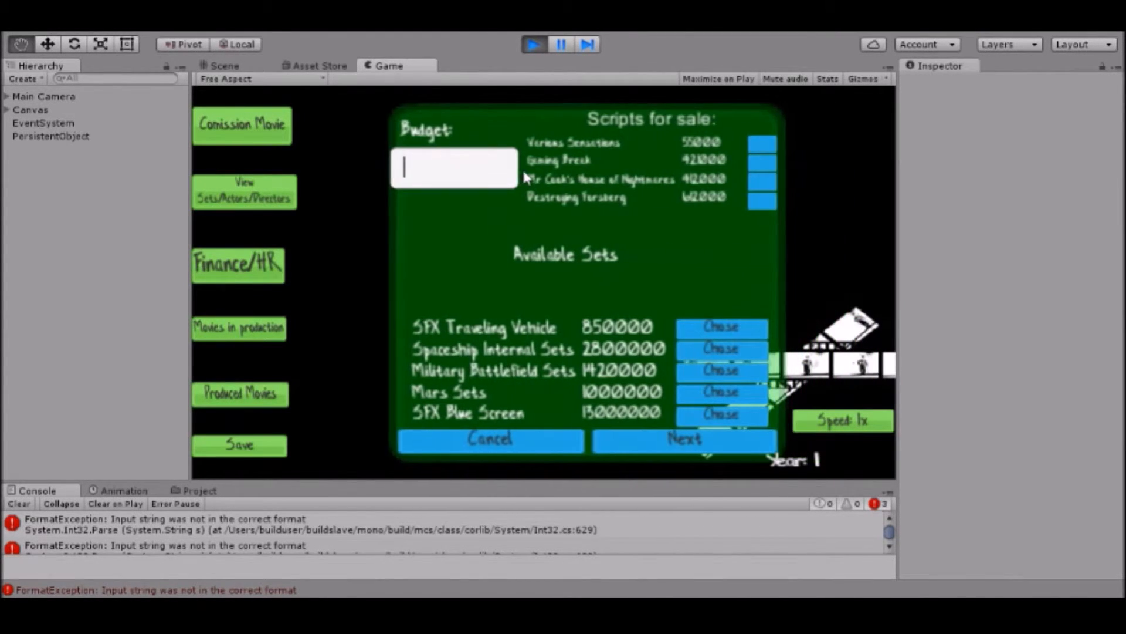
Buy the Various Sensations script, choose the SFX Traveling Vehicle set and raise Internet ads to 187498.
type("1000000")
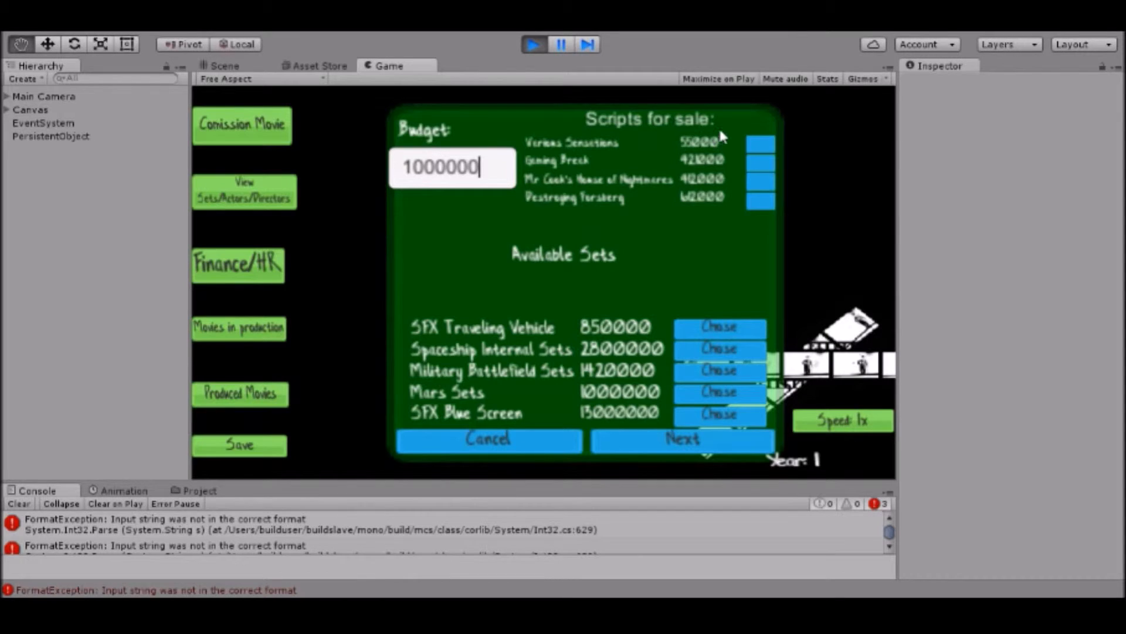
left_click(761, 143)
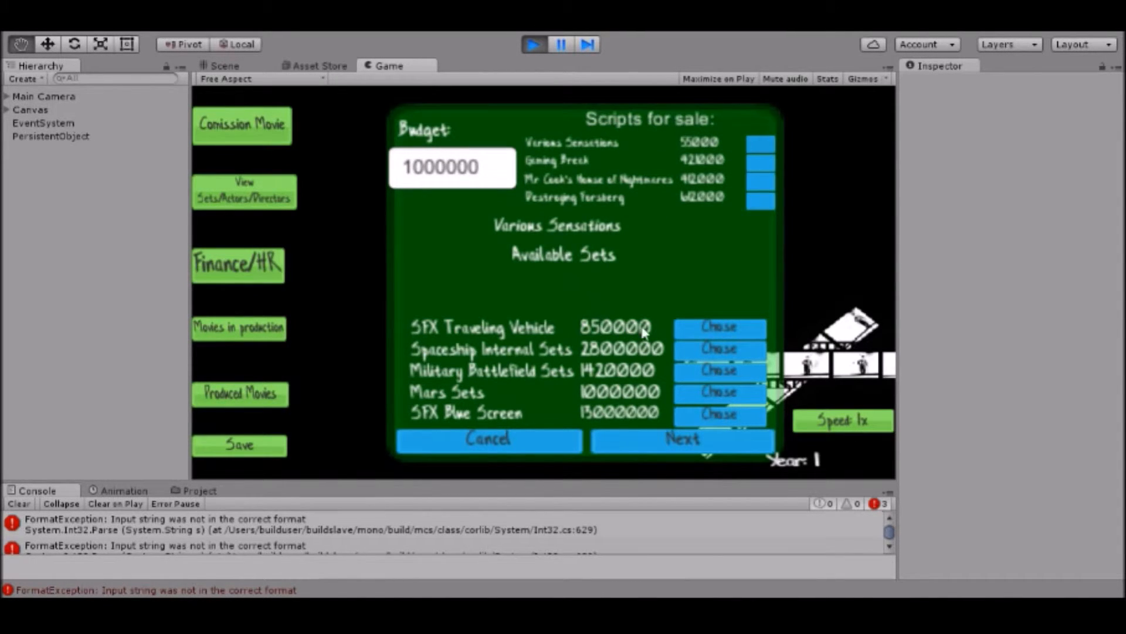
left_click(719, 327)
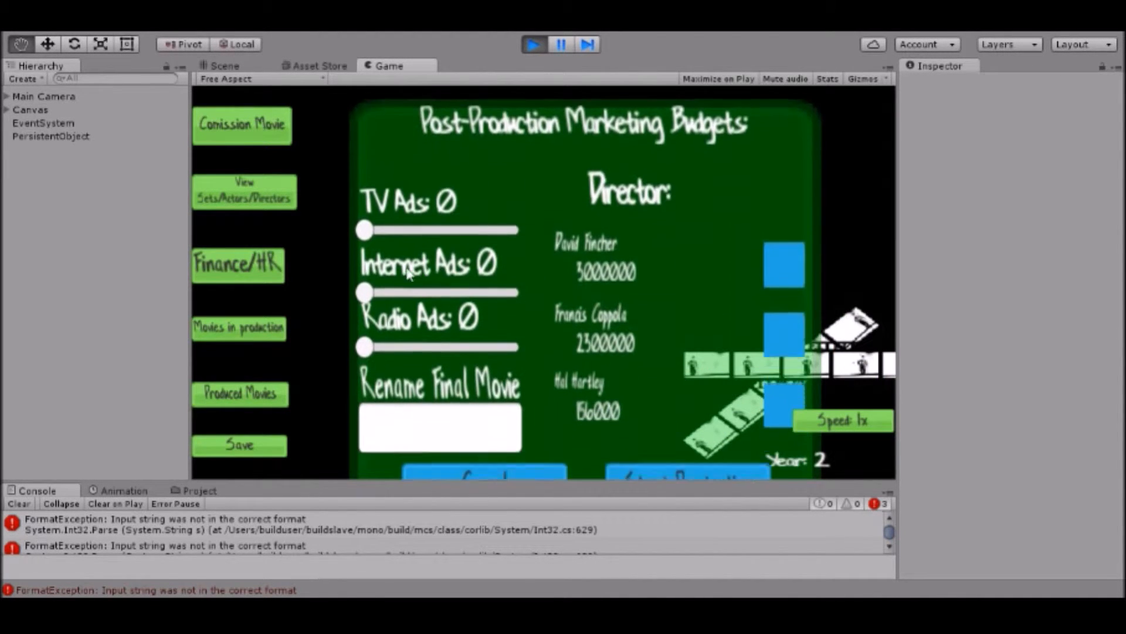
left_click_drag(364, 291, 373, 265)
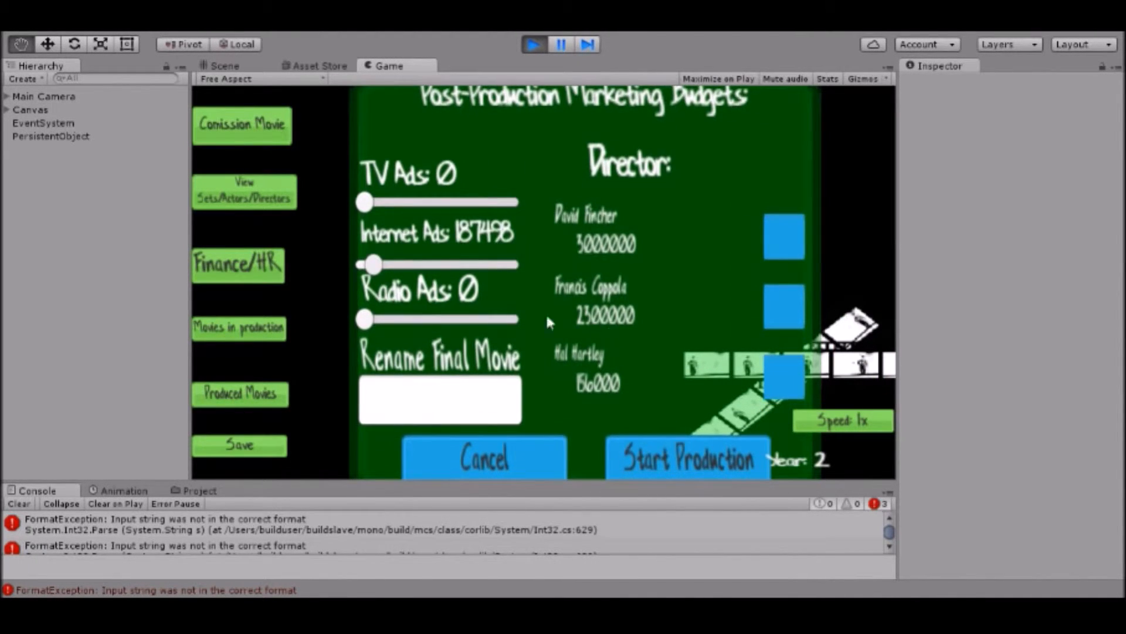
mouse_move(801, 301)
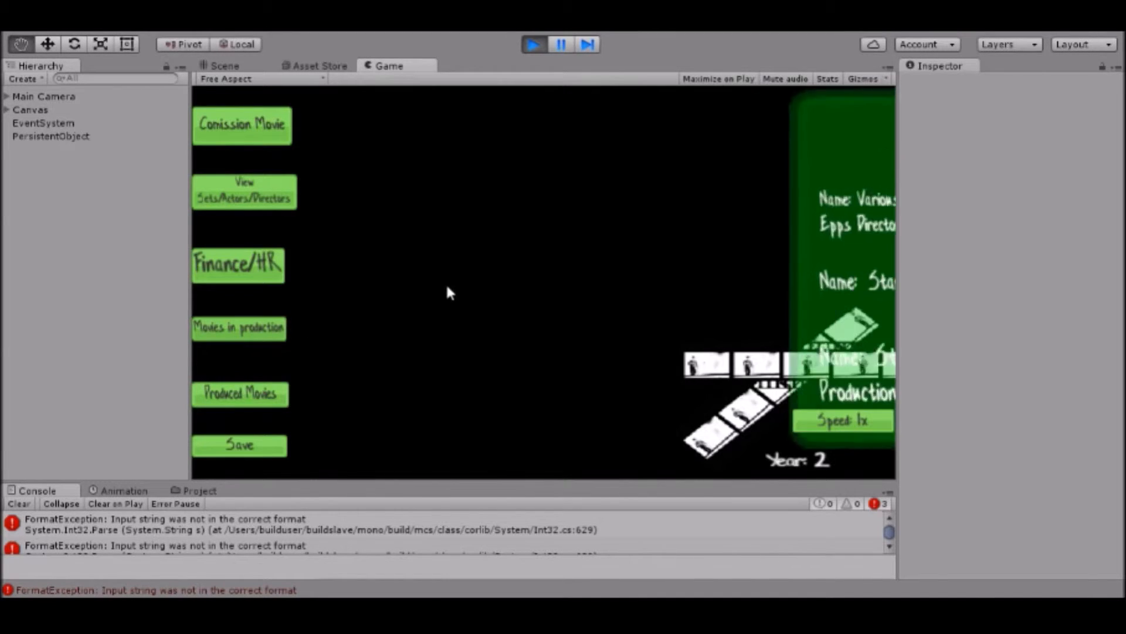
Show Movies in production, listing Various Sensations with Miles Teller, Shareeka Epps and budget 4840498.
left_click(238, 327)
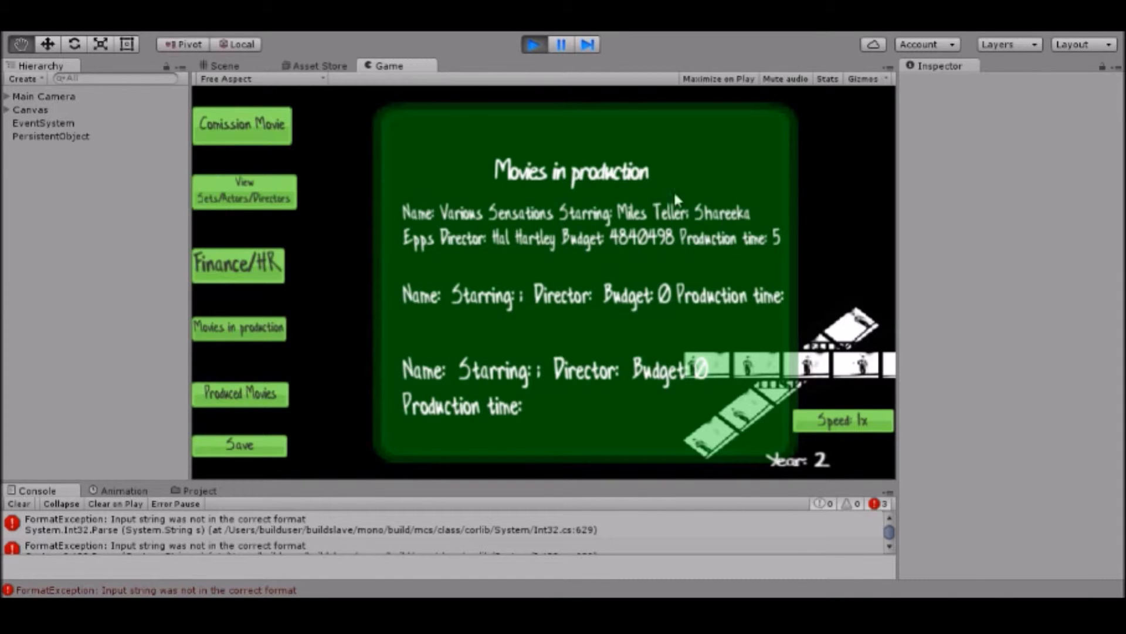
mouse_move(588, 226)
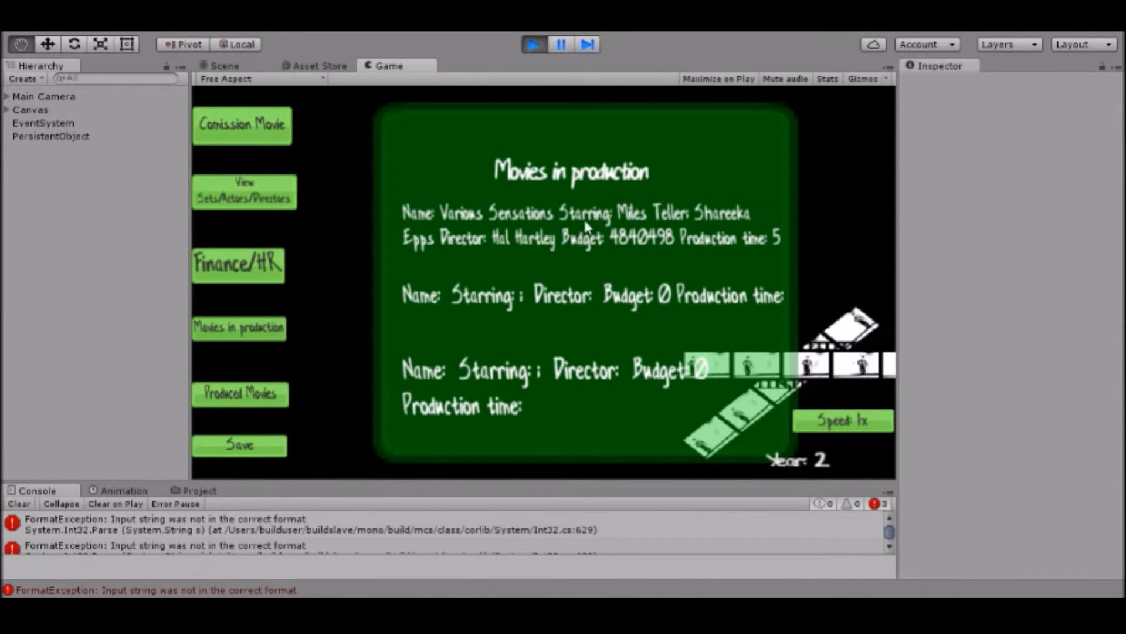
mouse_move(514, 271)
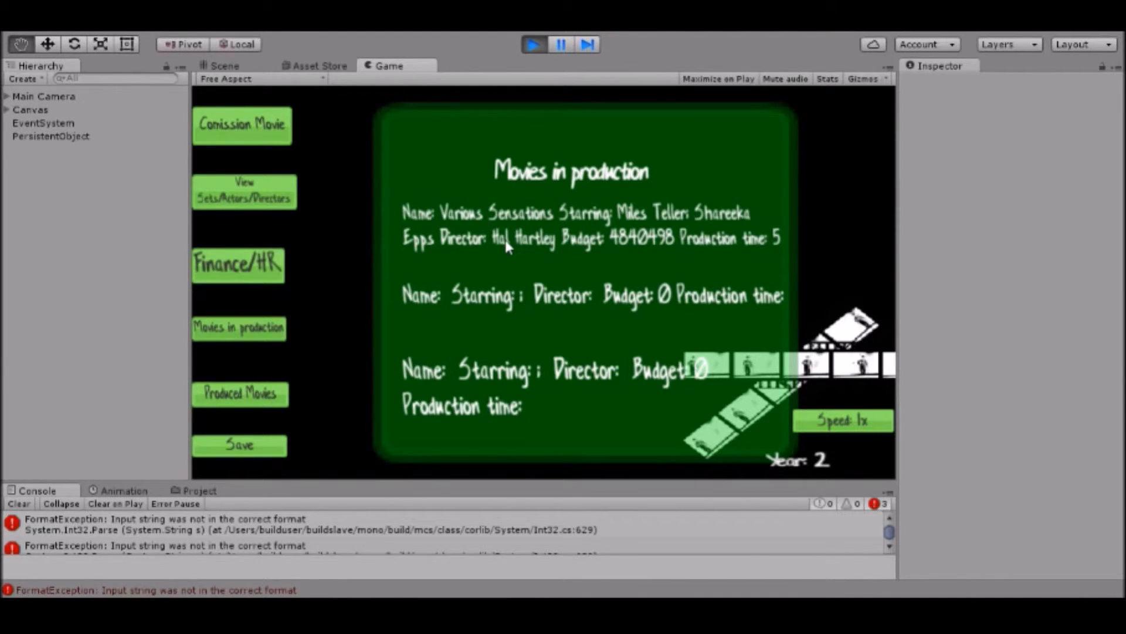
mouse_move(445, 247)
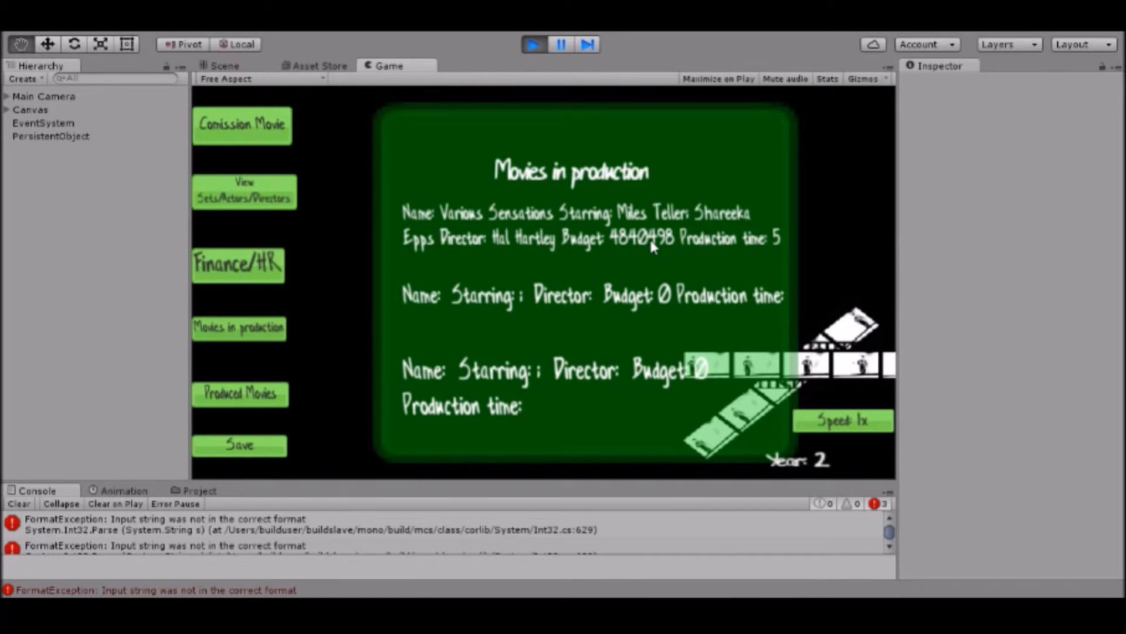
mouse_move(633, 254)
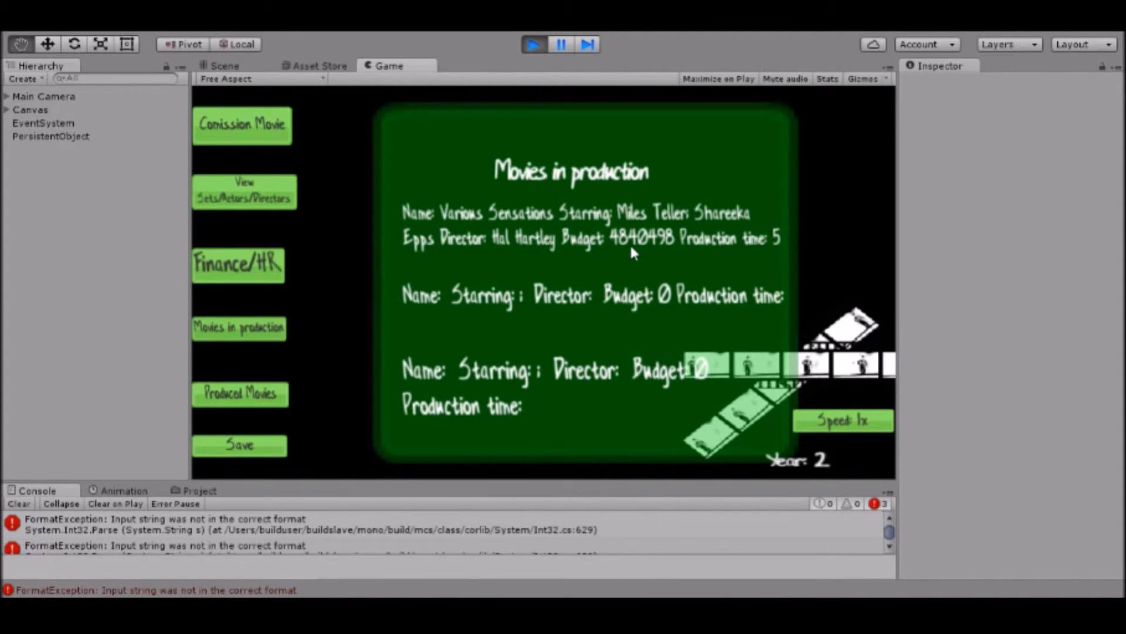
mouse_move(553, 243)
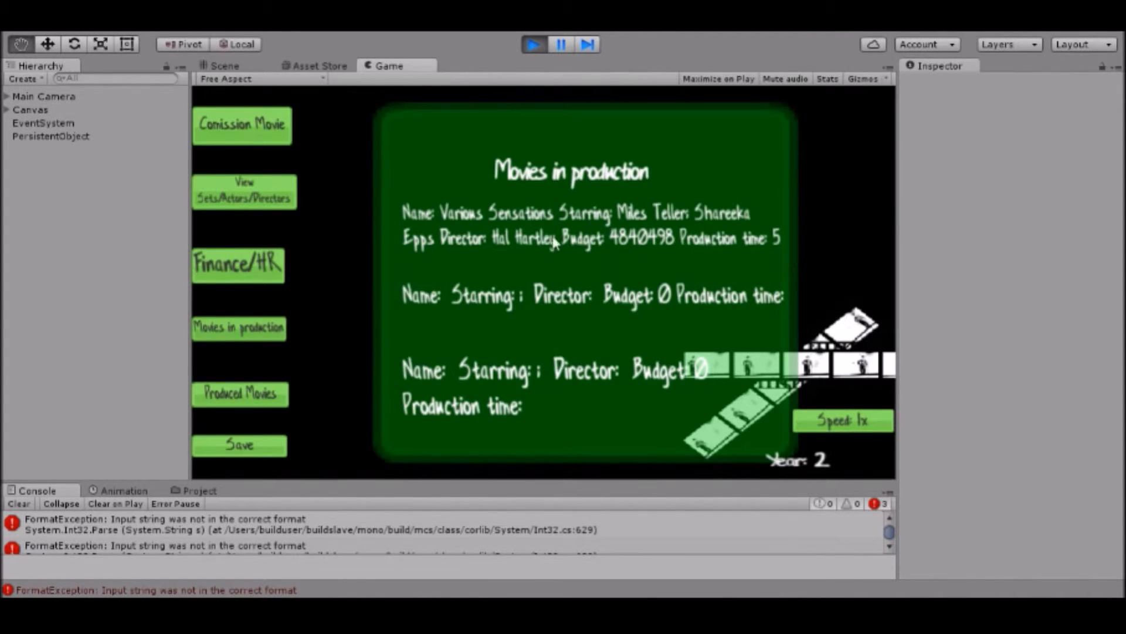
mouse_move(562, 266)
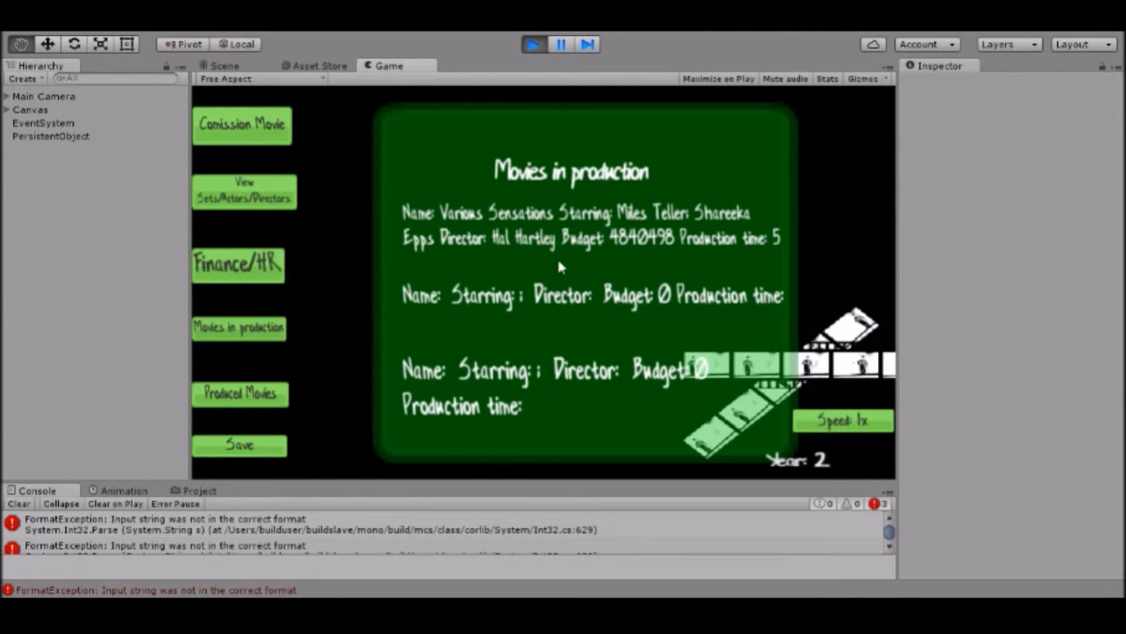
mouse_move(562, 237)
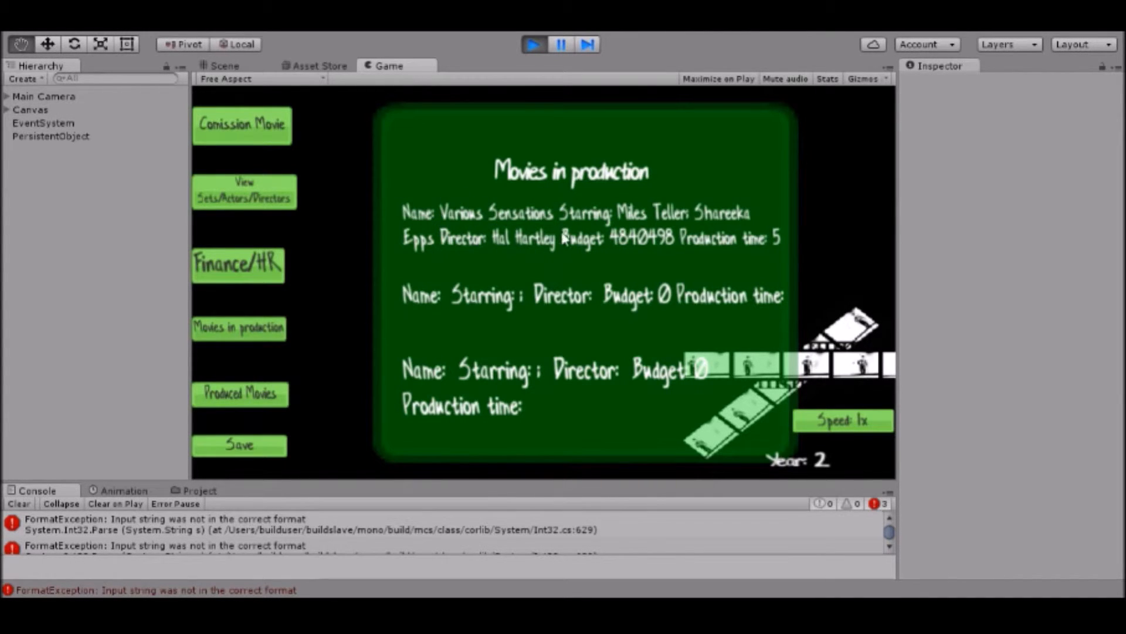
mouse_move(582, 255)
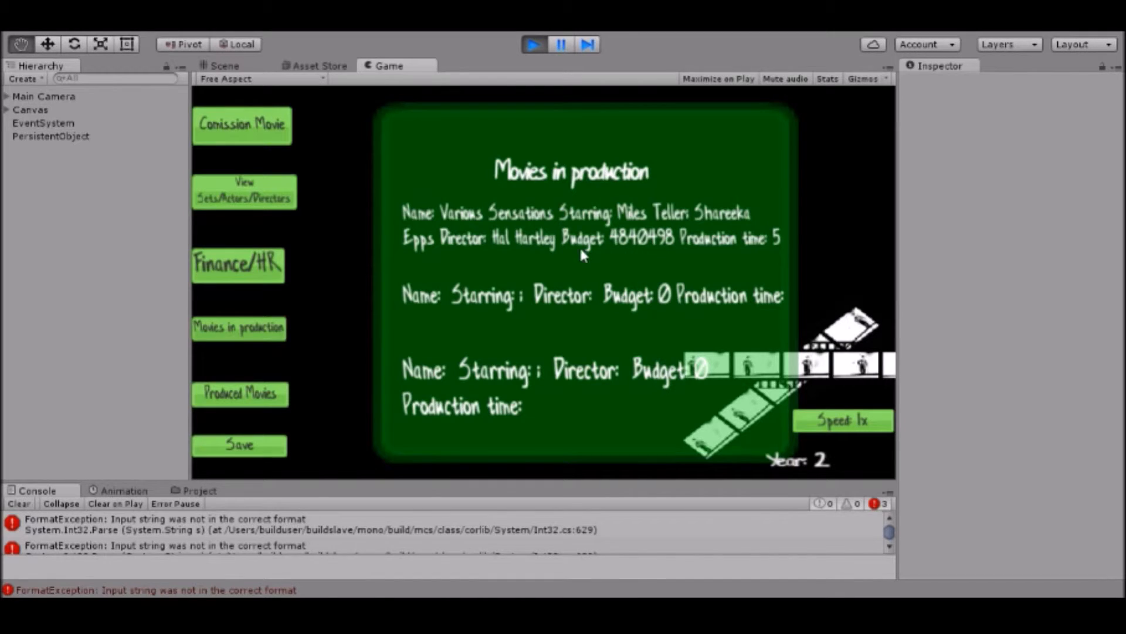
mouse_move(650, 240)
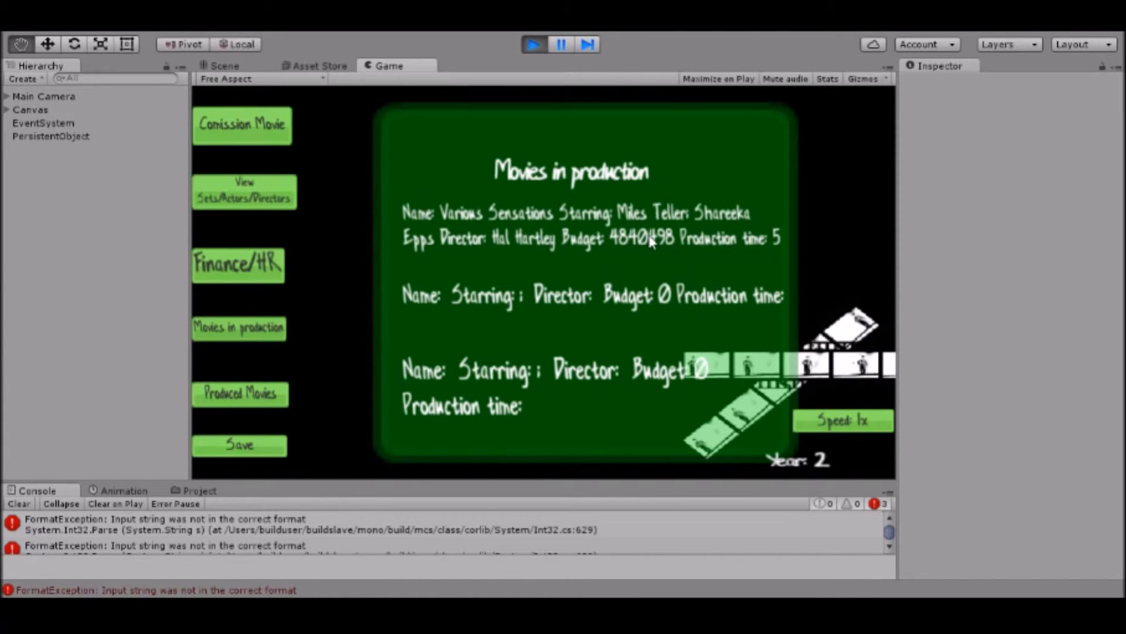
mouse_move(473, 178)
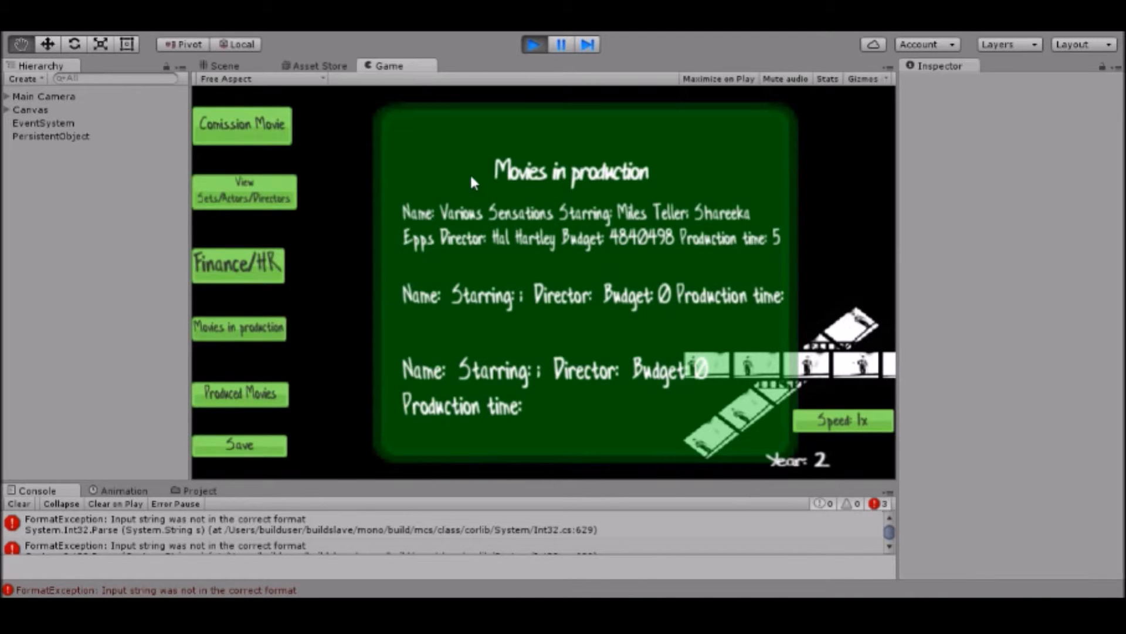
mouse_move(649, 260)
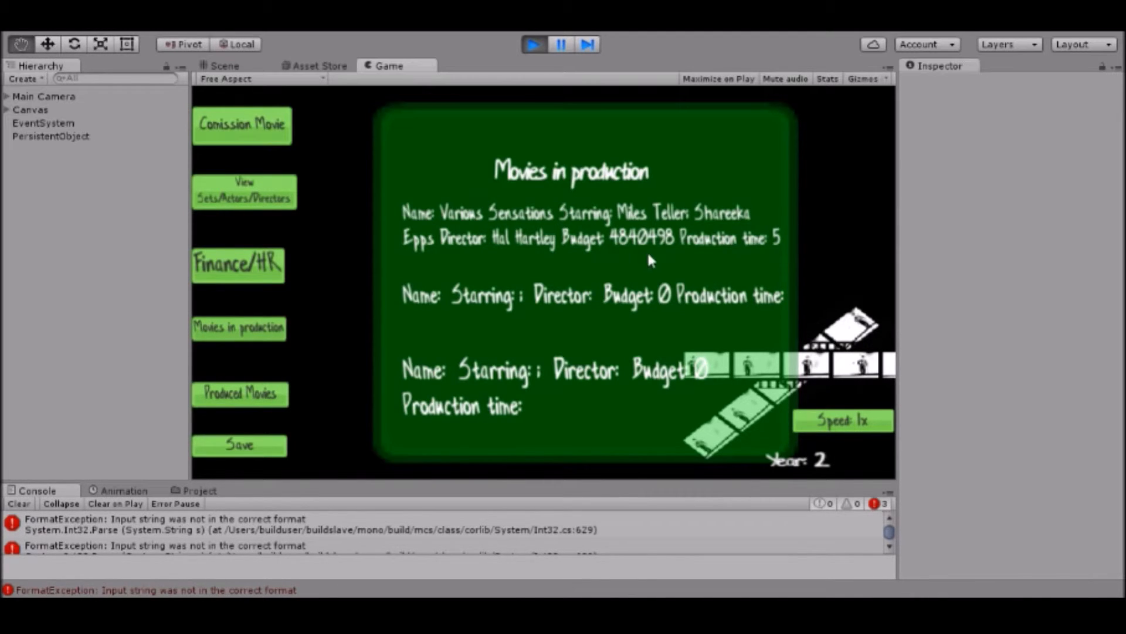
mouse_move(627, 249)
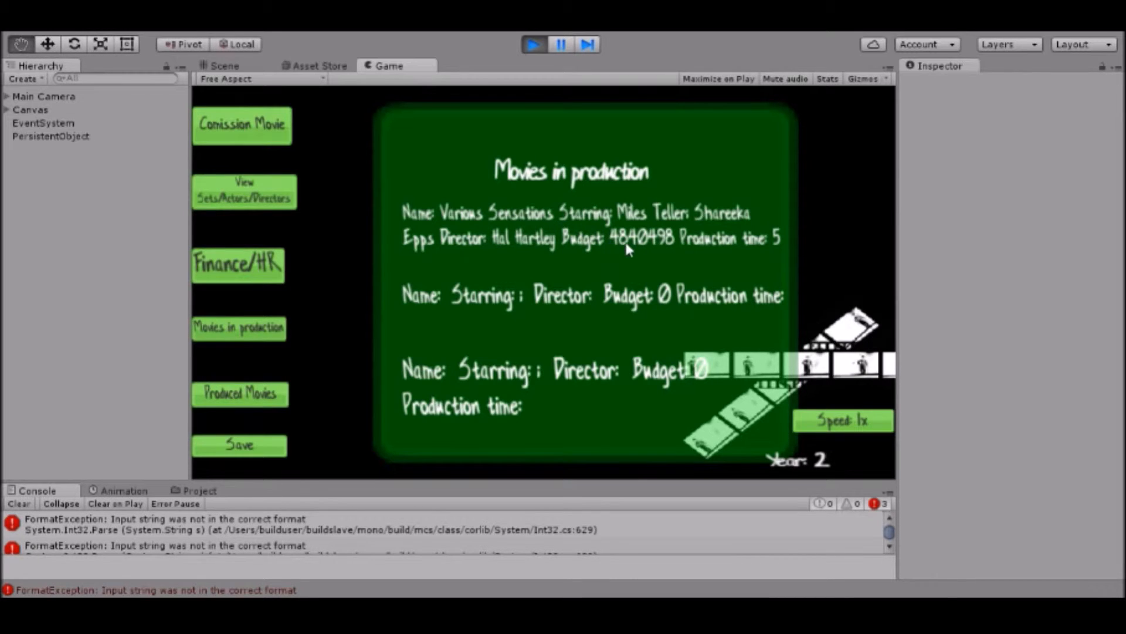
mouse_move(614, 246)
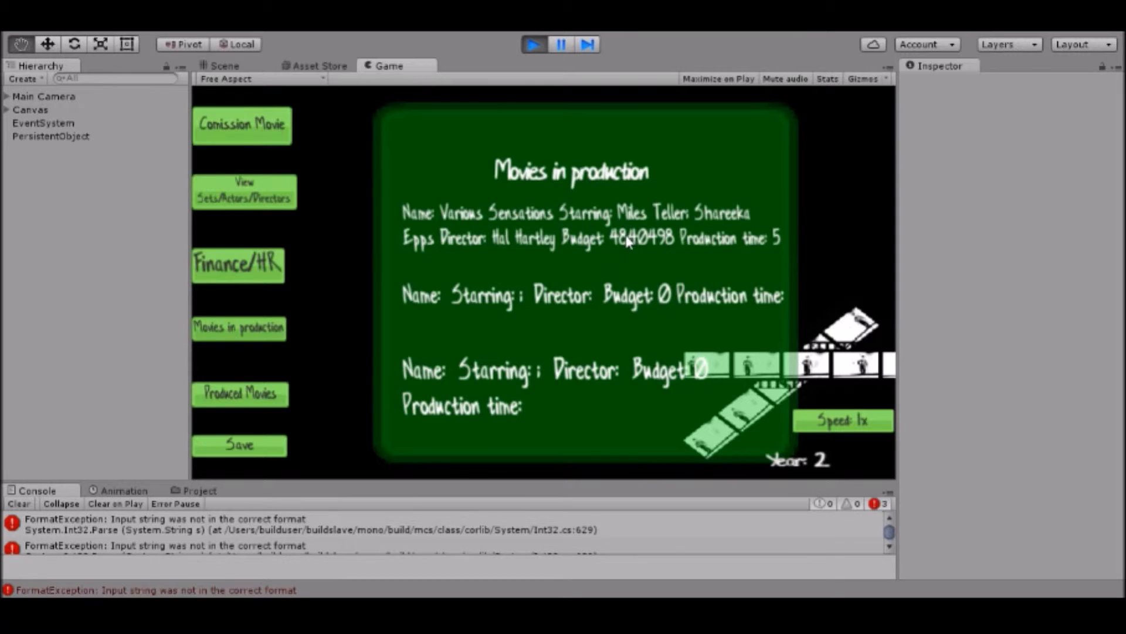
mouse_move(713, 250)
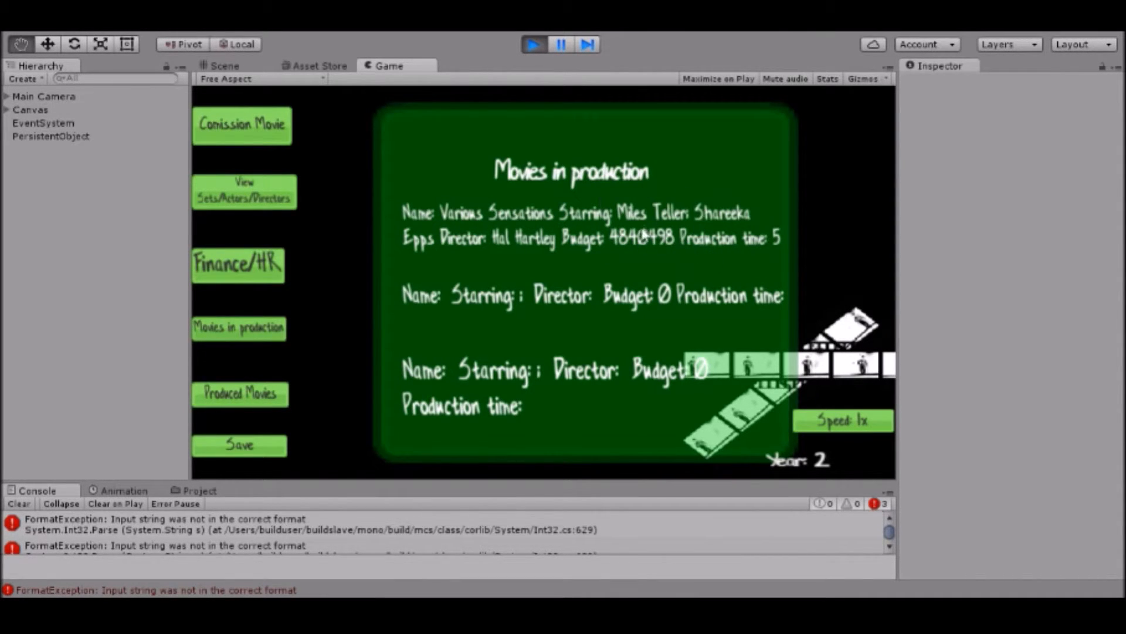
mouse_move(611, 249)
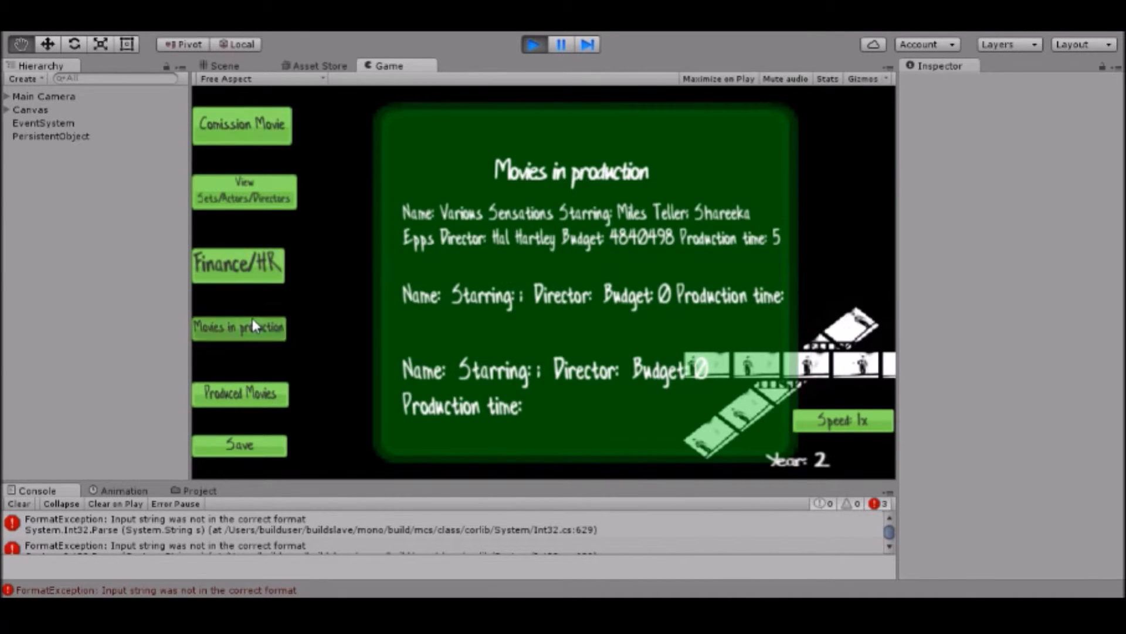
Toggle the finance panel twice to check money at 659502, ending with it closed.
left_click(238, 264)
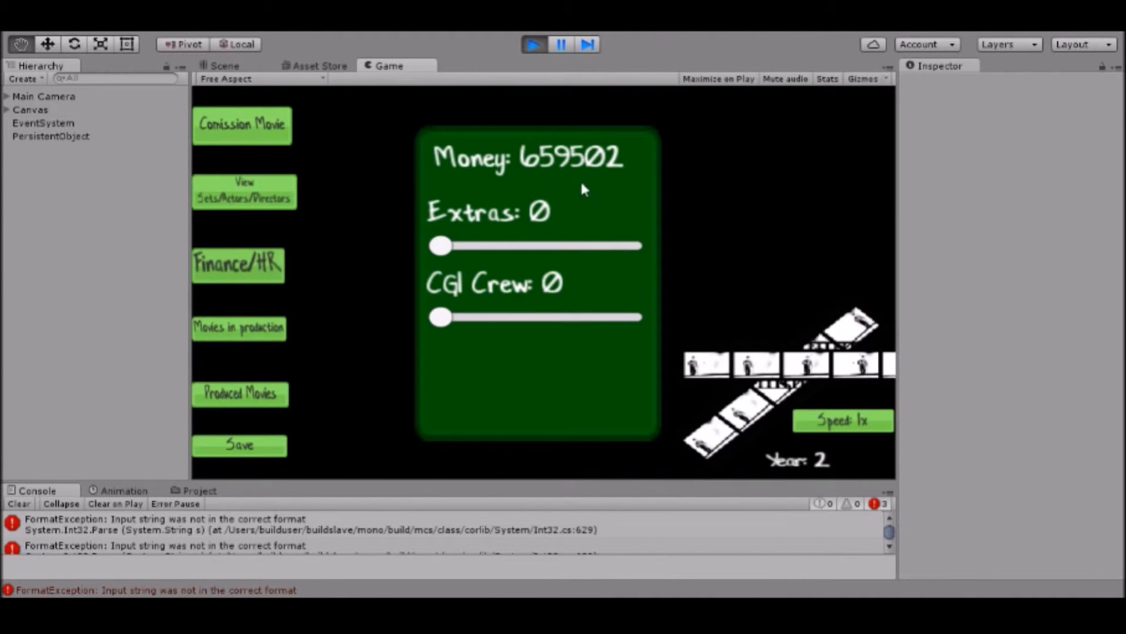
left_click(238, 264)
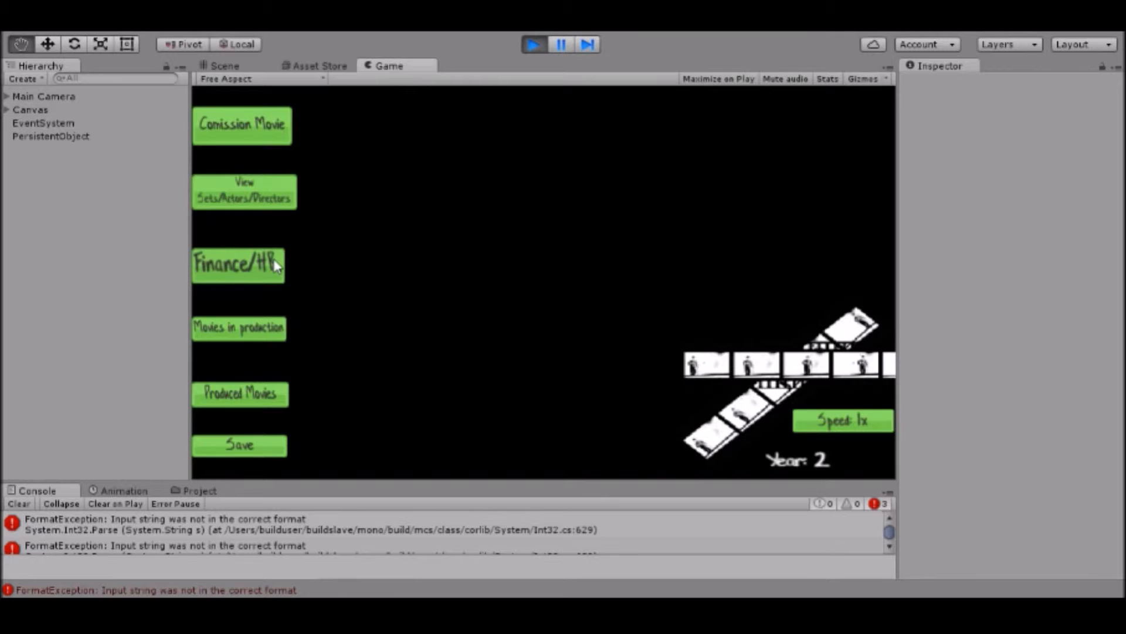
left_click(239, 264)
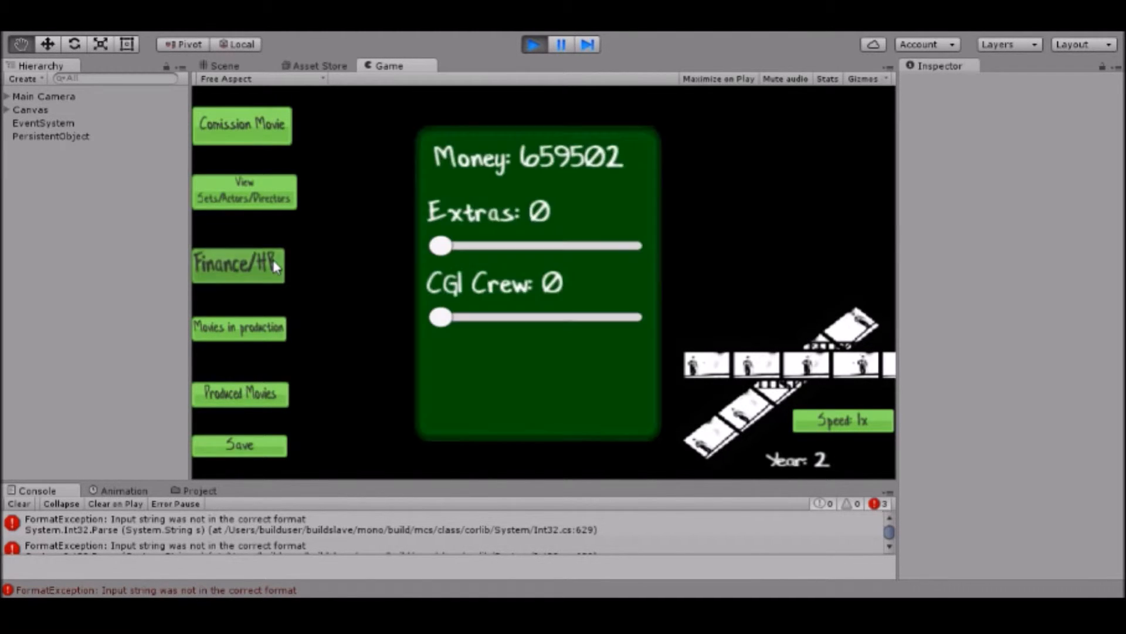
left_click(237, 265)
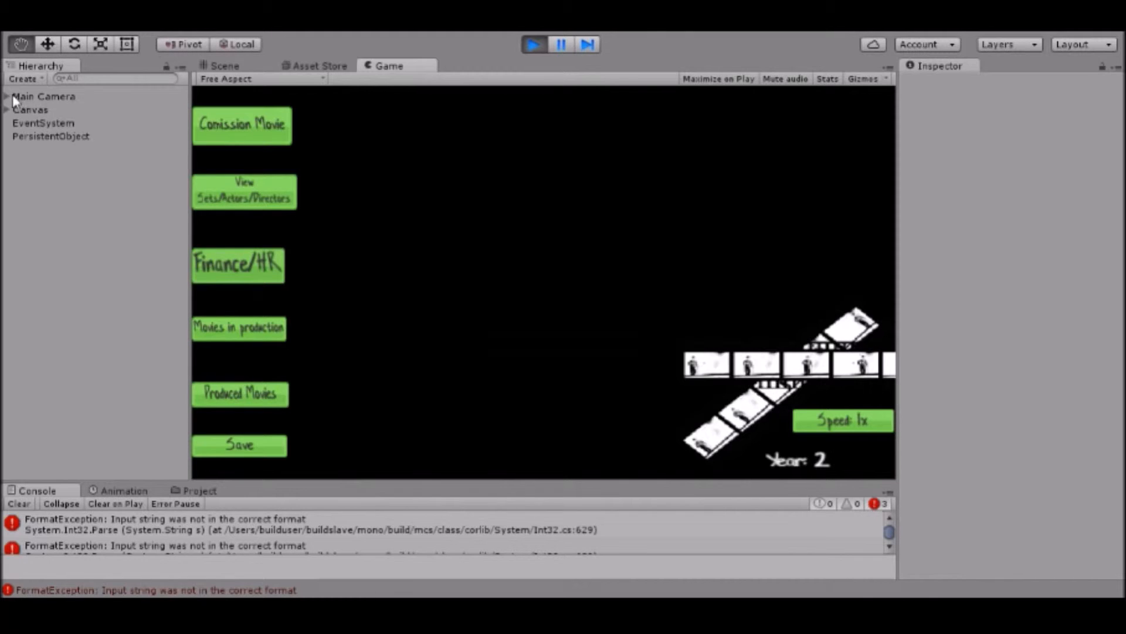
left_click(57, 109)
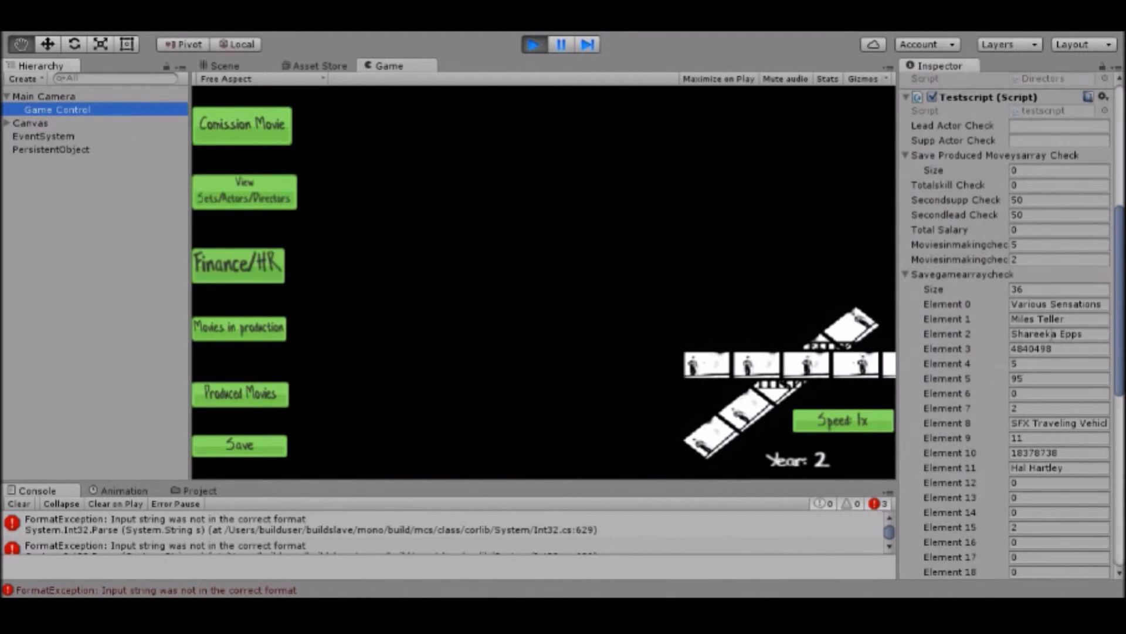
scroll("down", 3)
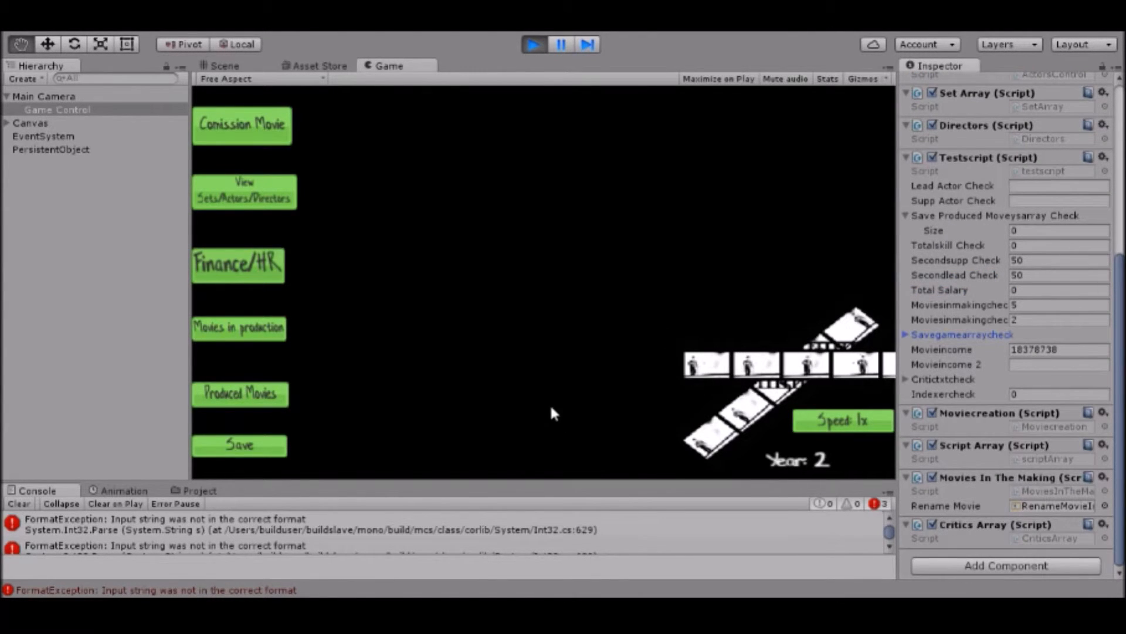
mouse_move(419, 442)
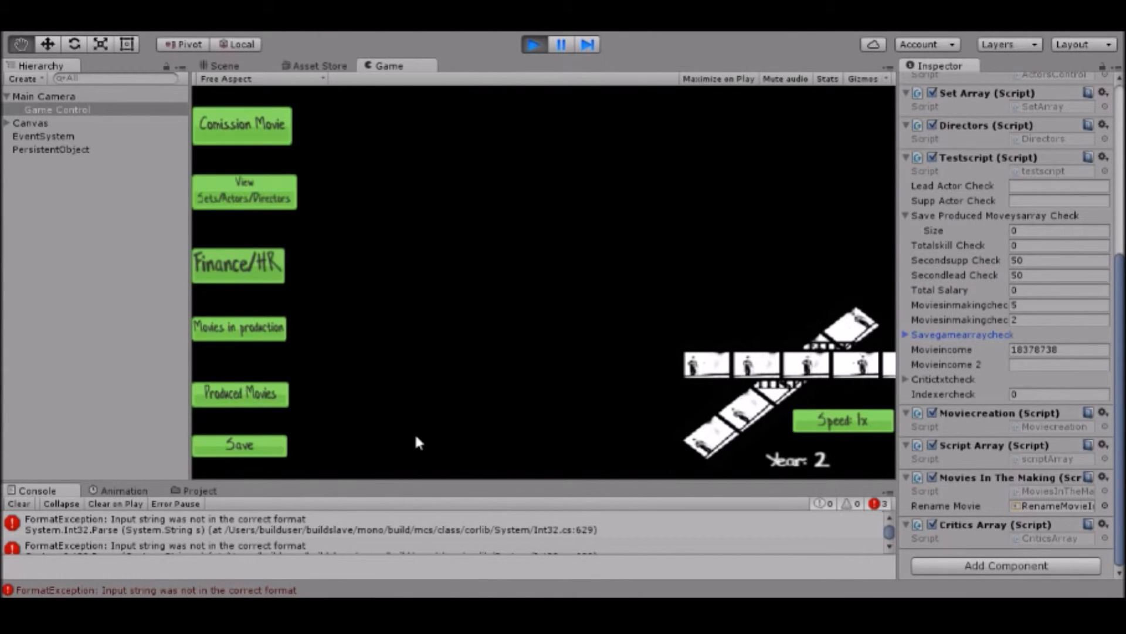
mouse_move(329, 374)
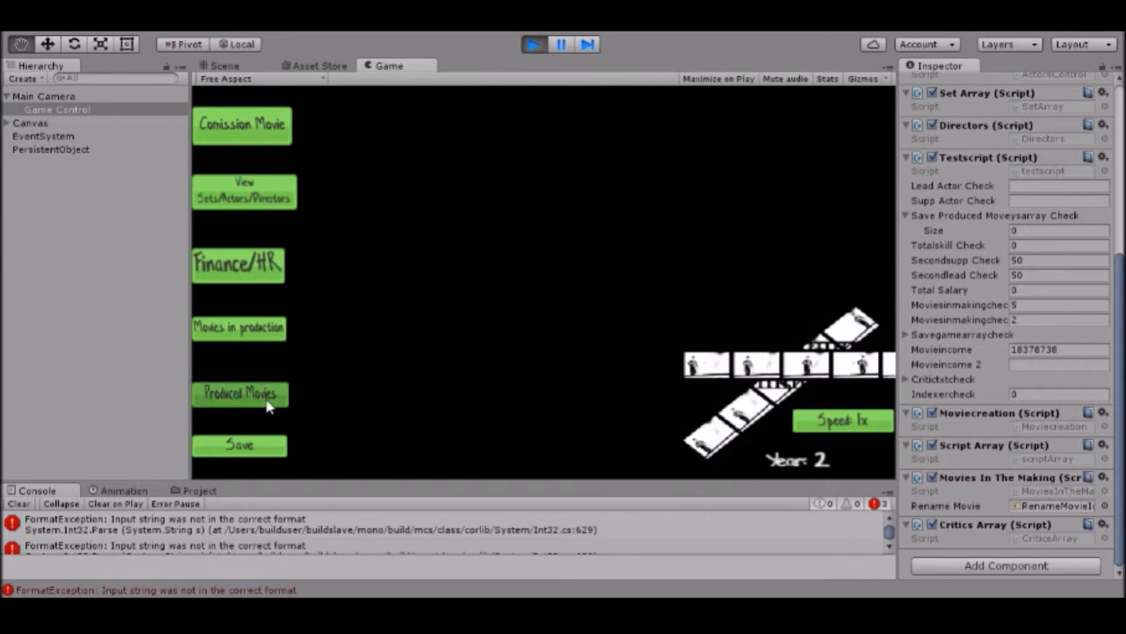
left_click(239, 393)
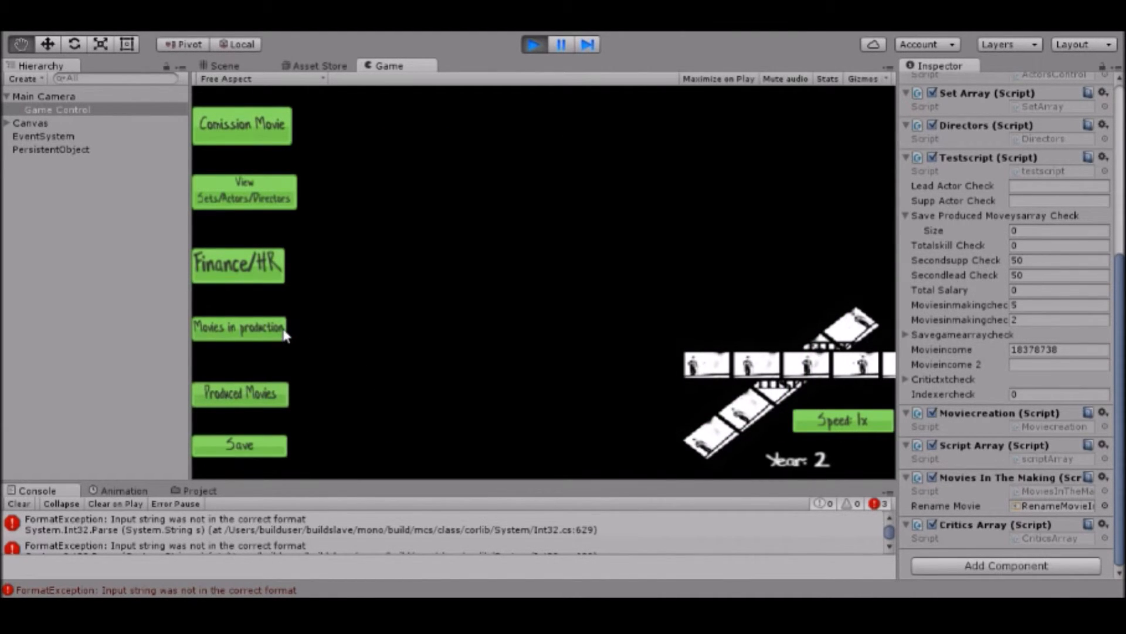
left_click(239, 327)
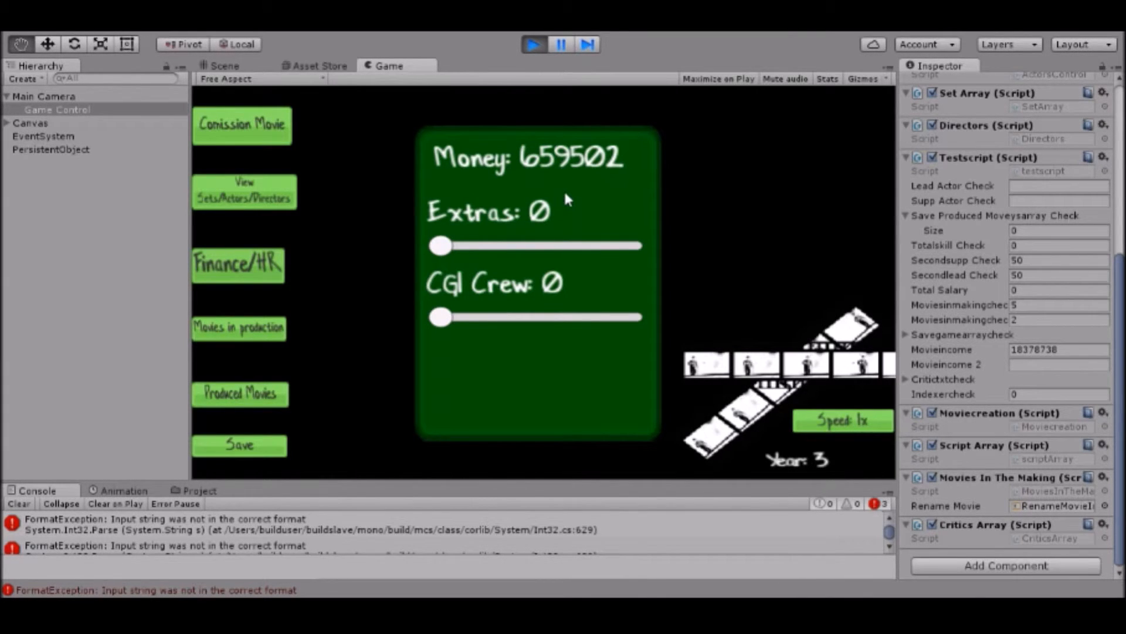
mouse_move(523, 185)
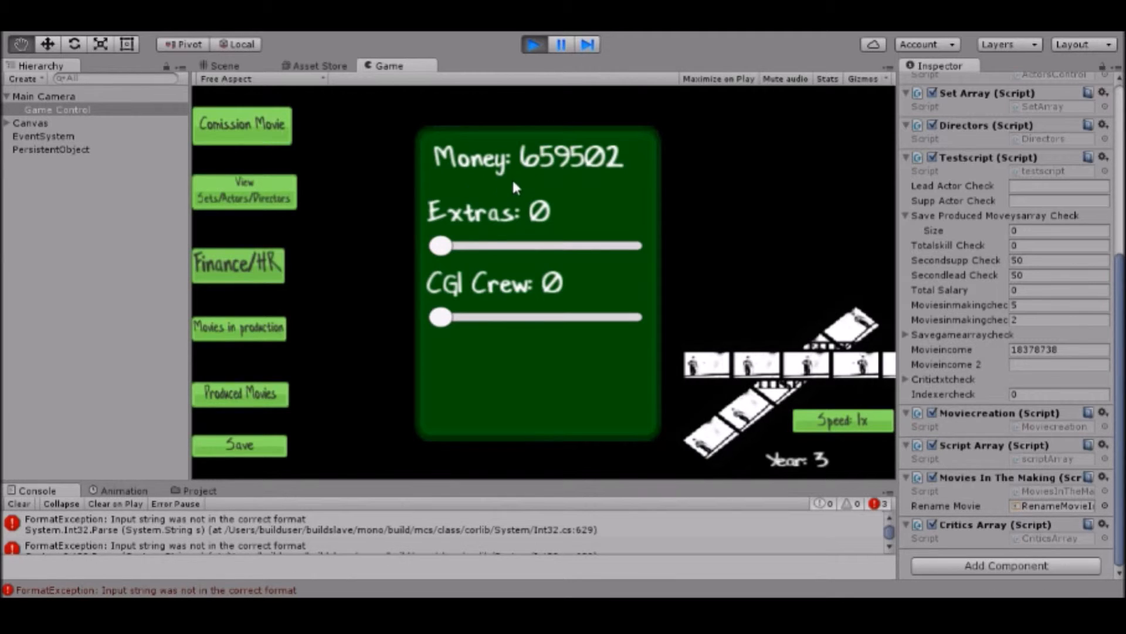
mouse_move(332, 286)
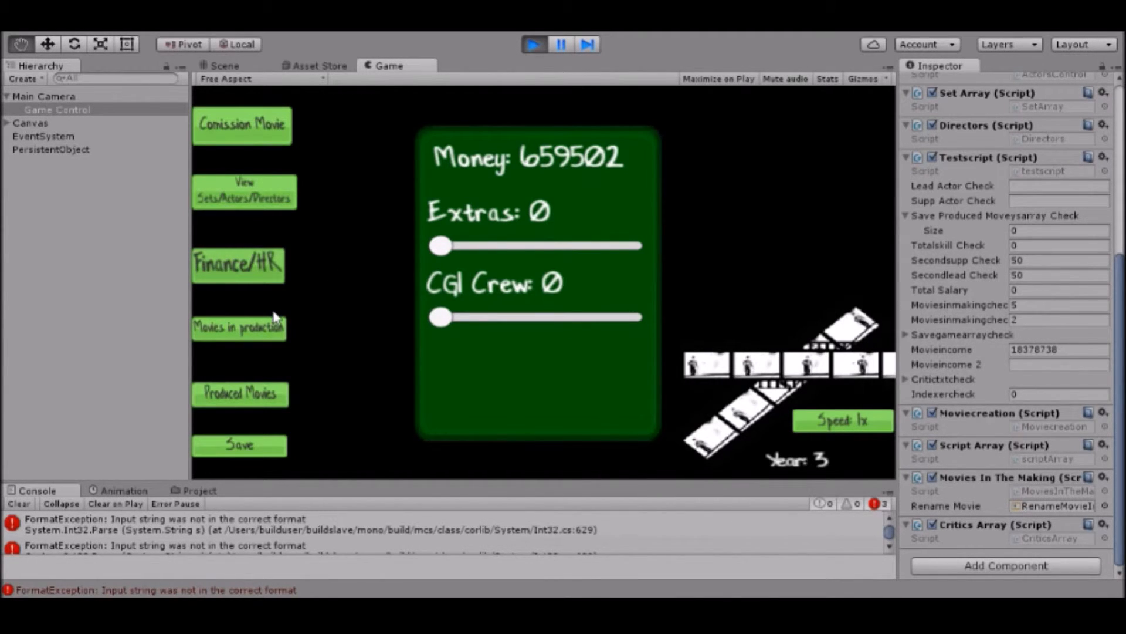
mouse_move(273, 284)
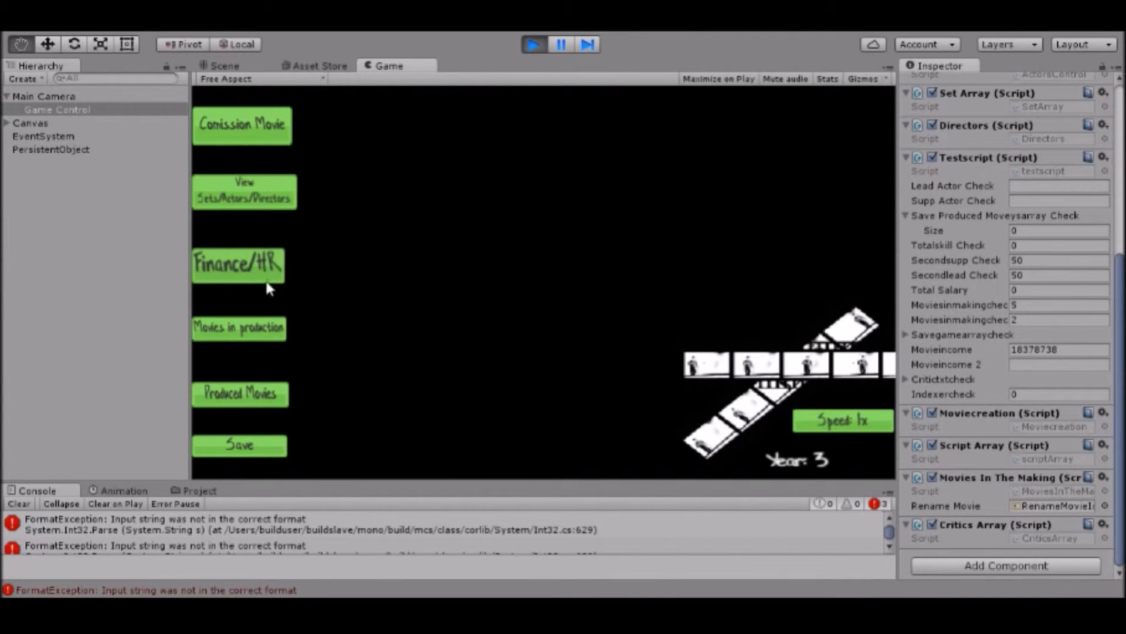
mouse_move(325, 318)
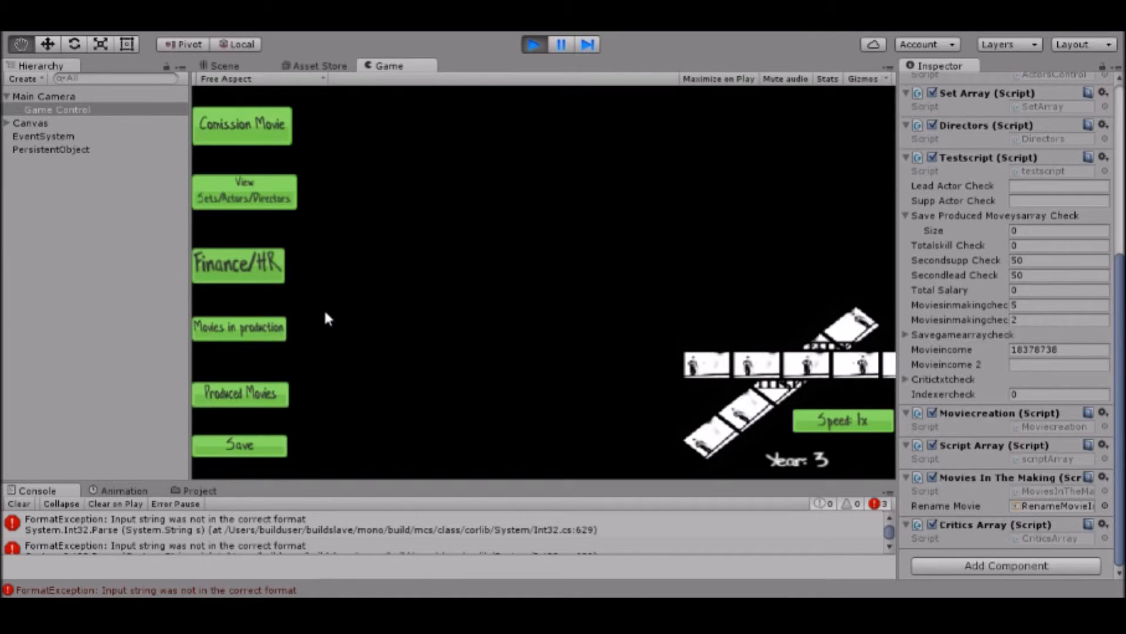
left_click(242, 125)
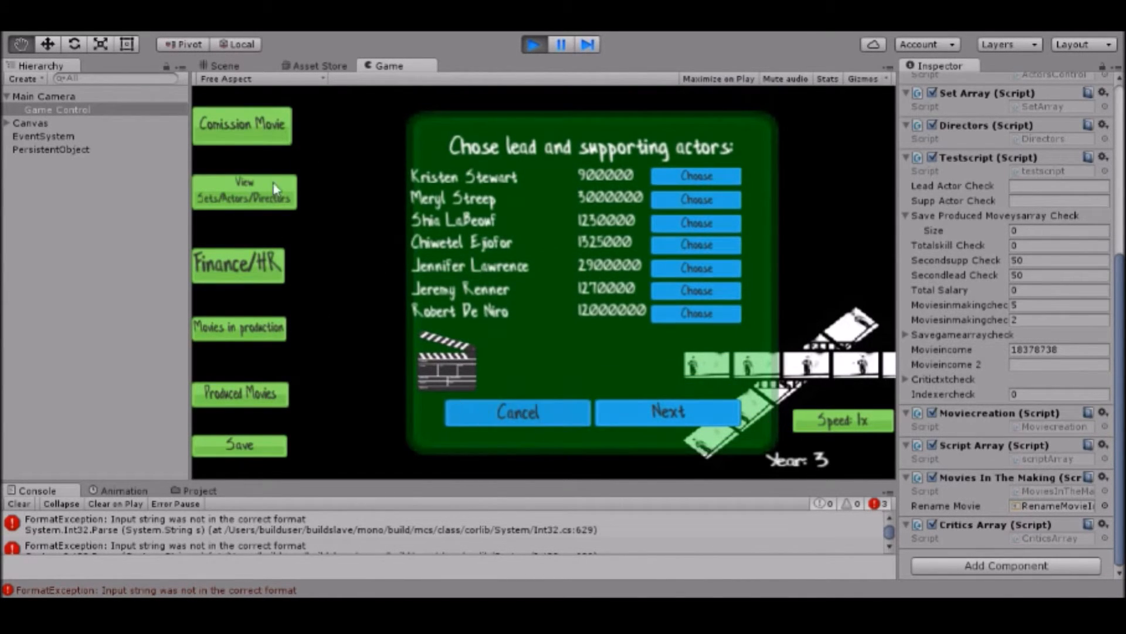
Close the actor selection panel and clear the console's error messages.
left_click(516, 411)
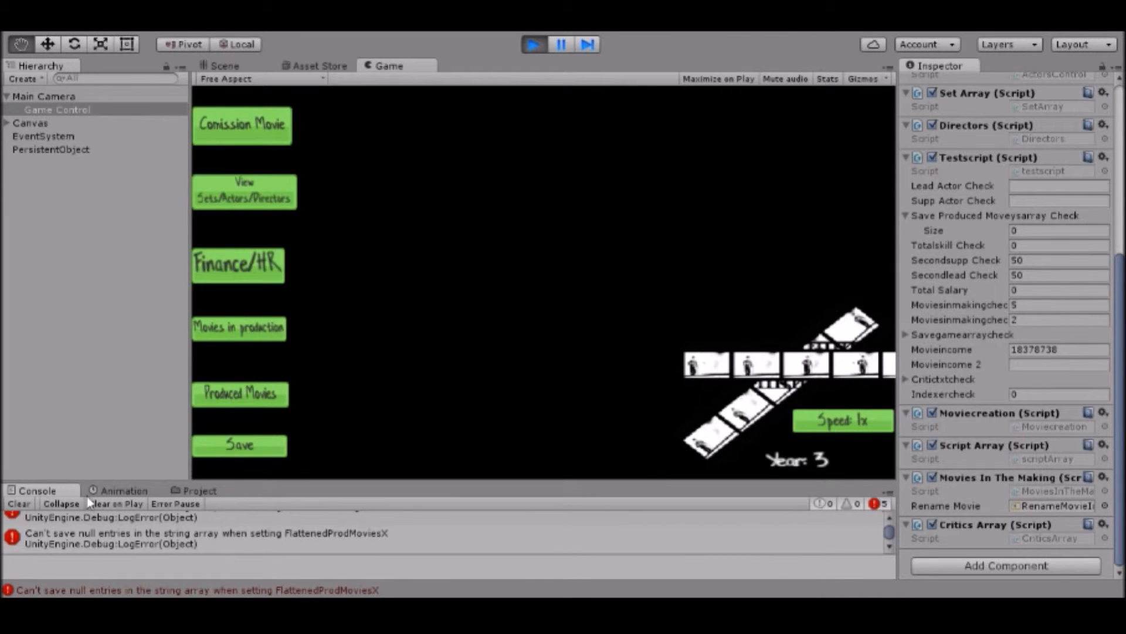
left_click(19, 503)
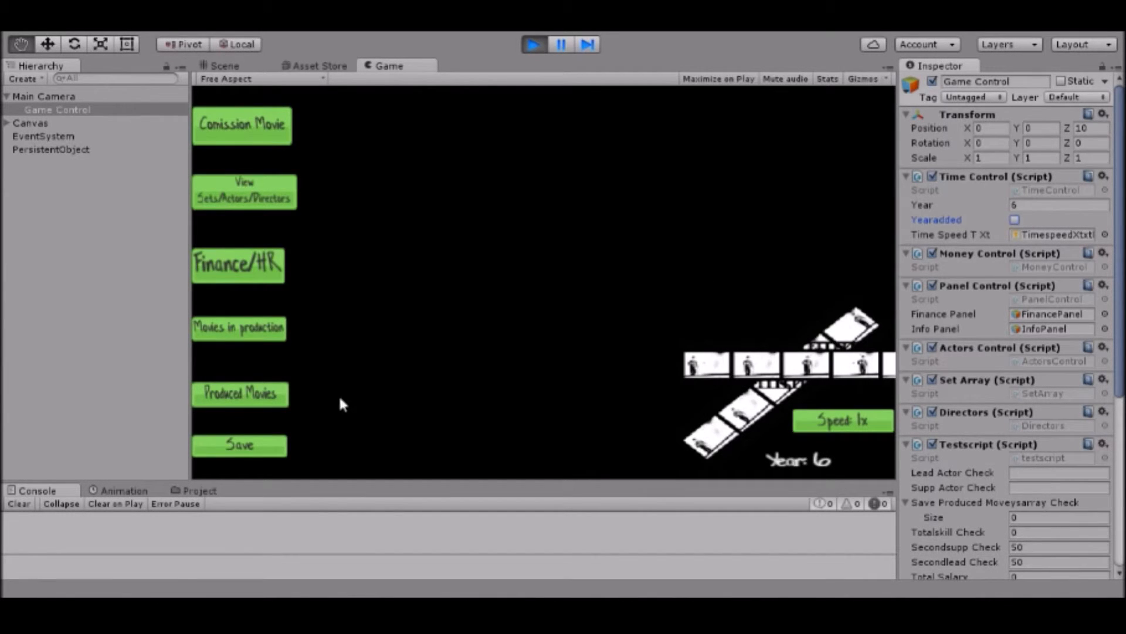
Show the Reviews of latest movie panel with its three critic quotes at Year 7.
left_click(238, 327)
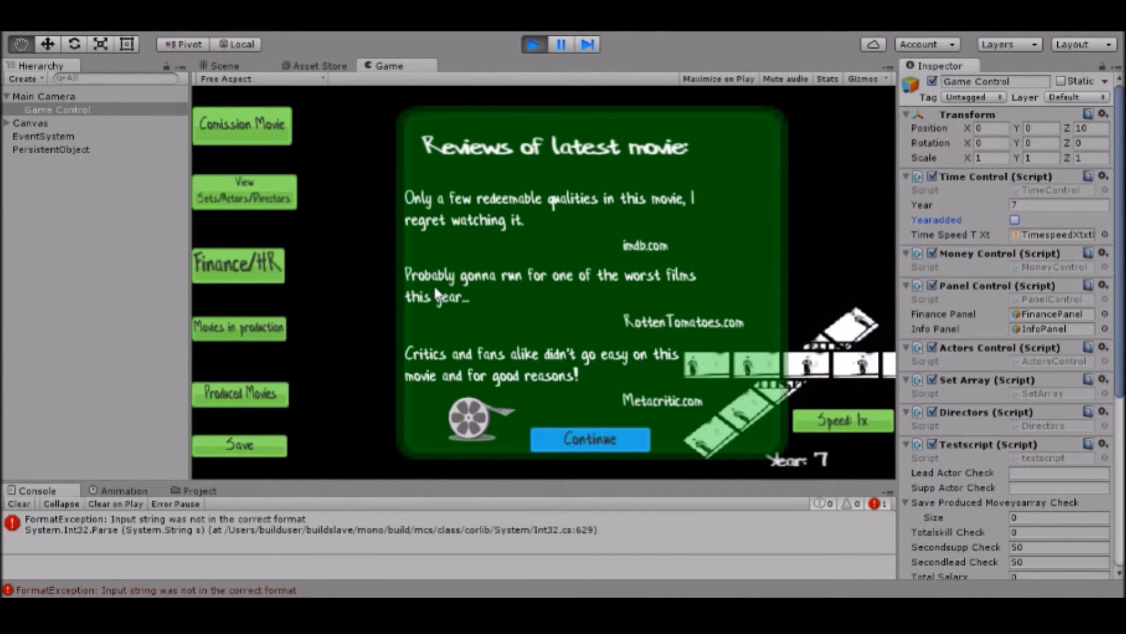
mouse_move(607, 248)
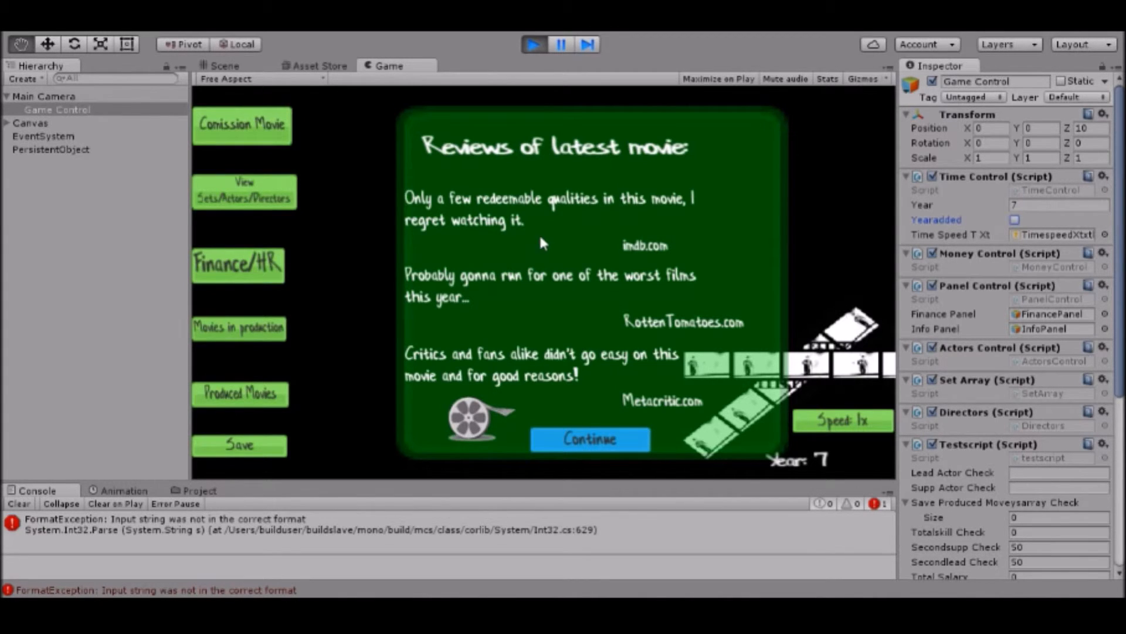
mouse_move(543, 294)
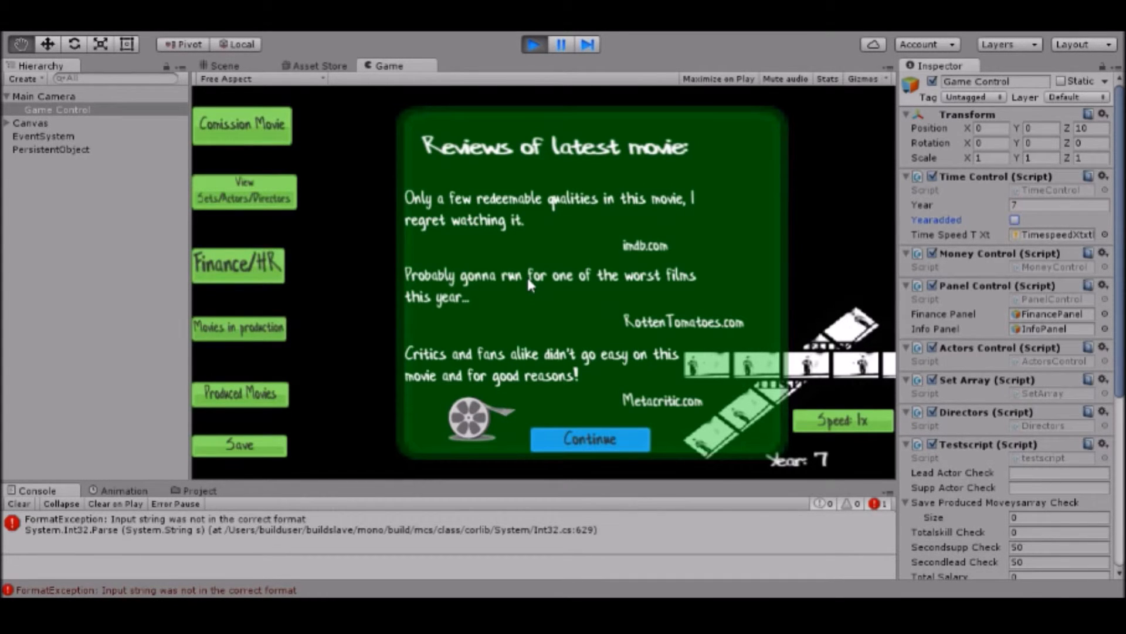
mouse_move(578, 436)
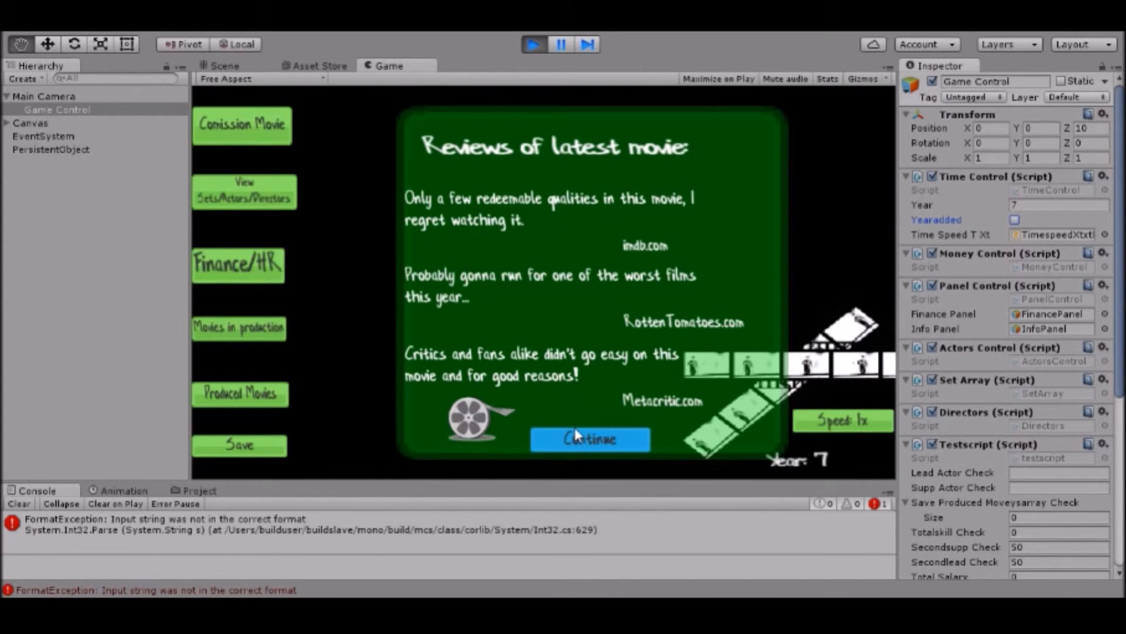
mouse_move(668, 428)
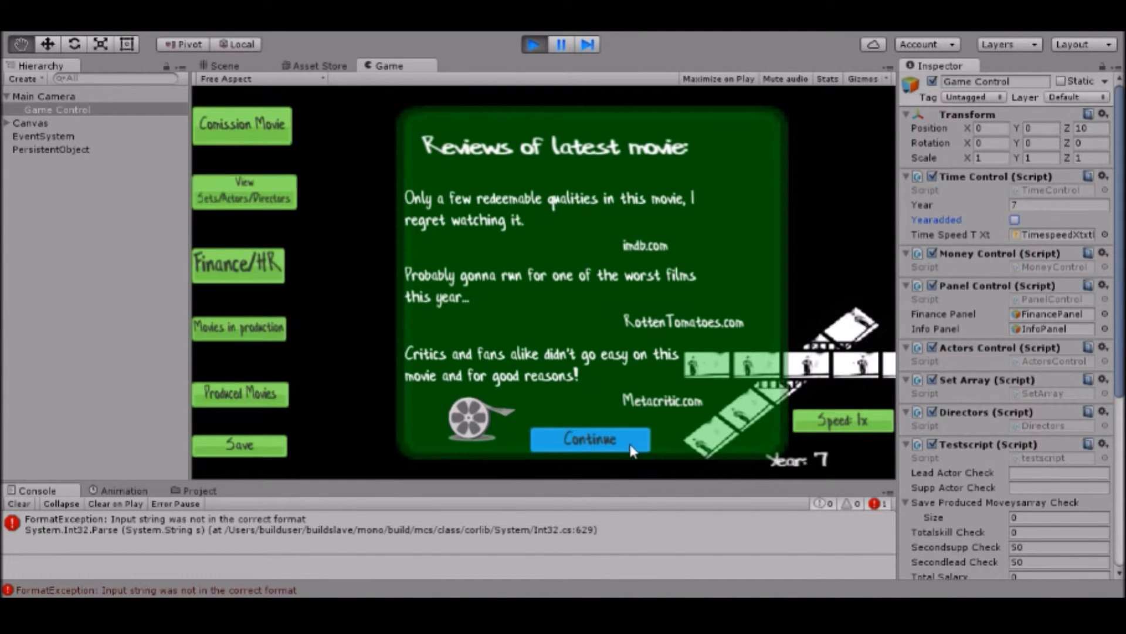
Dismiss the reviews and list produced movies with Various Sensations at budget 4840498, income 8578758.
left_click(589, 438)
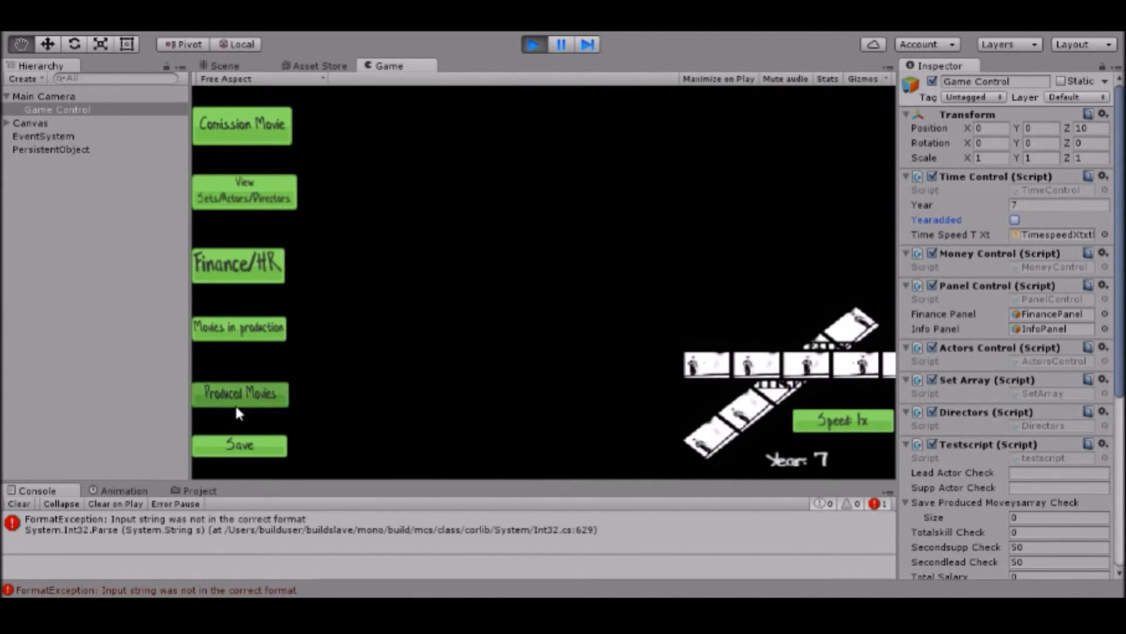
left_click(239, 393)
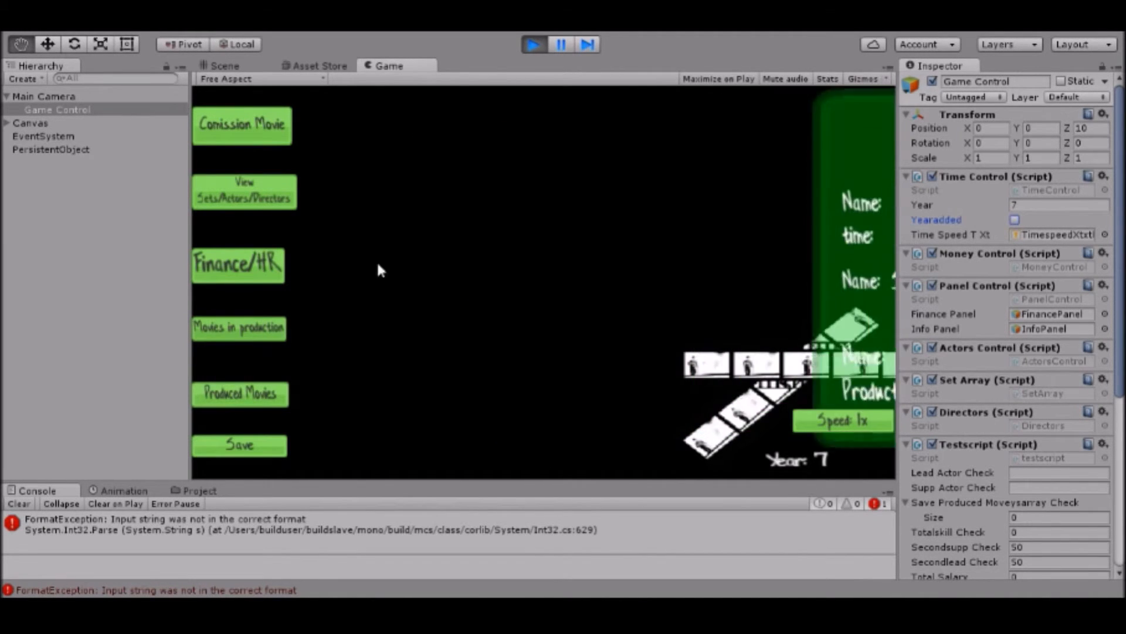
left_click(237, 329)
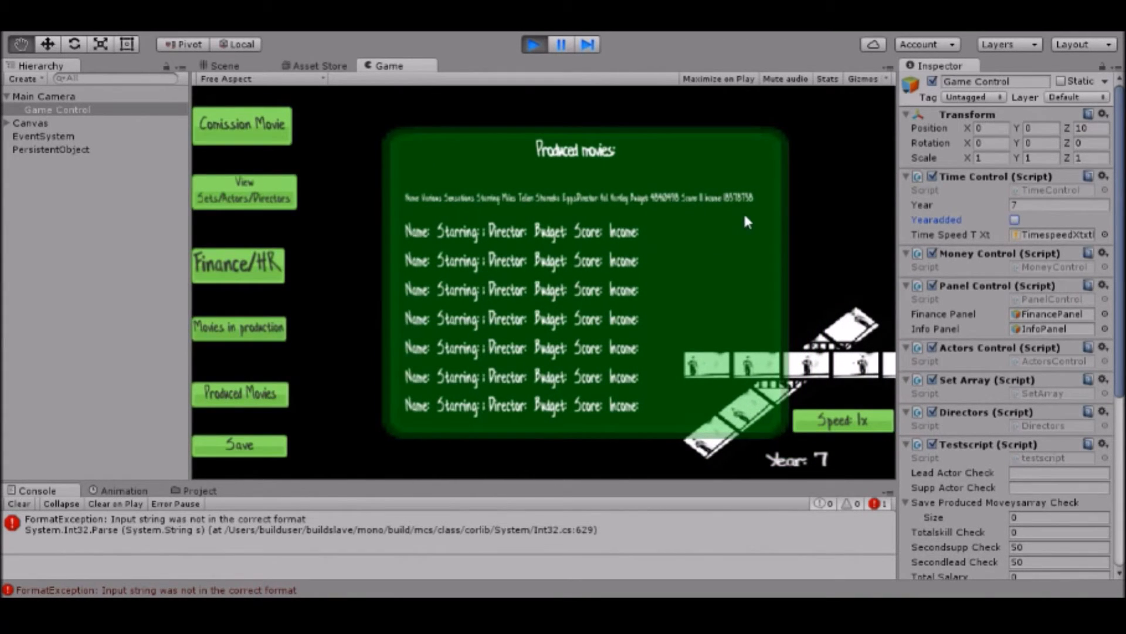
mouse_move(652, 139)
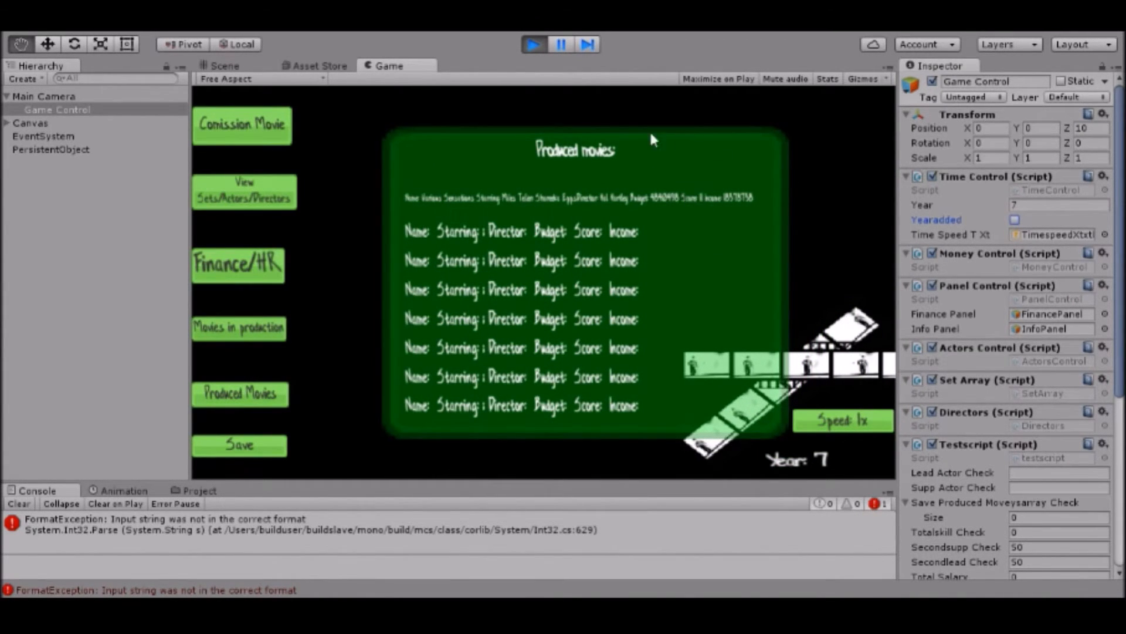
mouse_move(628, 215)
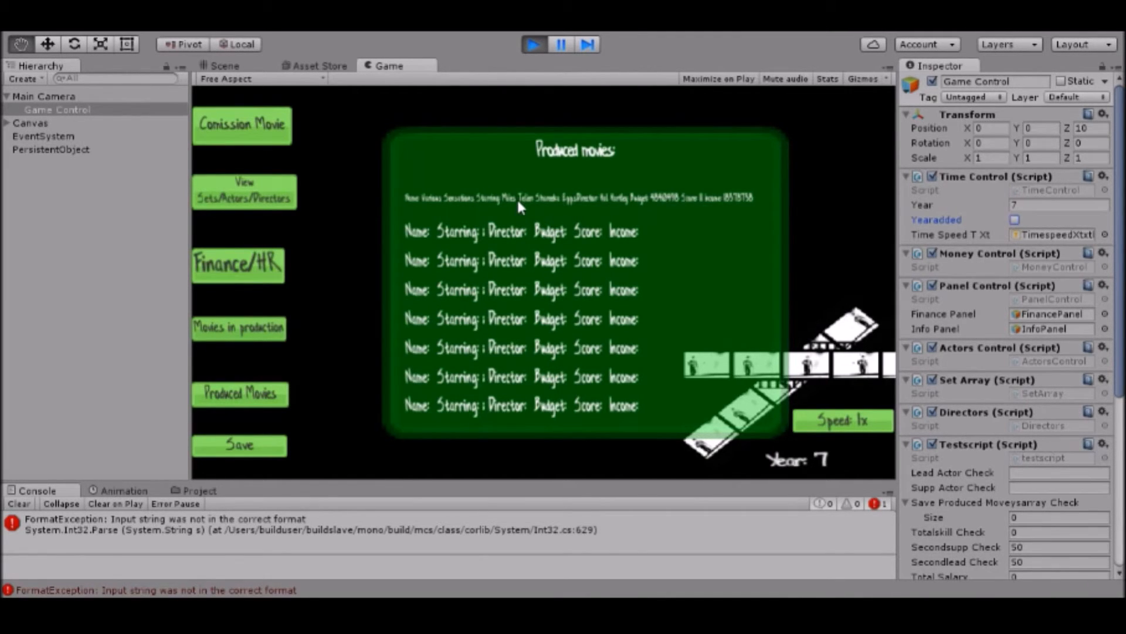
mouse_move(509, 207)
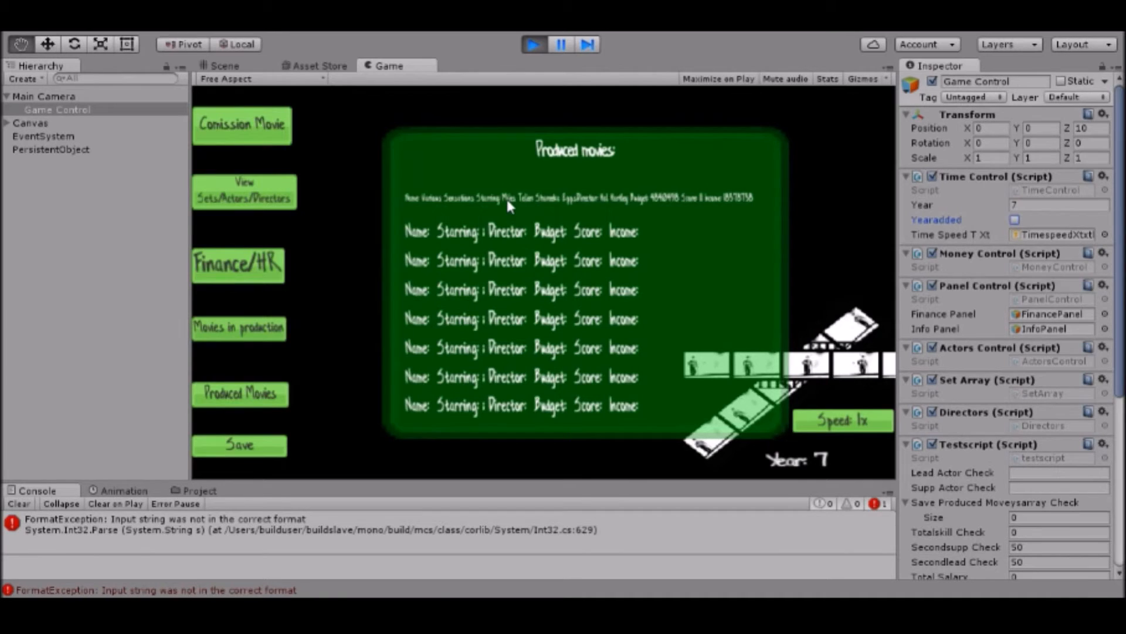
mouse_move(487, 204)
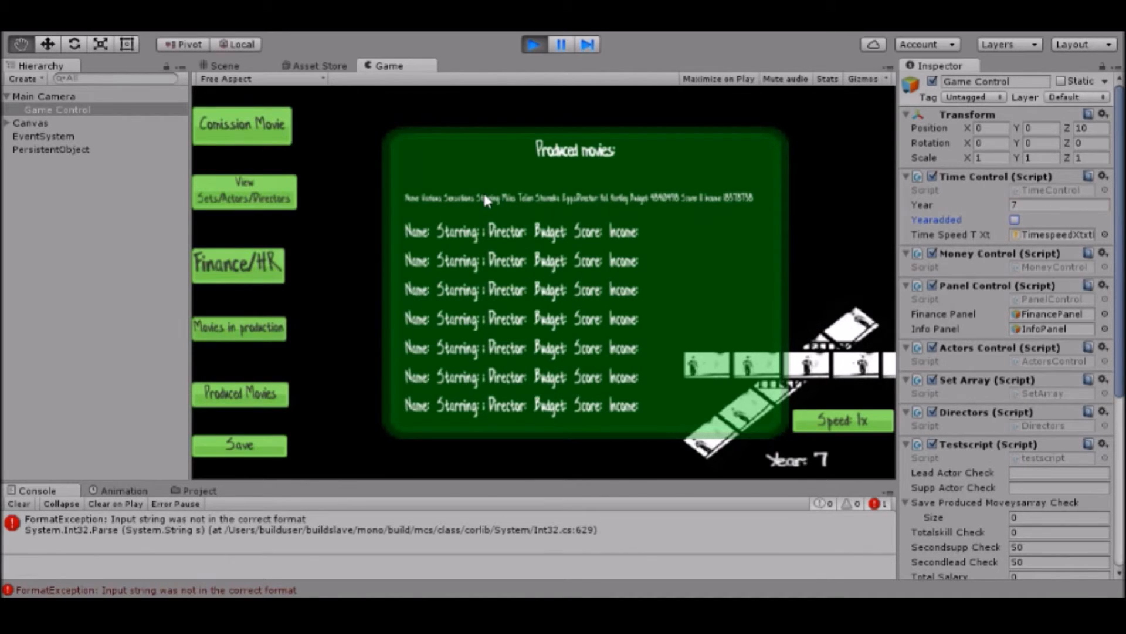
mouse_move(644, 198)
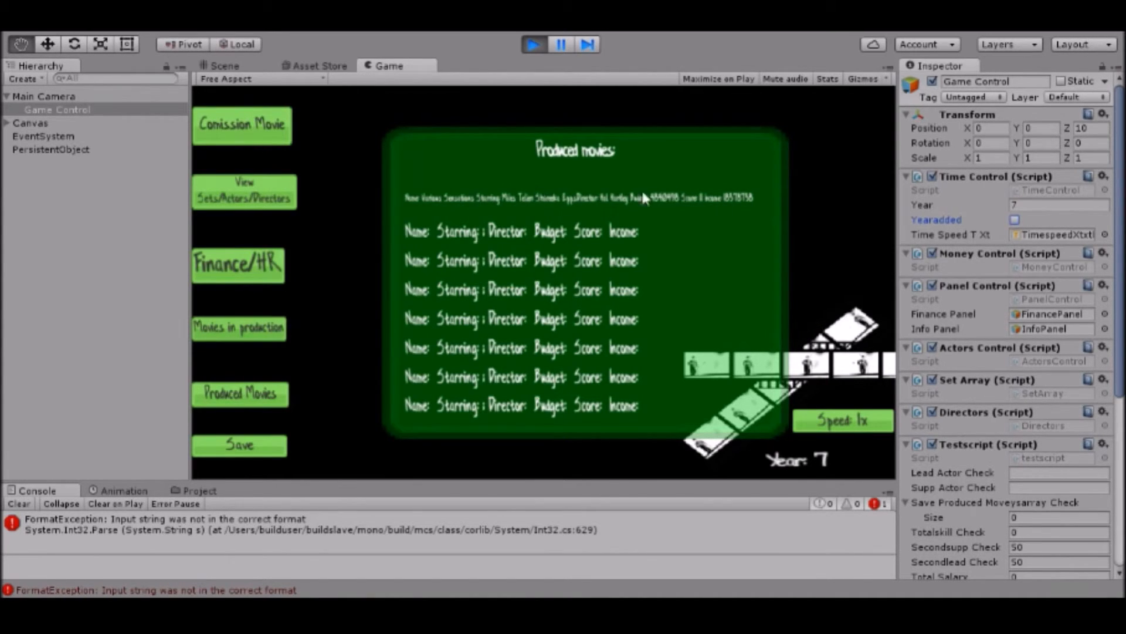
mouse_move(701, 174)
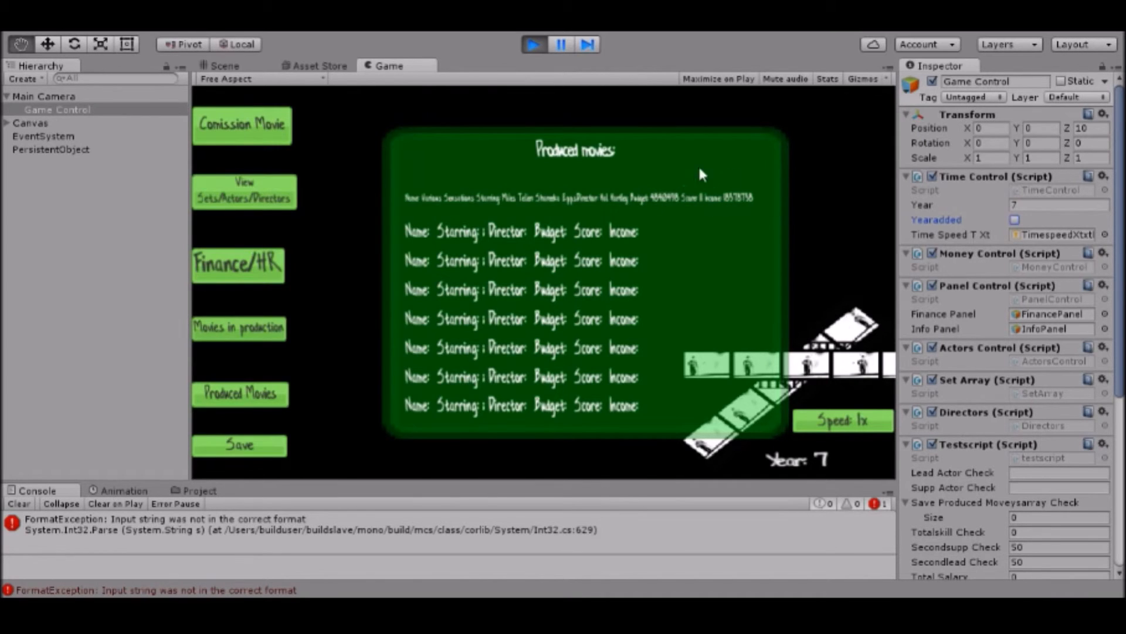
mouse_move(675, 211)
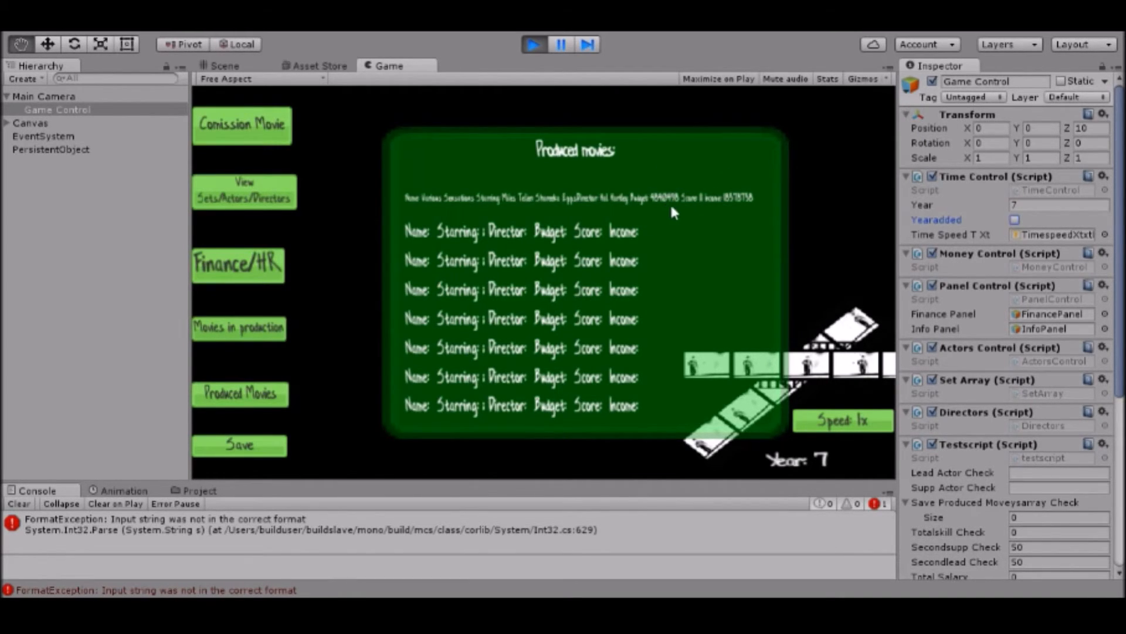
mouse_move(715, 202)
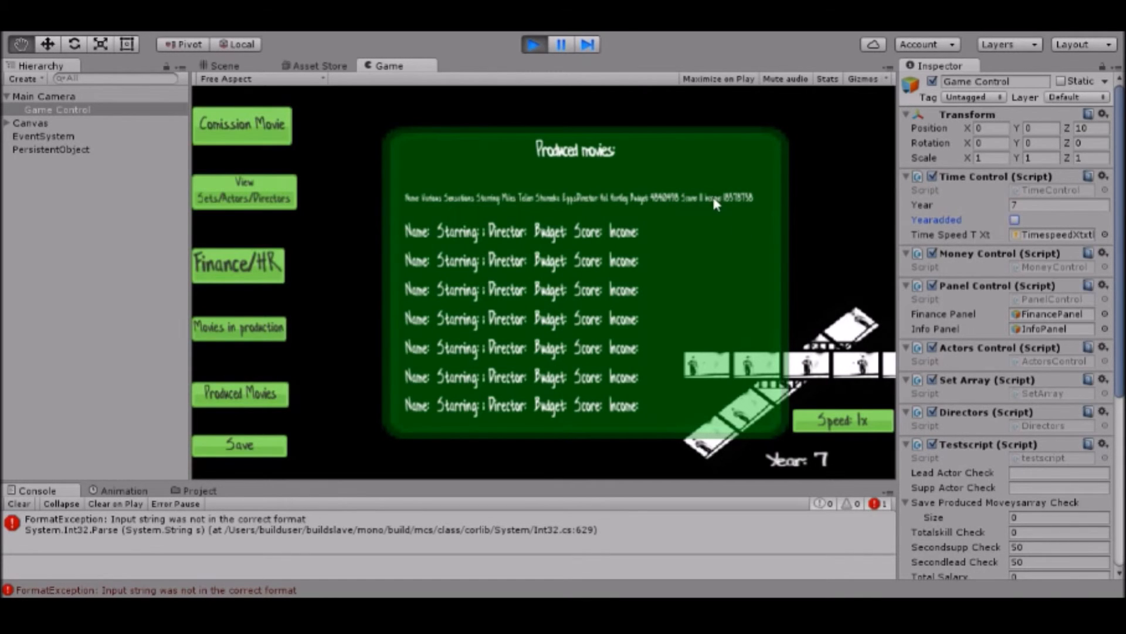
mouse_move(708, 205)
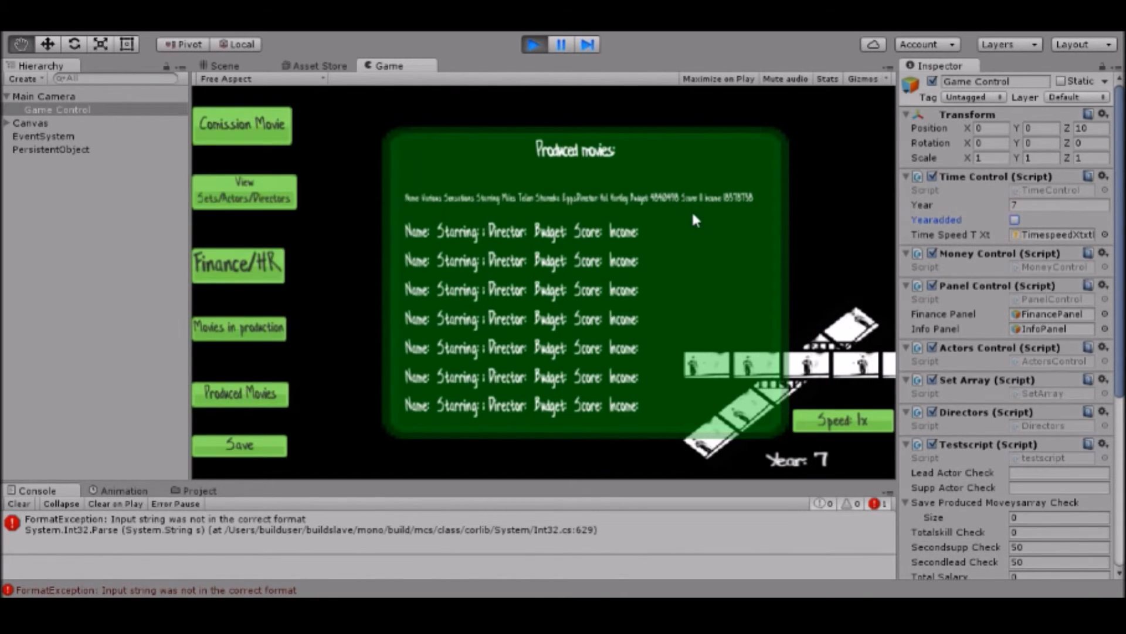
mouse_move(736, 202)
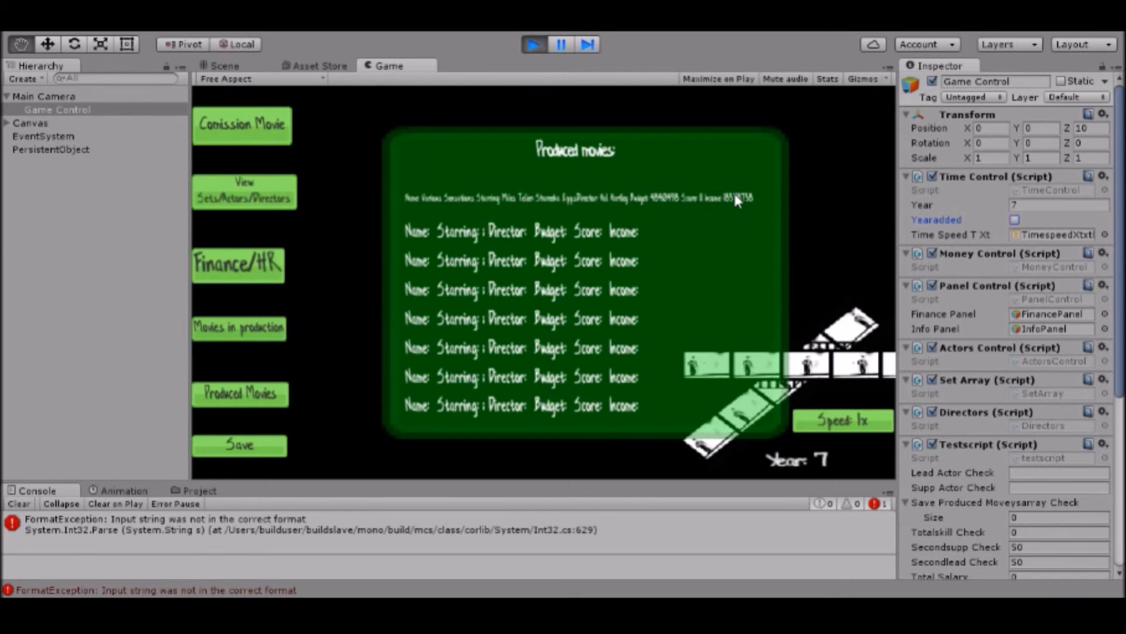
mouse_move(645, 214)
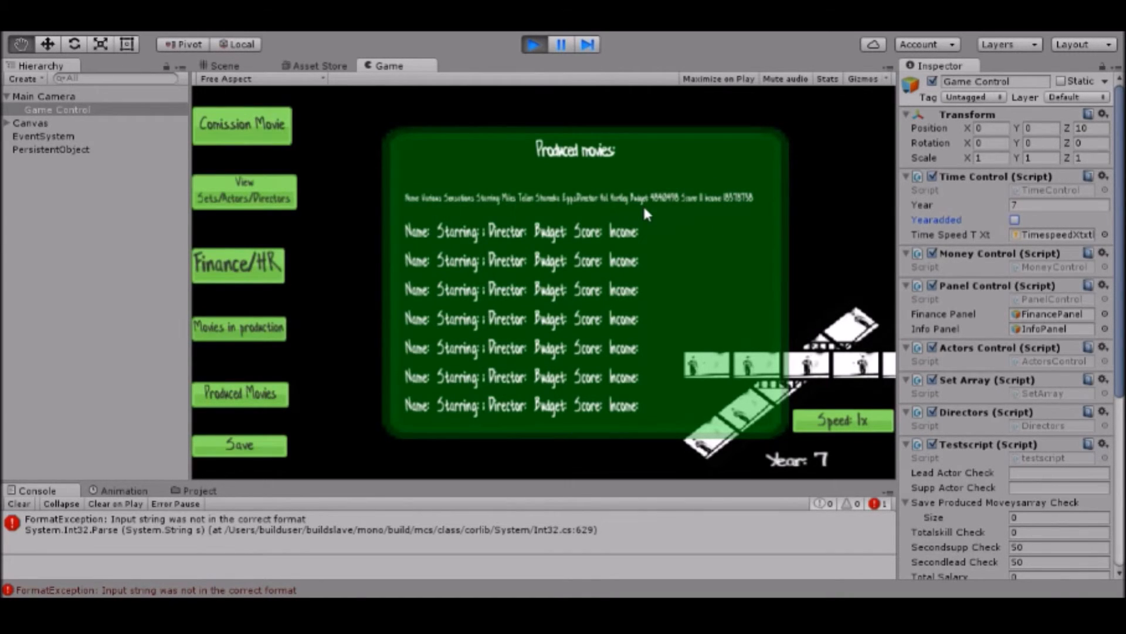
mouse_move(385, 287)
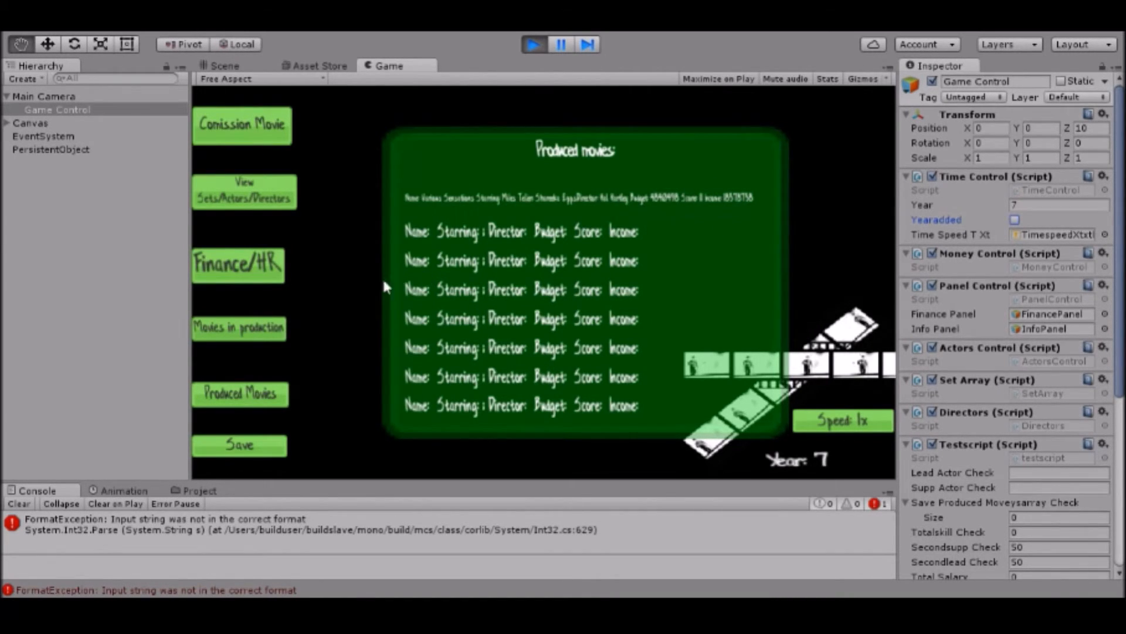
left_click(237, 327)
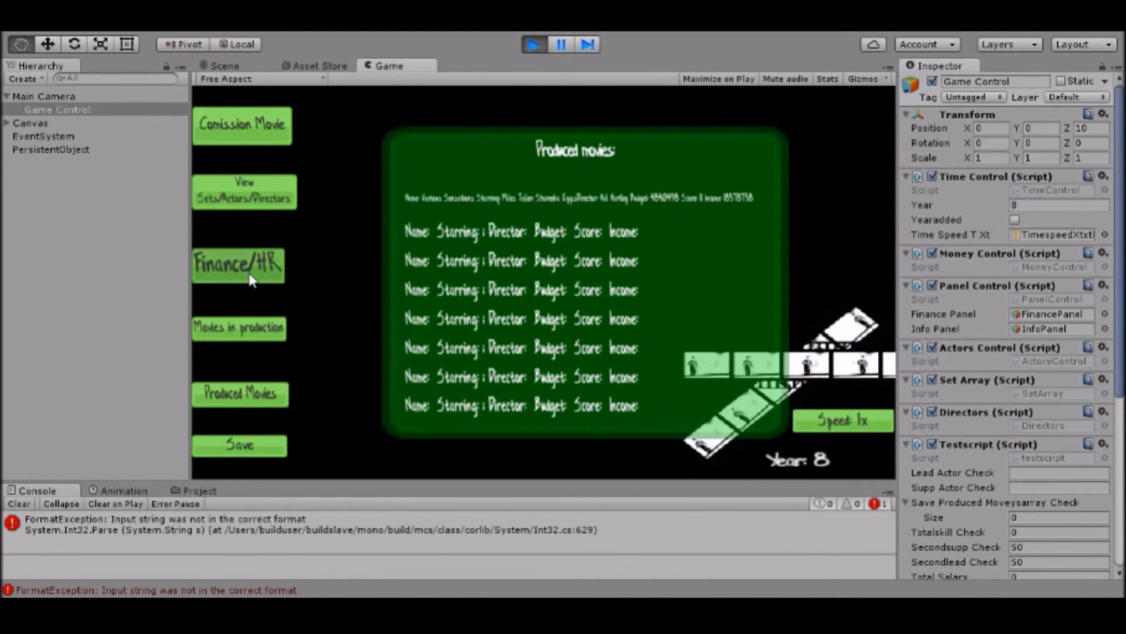
Hide the Produced movies panel, leaving the main studio screen at Year 8.
left_click(239, 263)
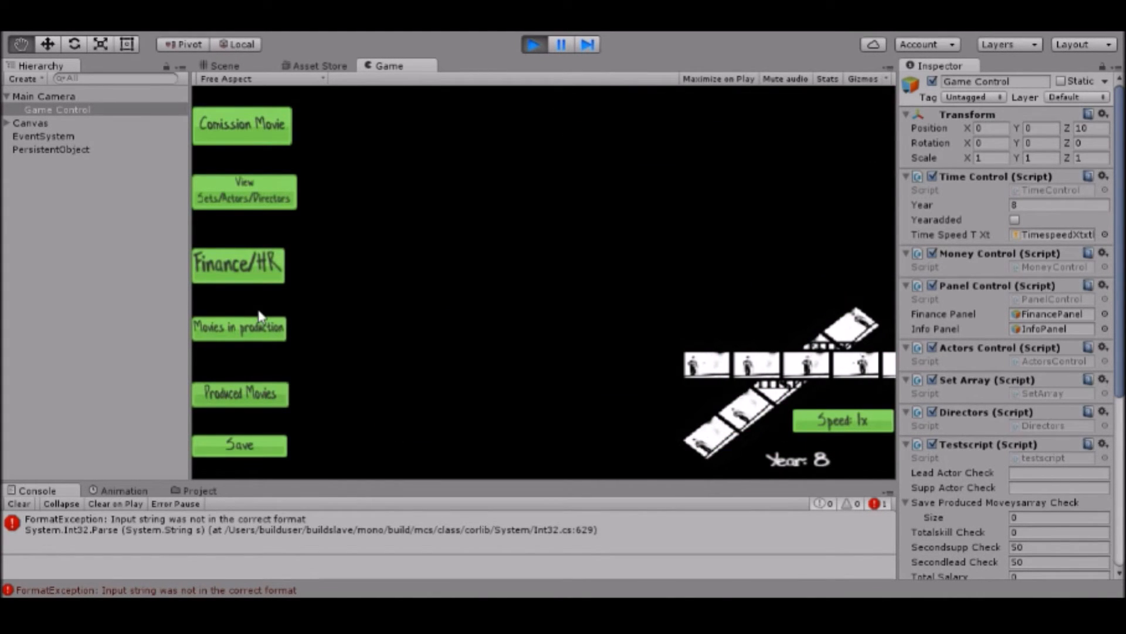
mouse_move(459, 269)
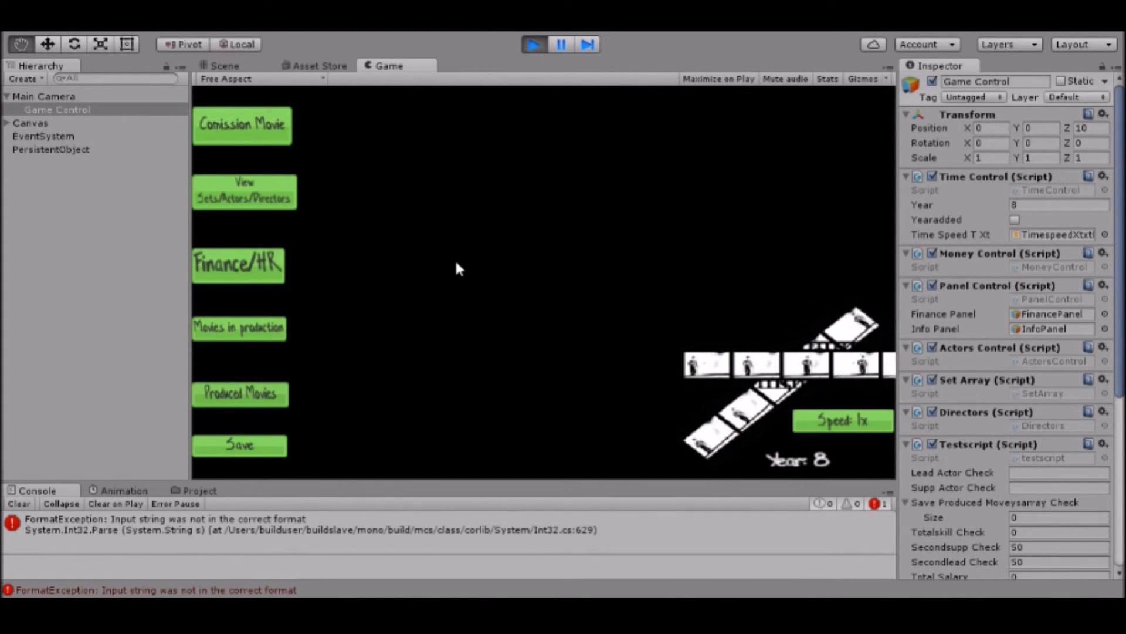
mouse_move(324, 207)
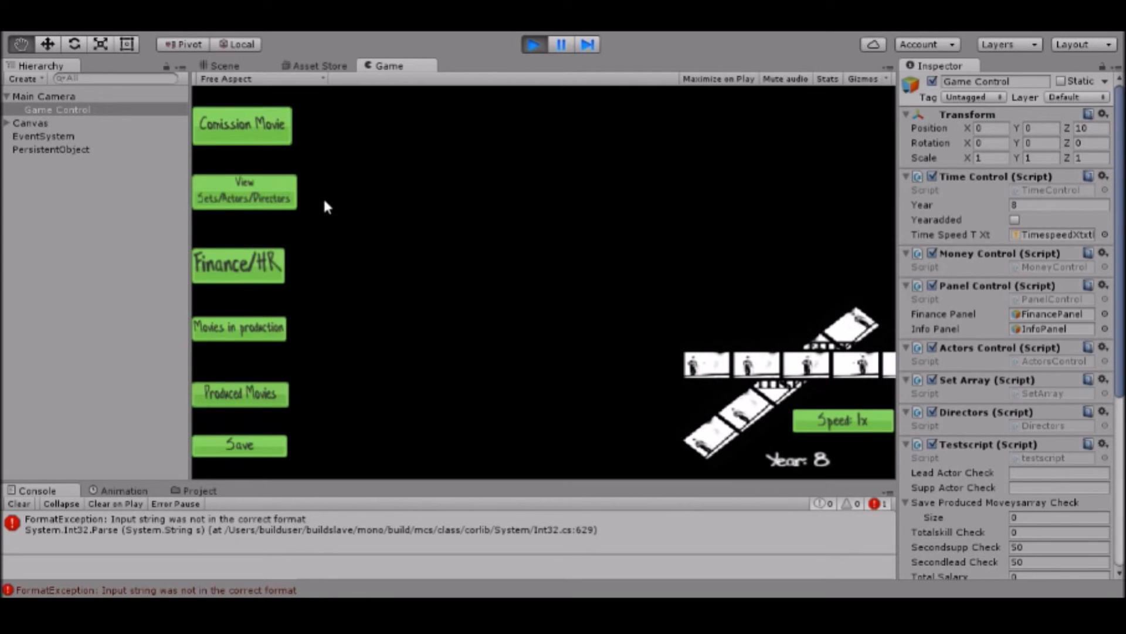
mouse_move(319, 307)
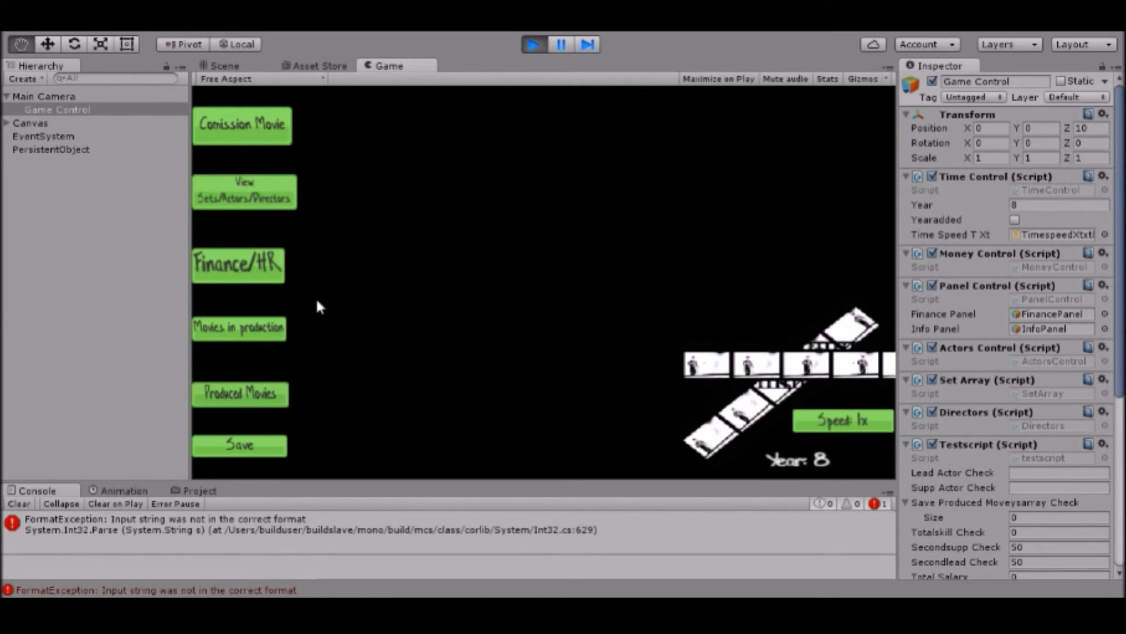
mouse_move(403, 338)
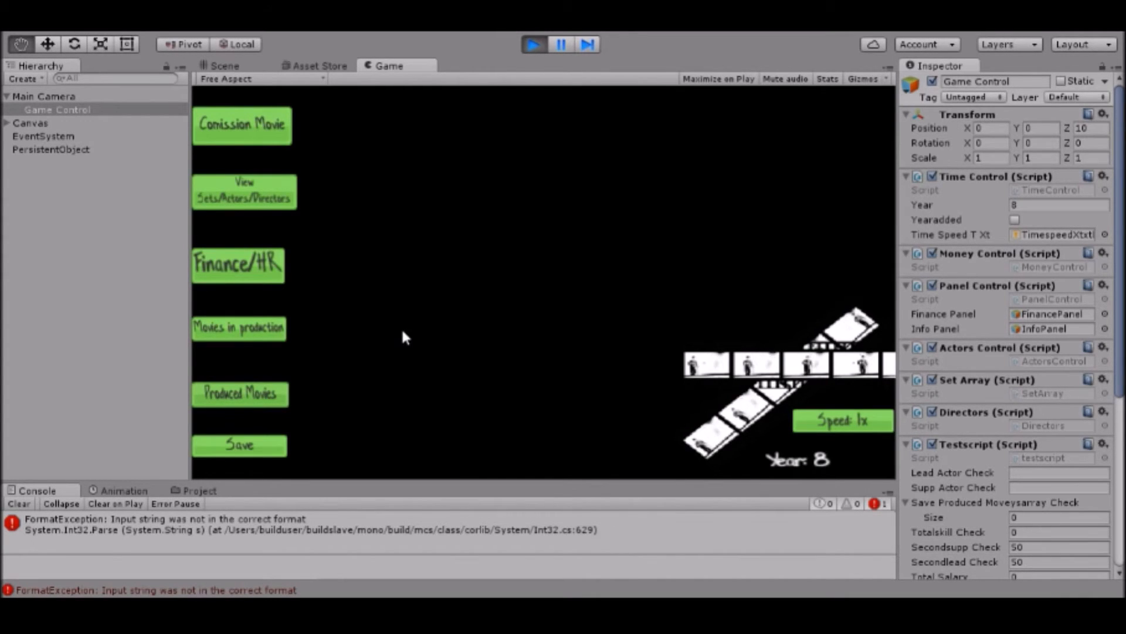
mouse_move(319, 288)
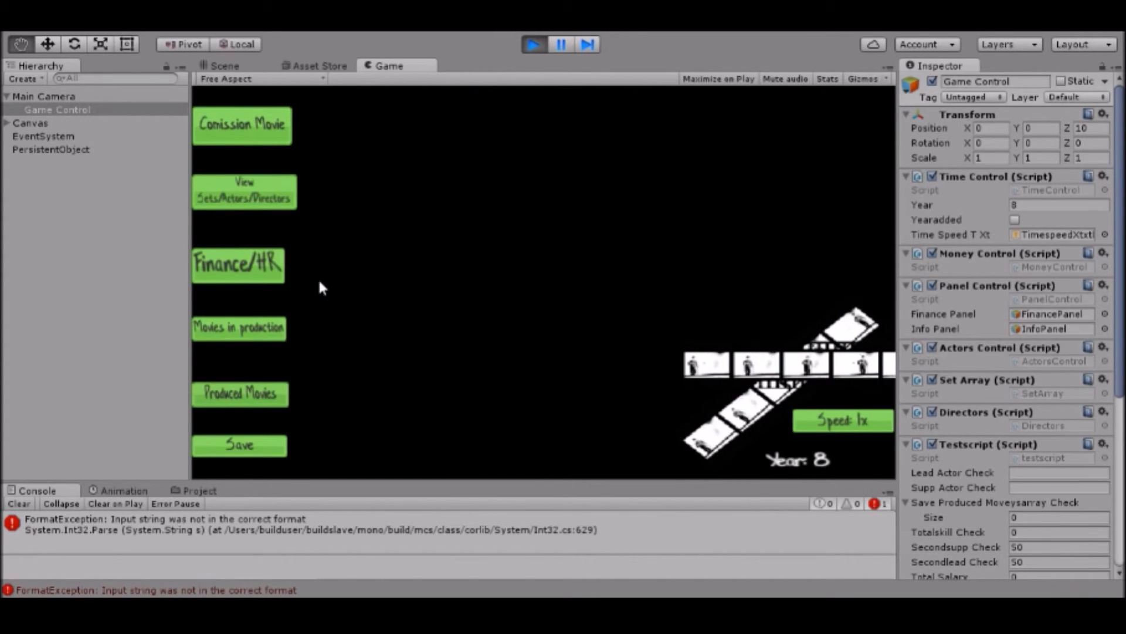
mouse_move(479, 51)
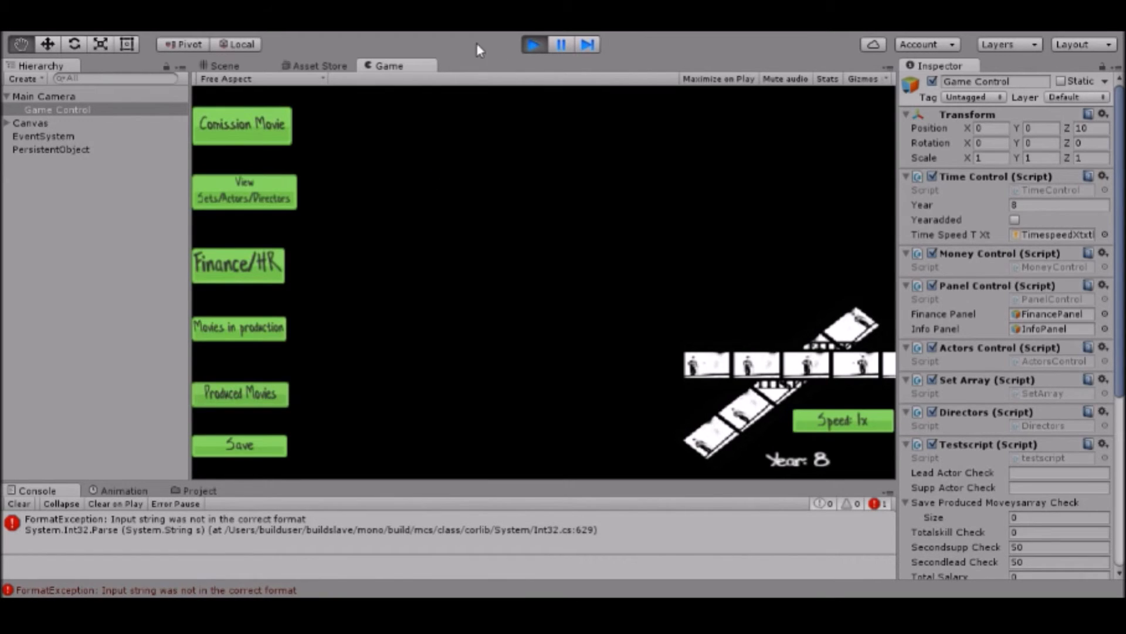
mouse_move(460, 494)
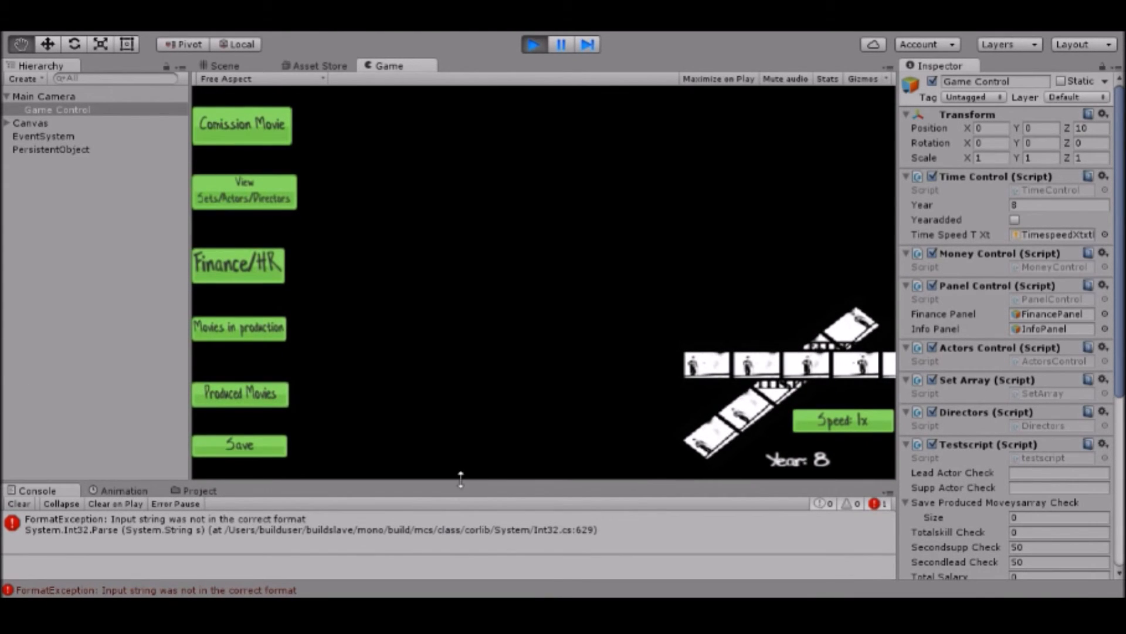
mouse_move(199, 359)
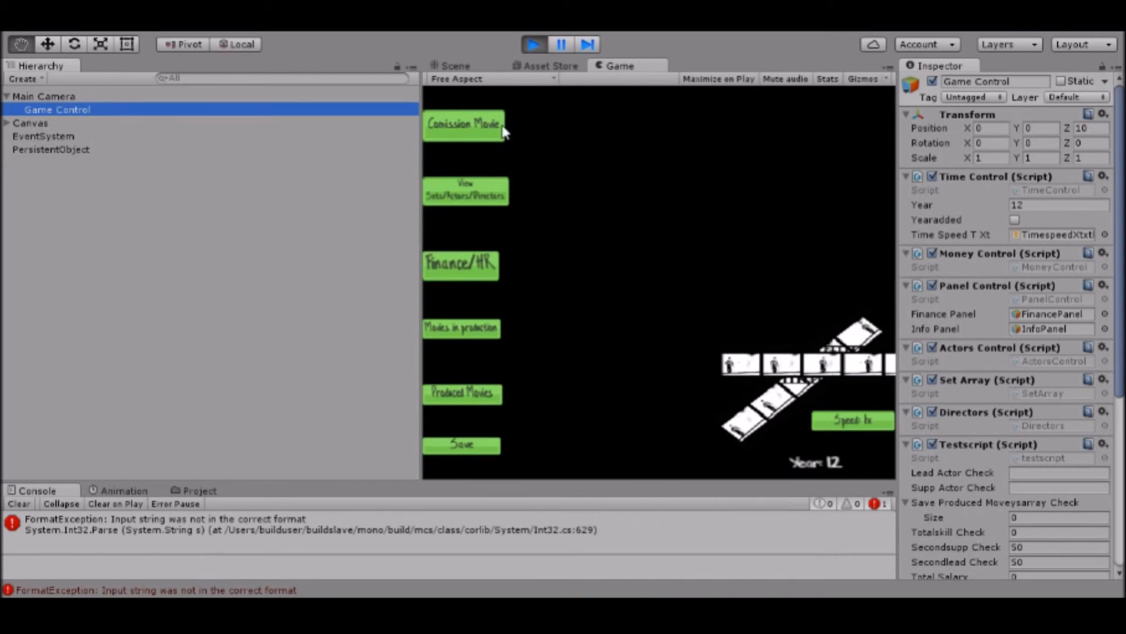
mouse_move(511, 172)
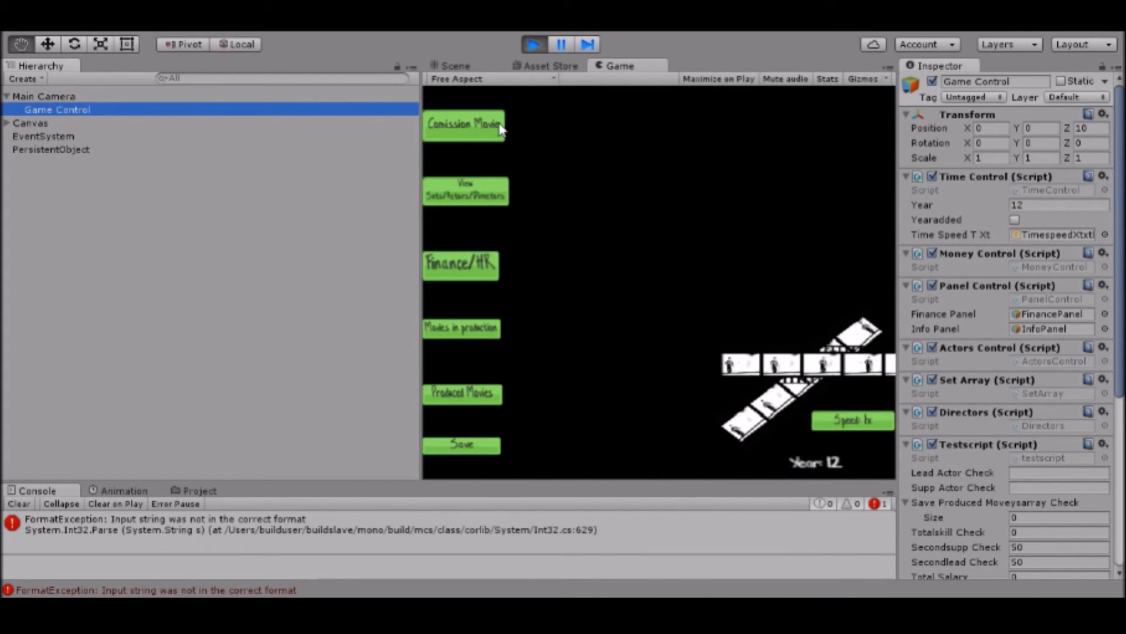
mouse_move(461, 143)
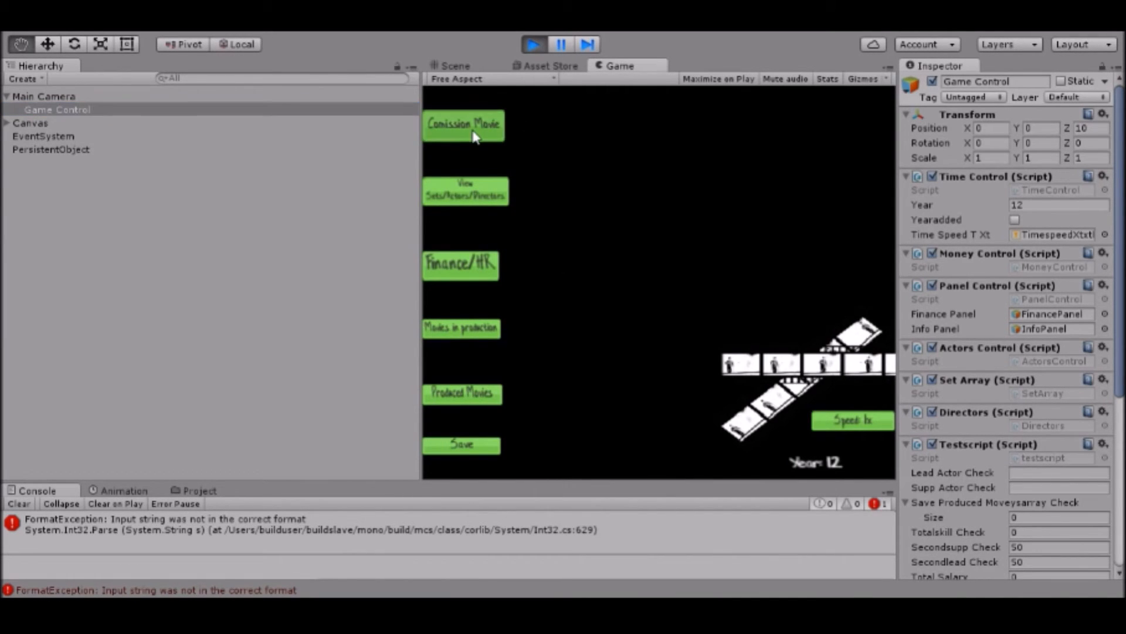
Commission a new movie to reach the lead and supporting actor choices at Year 12.
left_click(464, 124)
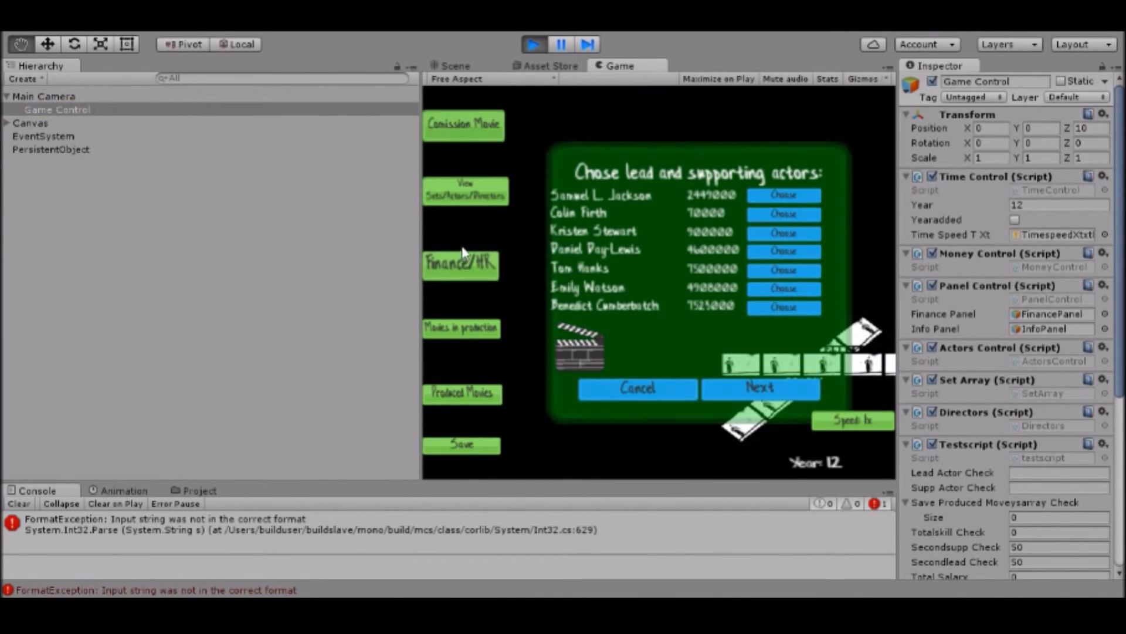
mouse_move(711, 233)
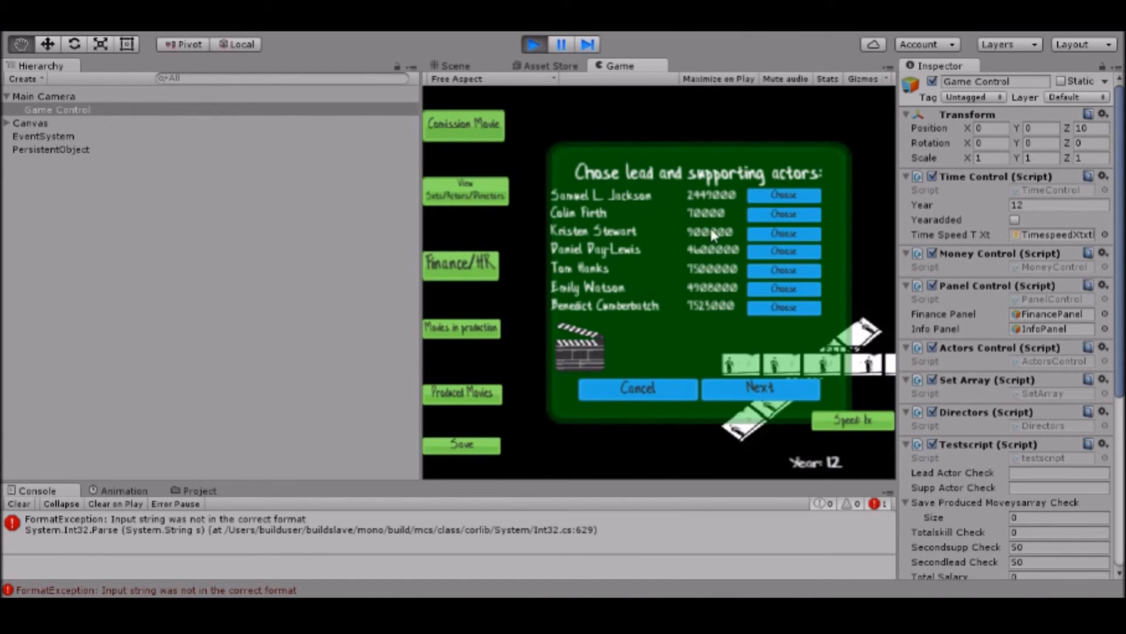
mouse_move(579, 270)
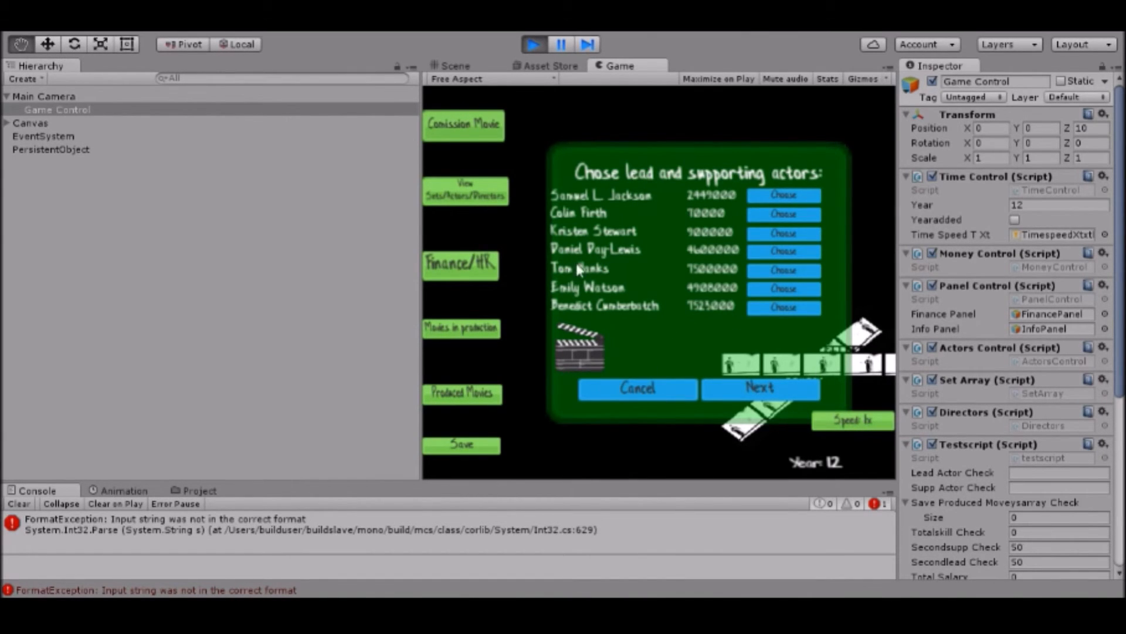
mouse_move(579, 167)
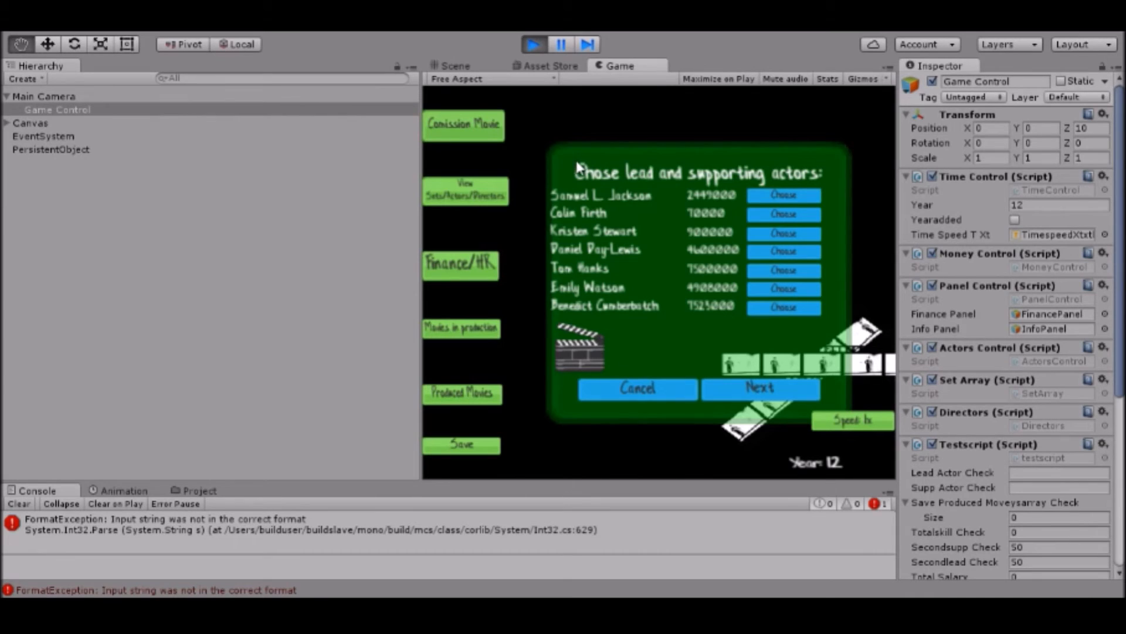
mouse_move(546, 185)
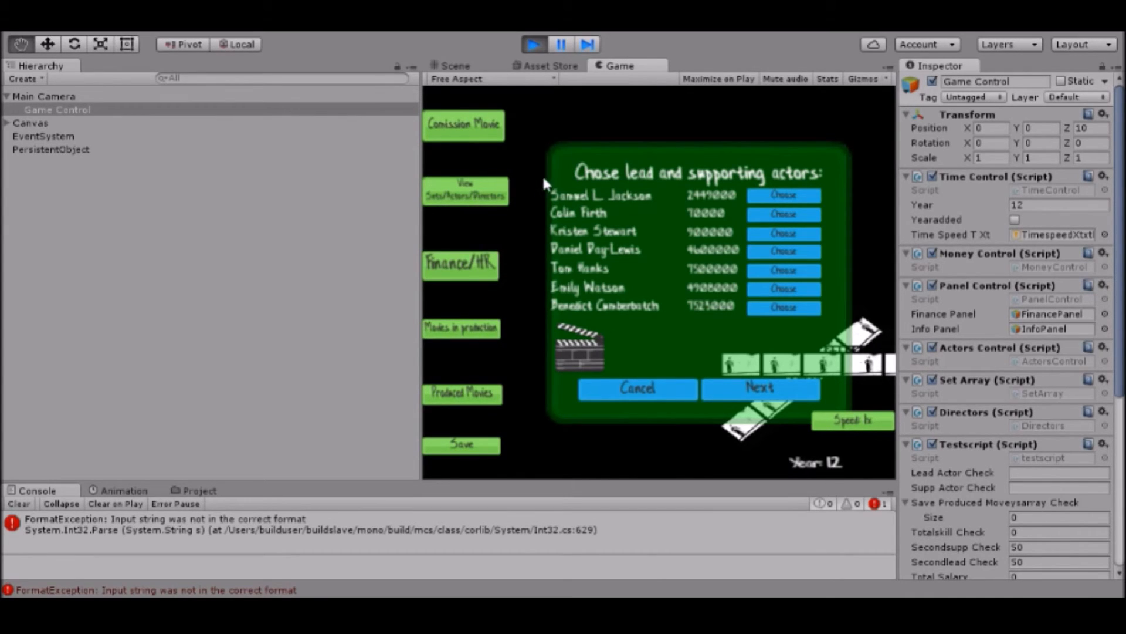
mouse_move(547, 406)
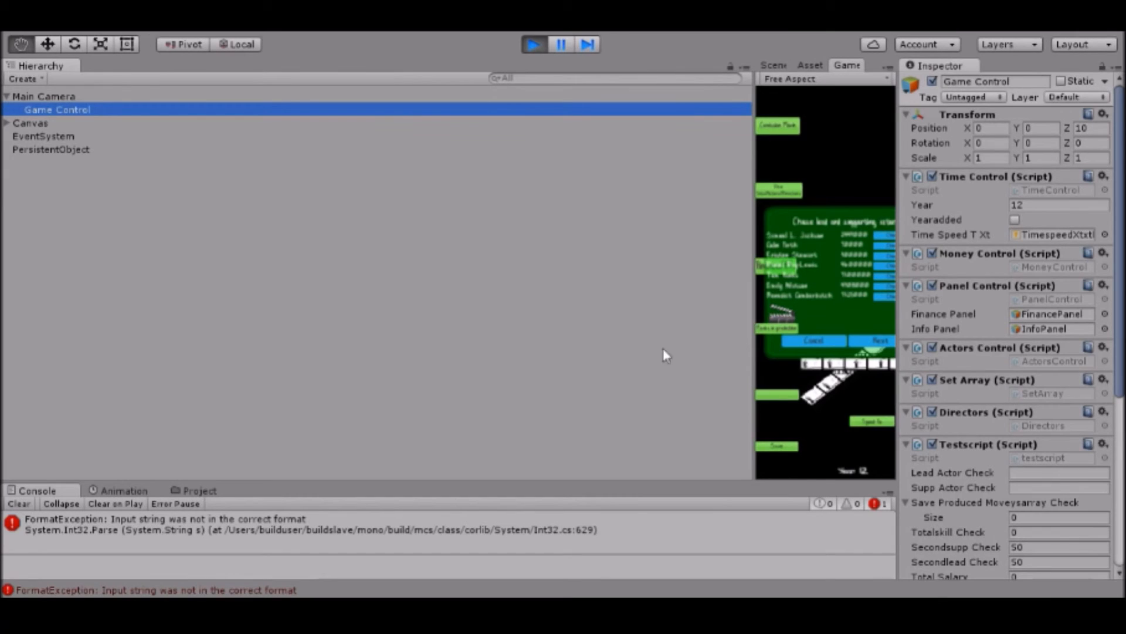
mouse_move(754, 334)
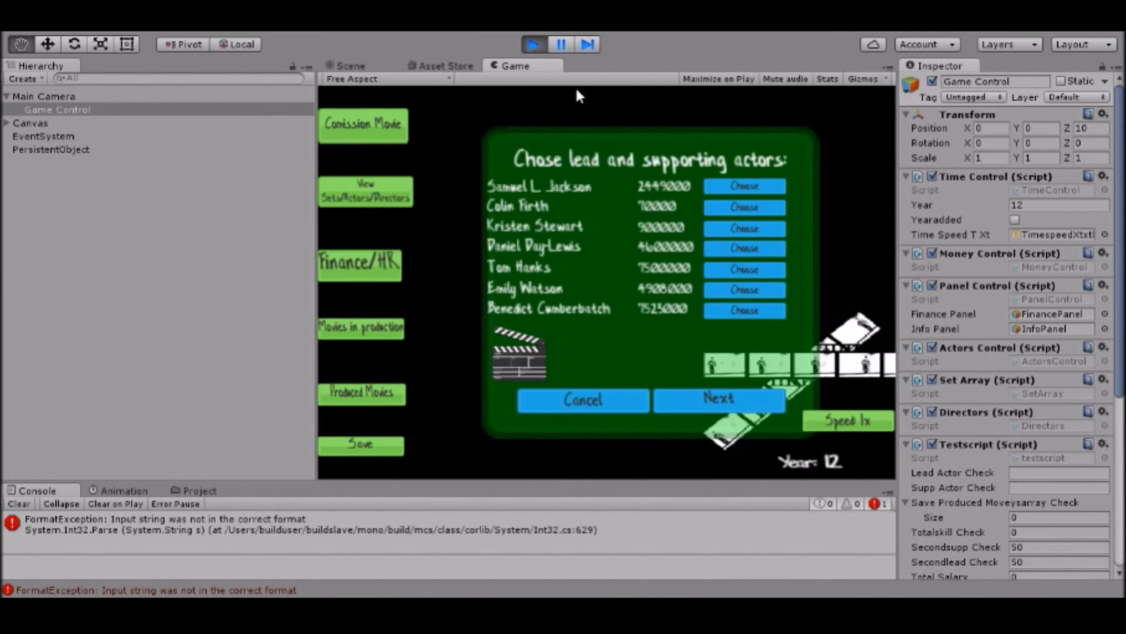
mouse_move(524, 283)
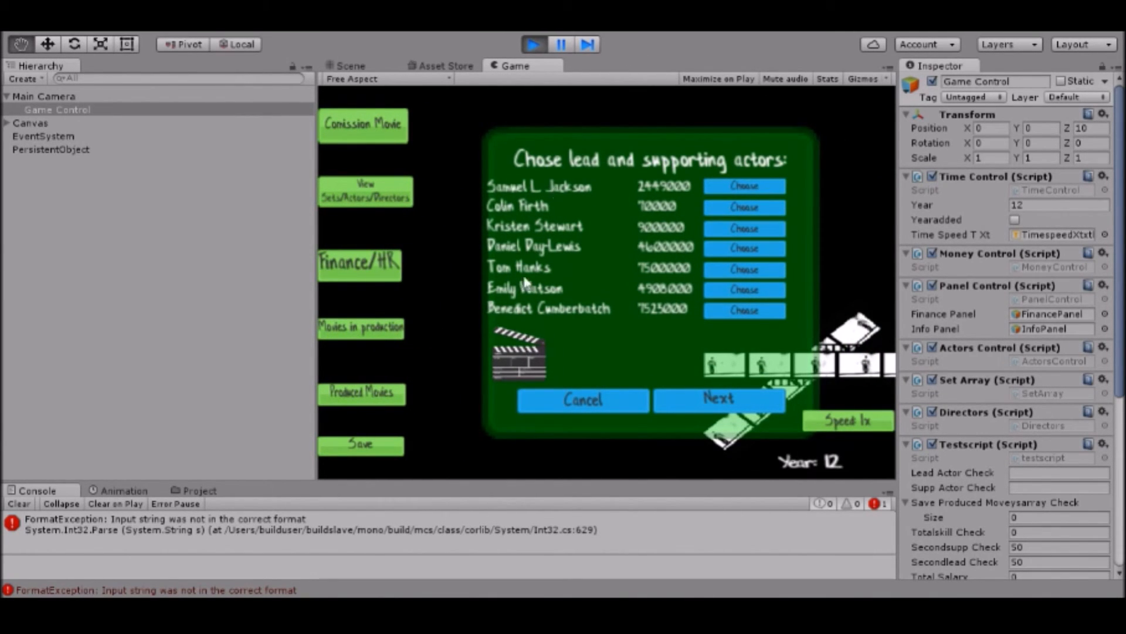
mouse_move(309, 318)
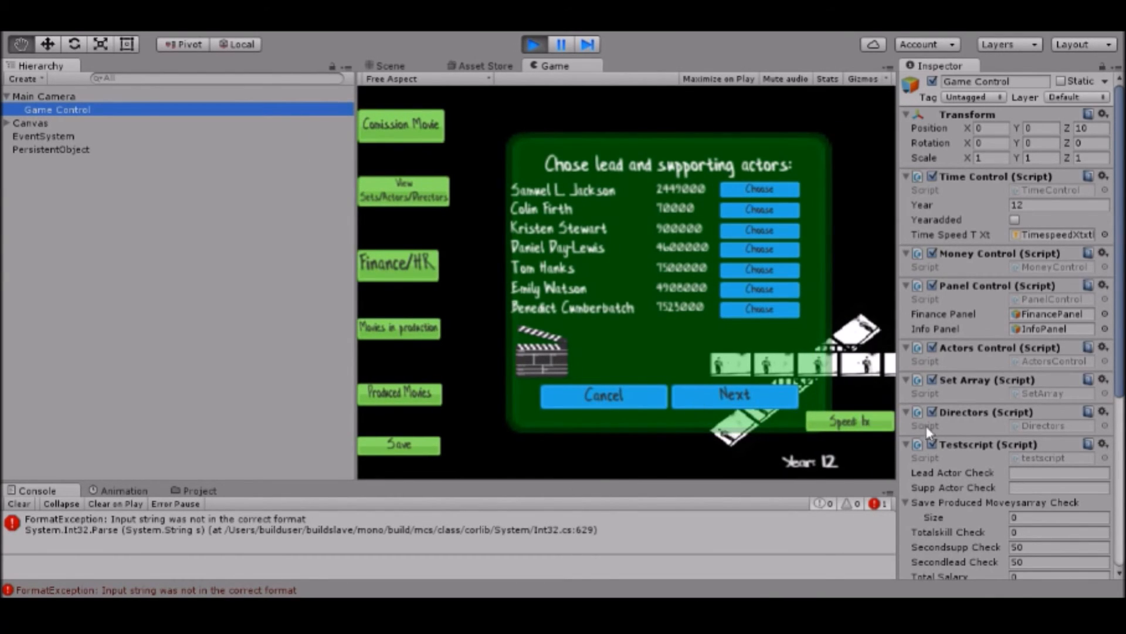
mouse_move(812, 403)
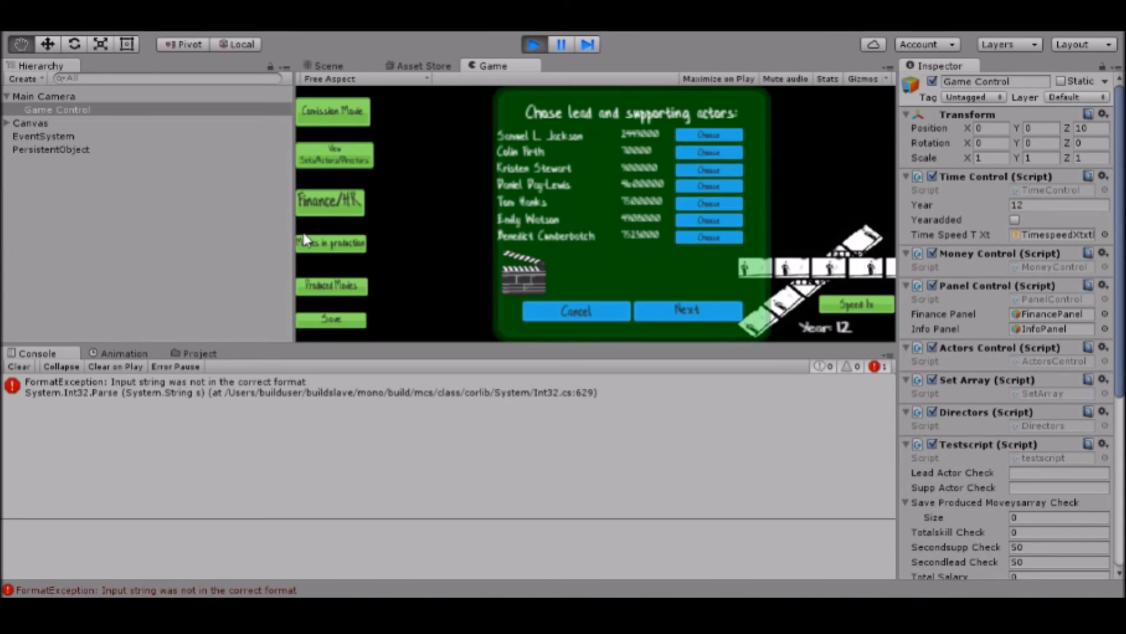
Shrink the Game view so the Year 13 actor list (Meryl Streep to Laura Linney) reflows.
left_click(58, 109)
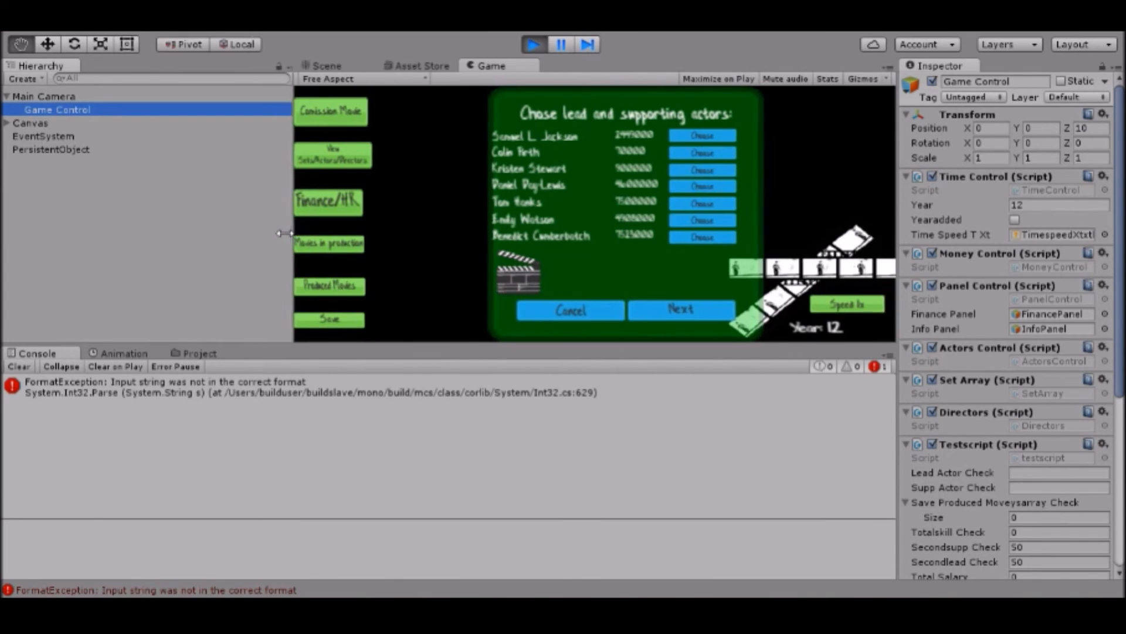
left_click(679, 309)
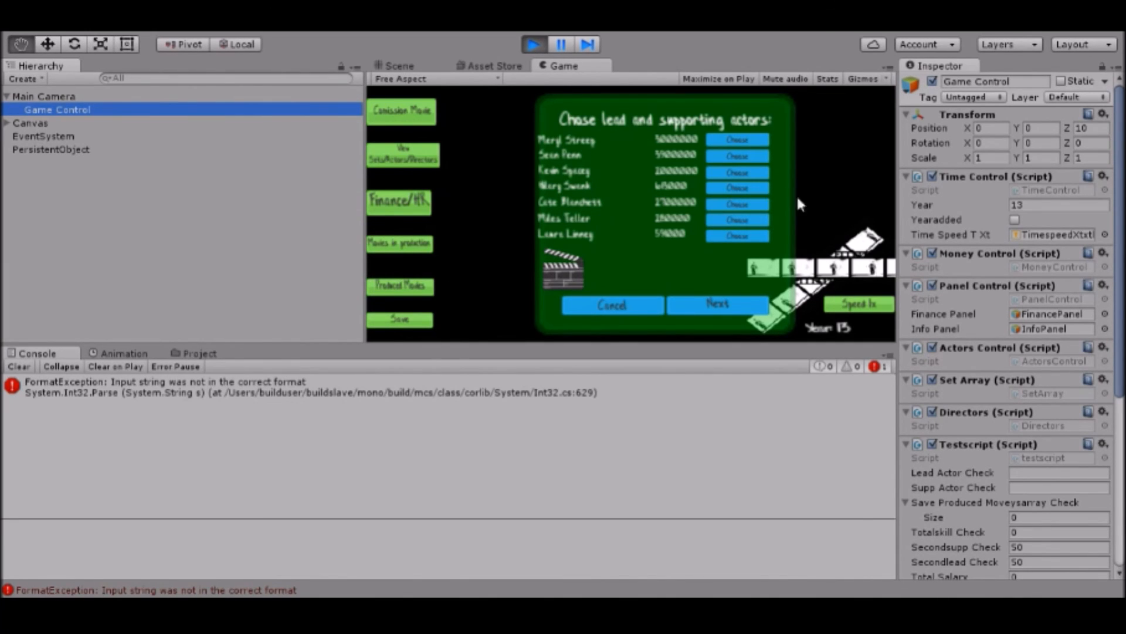
mouse_move(690, 201)
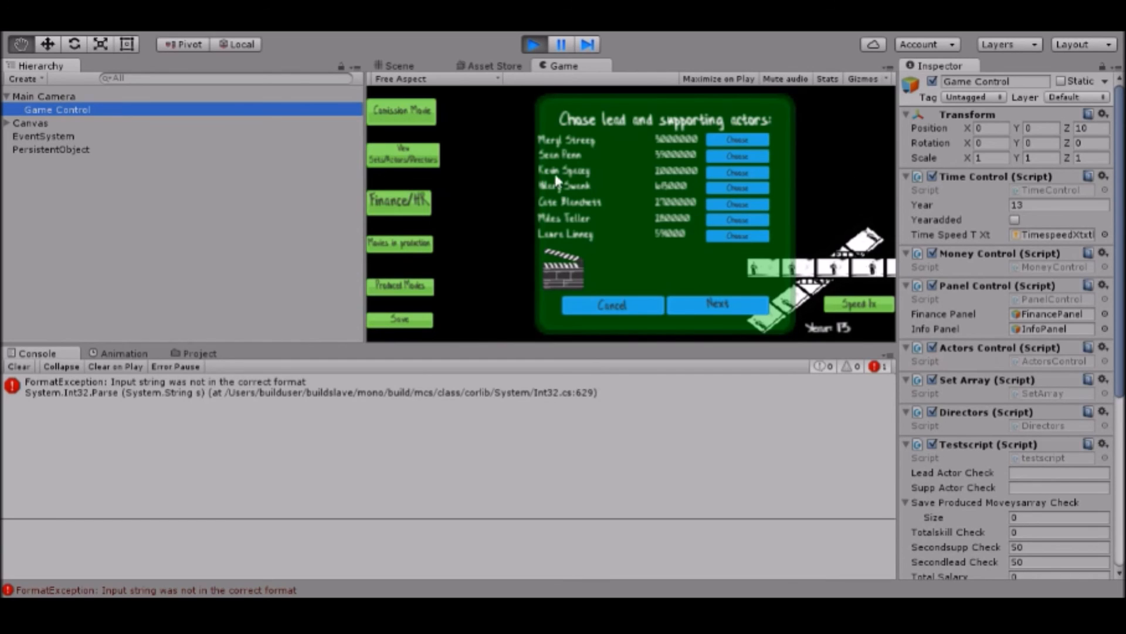
mouse_move(599, 197)
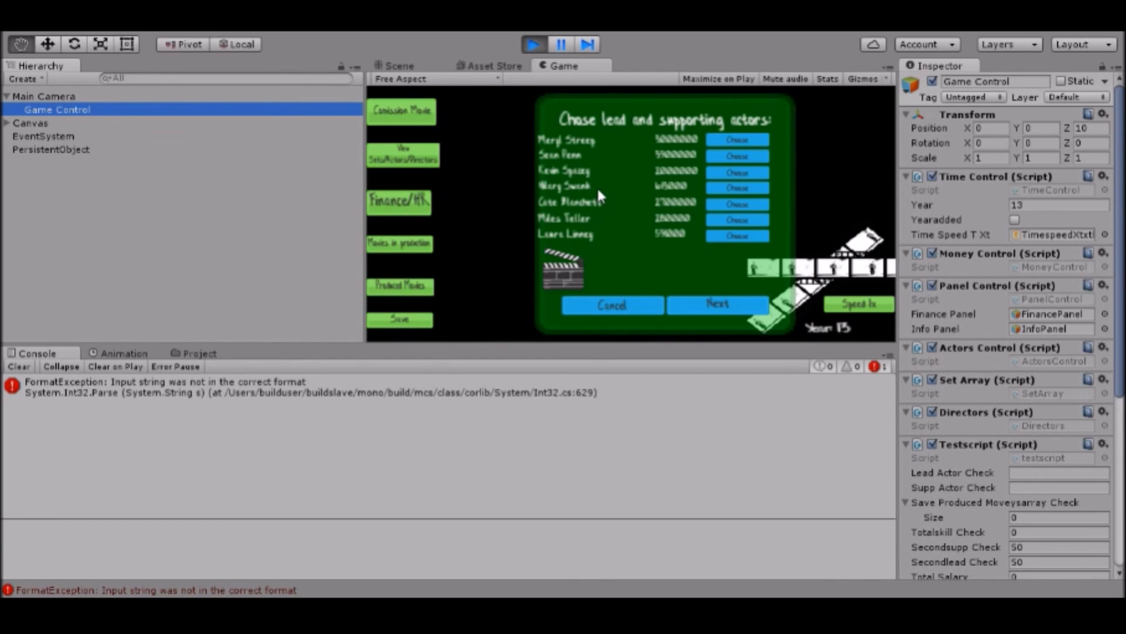